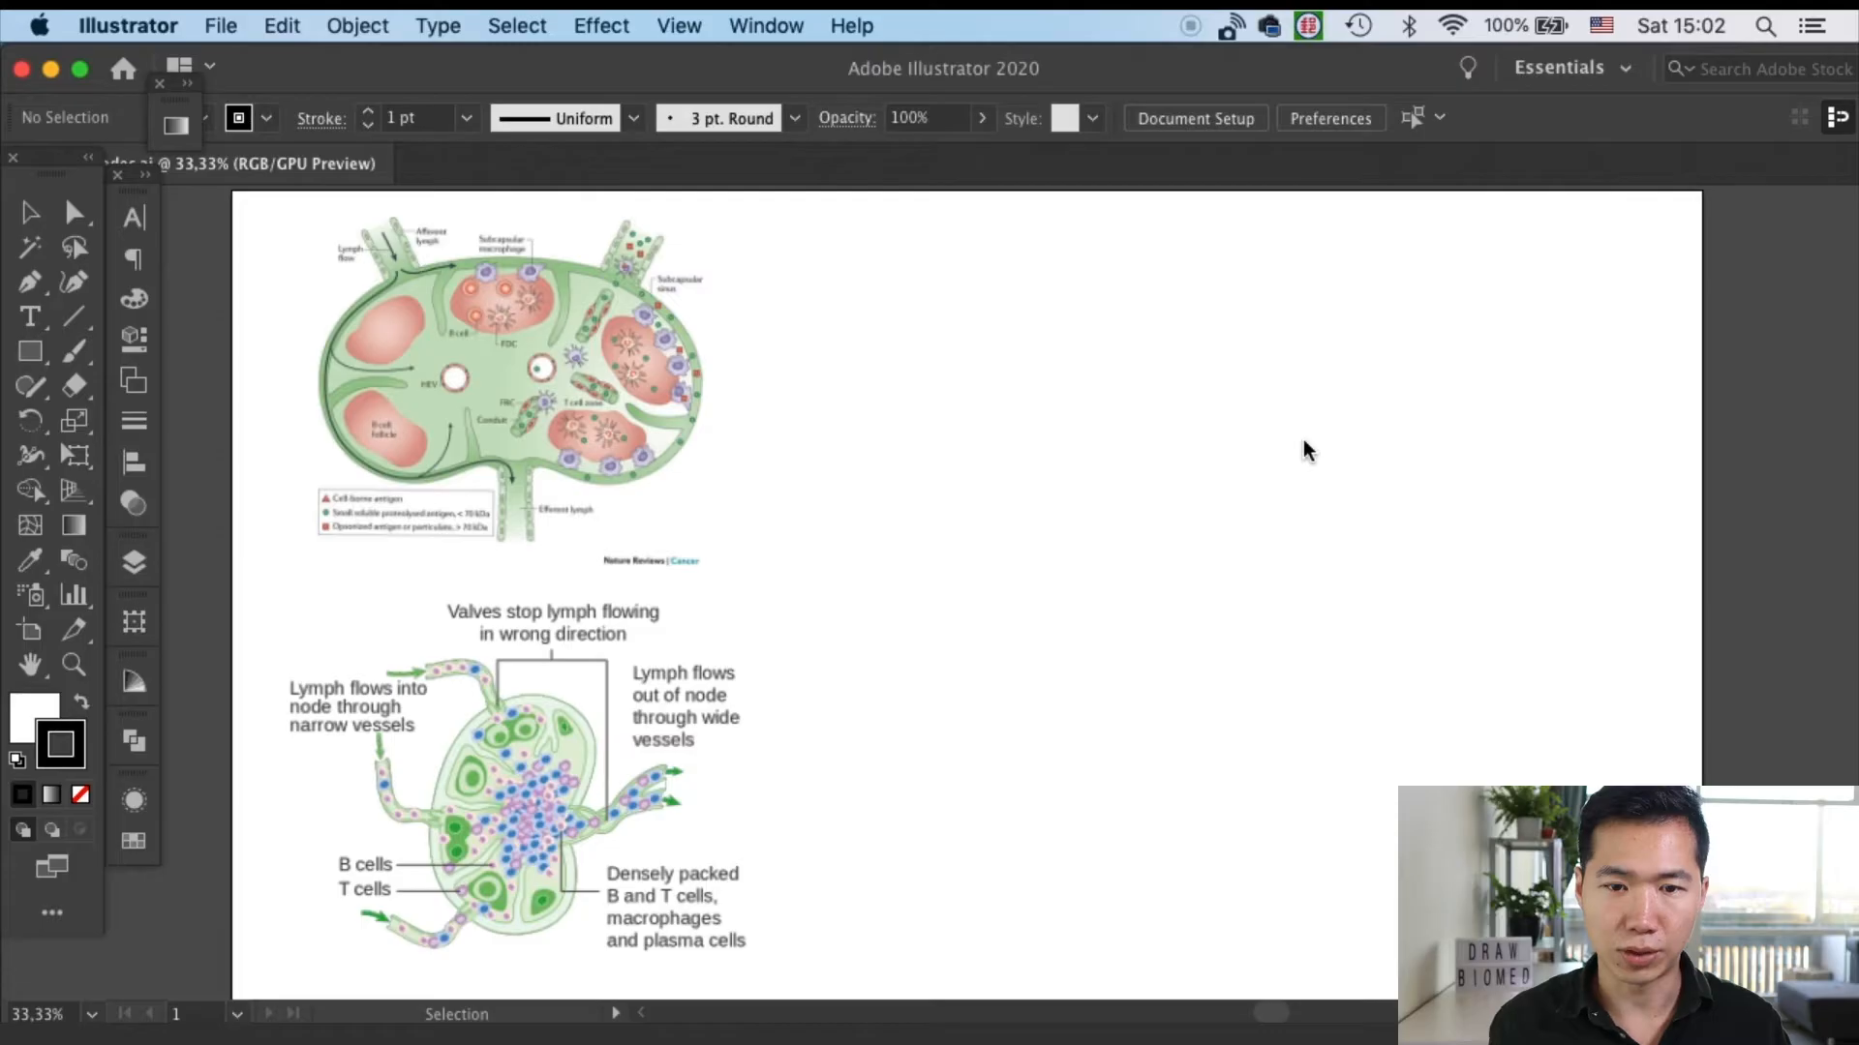
mouse_move(1357, 418)
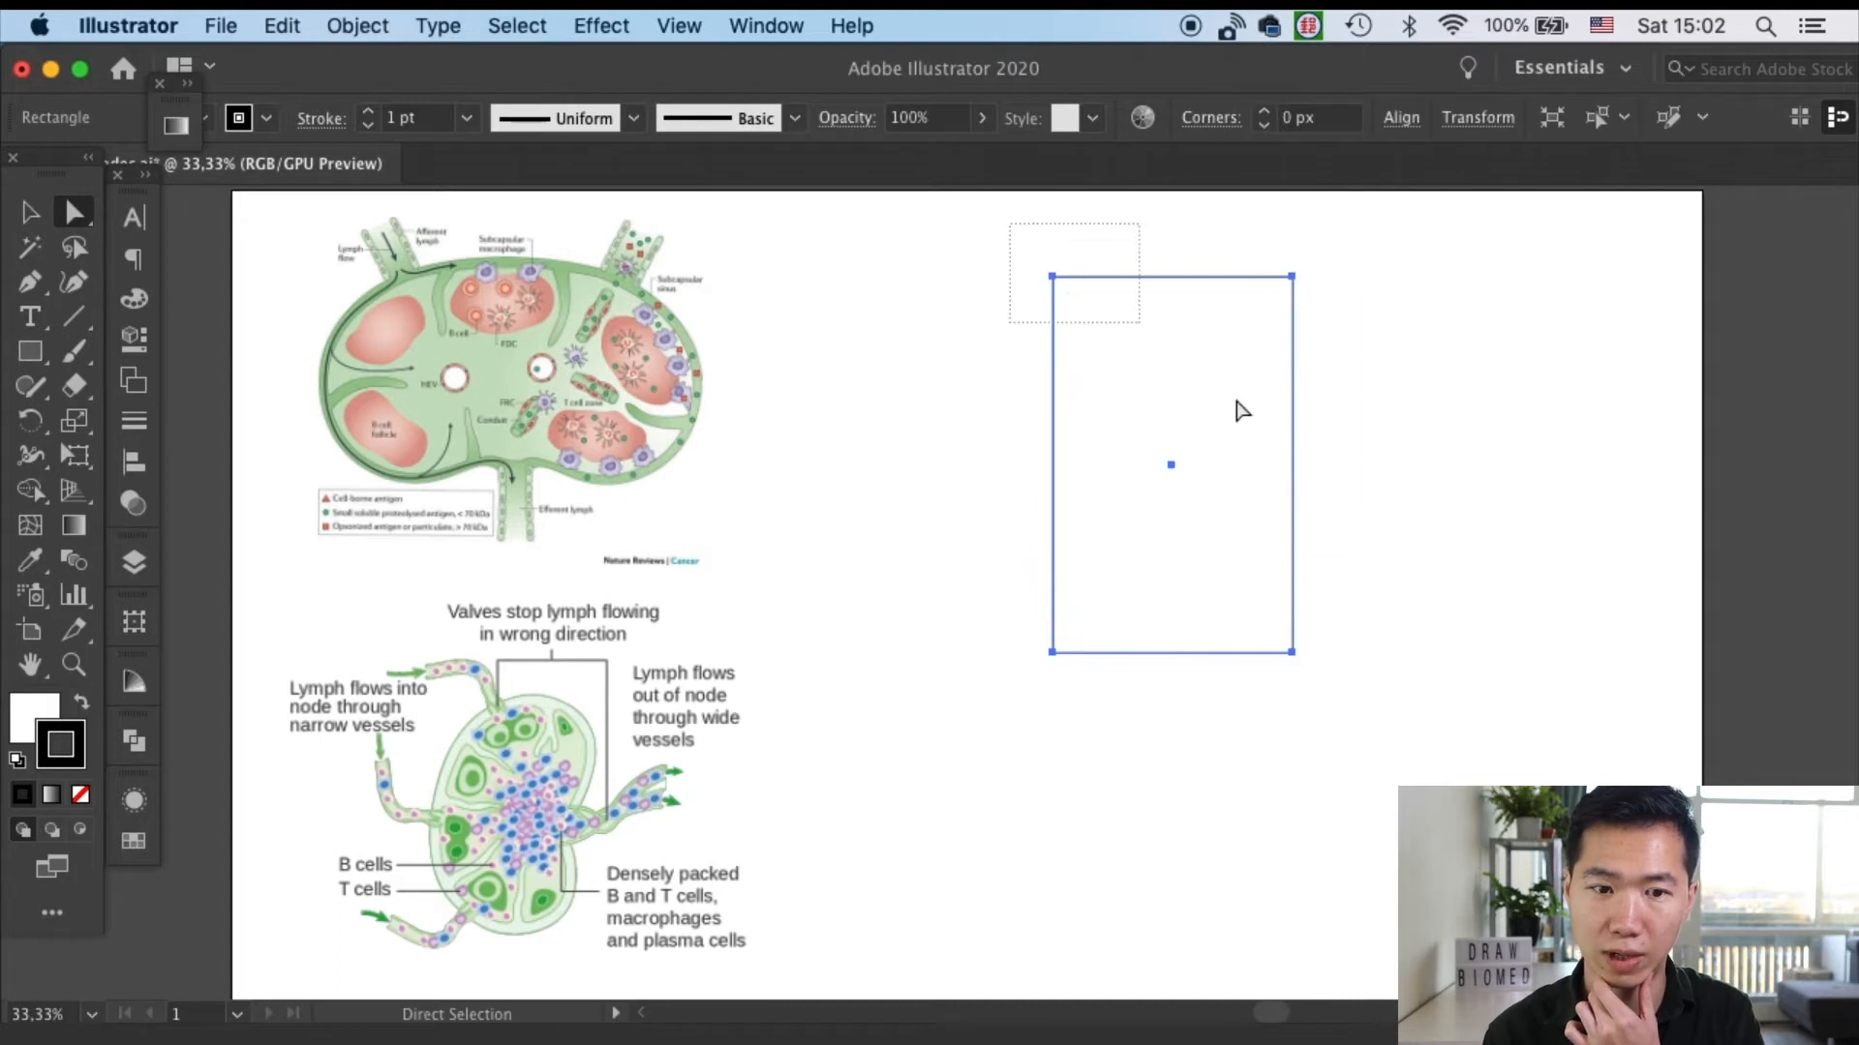
Round a rectangle into a pill, add a right-edge anchor pulled inward and smoothed to make a bean
drag(1049, 279, 1079, 306)
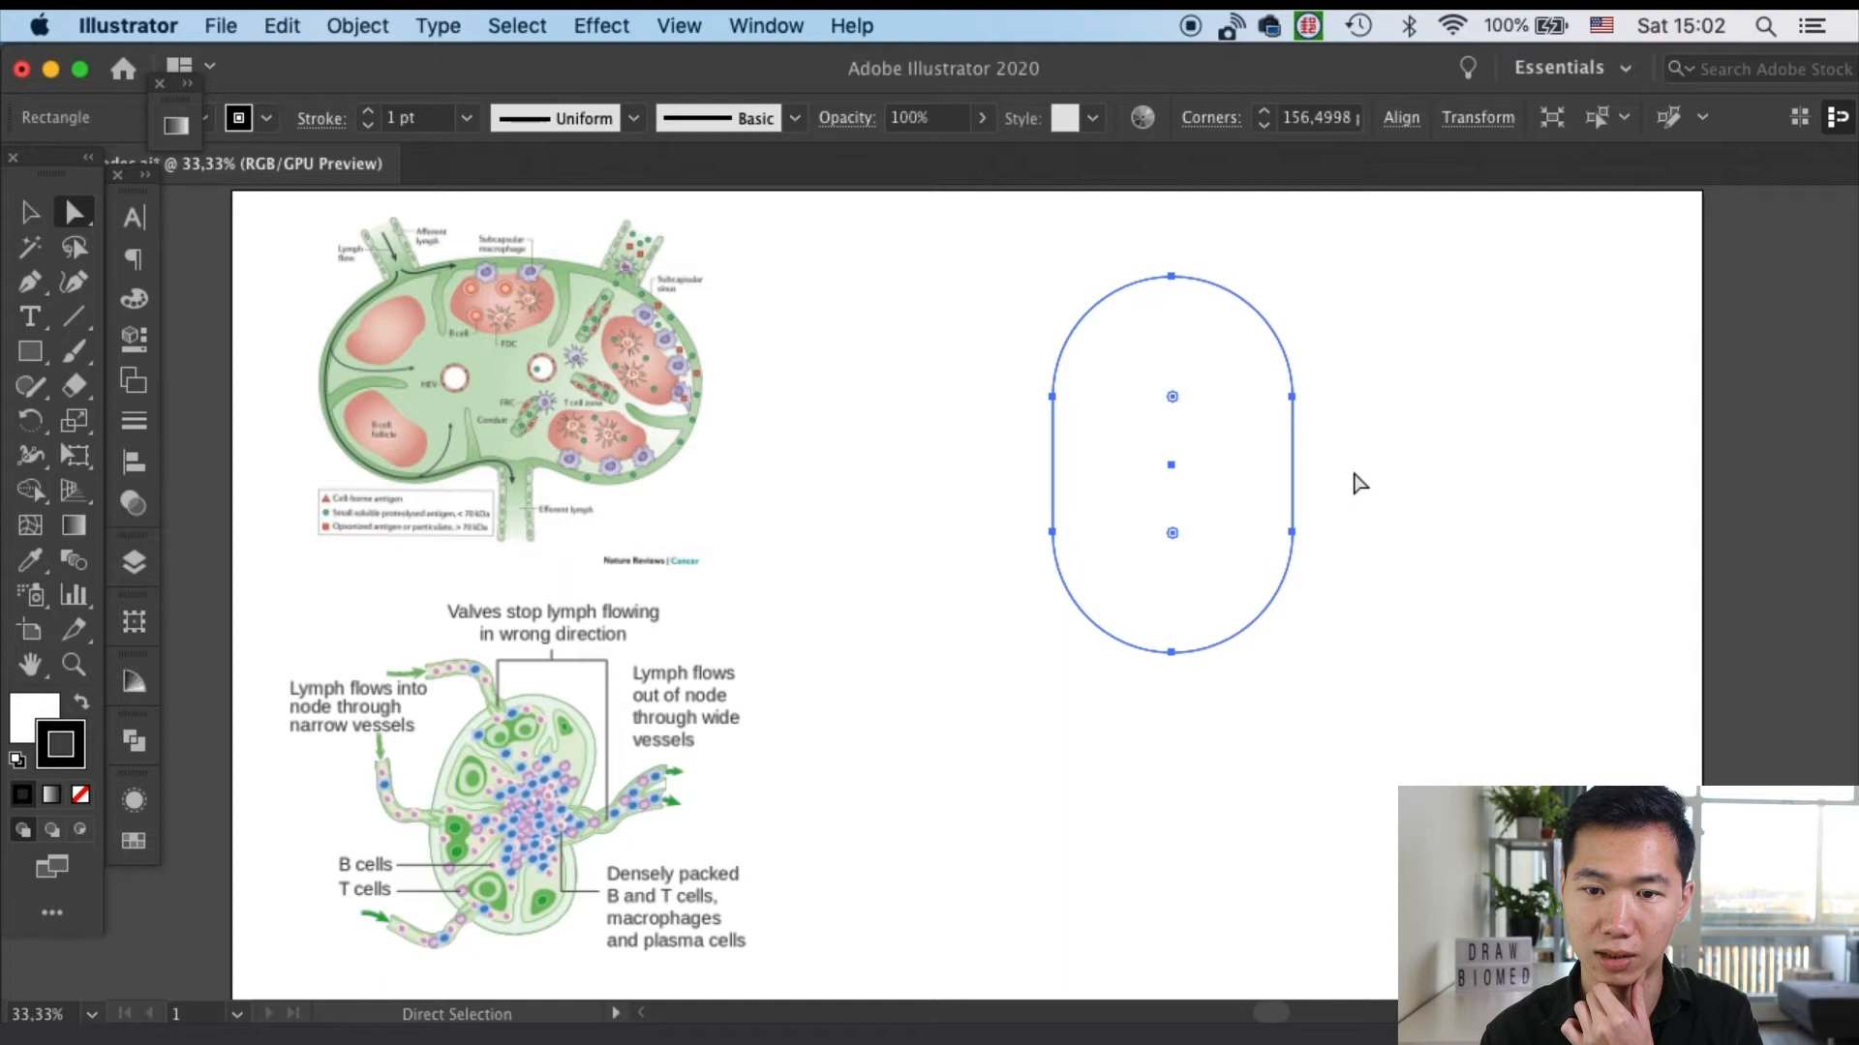
click(1344, 473)
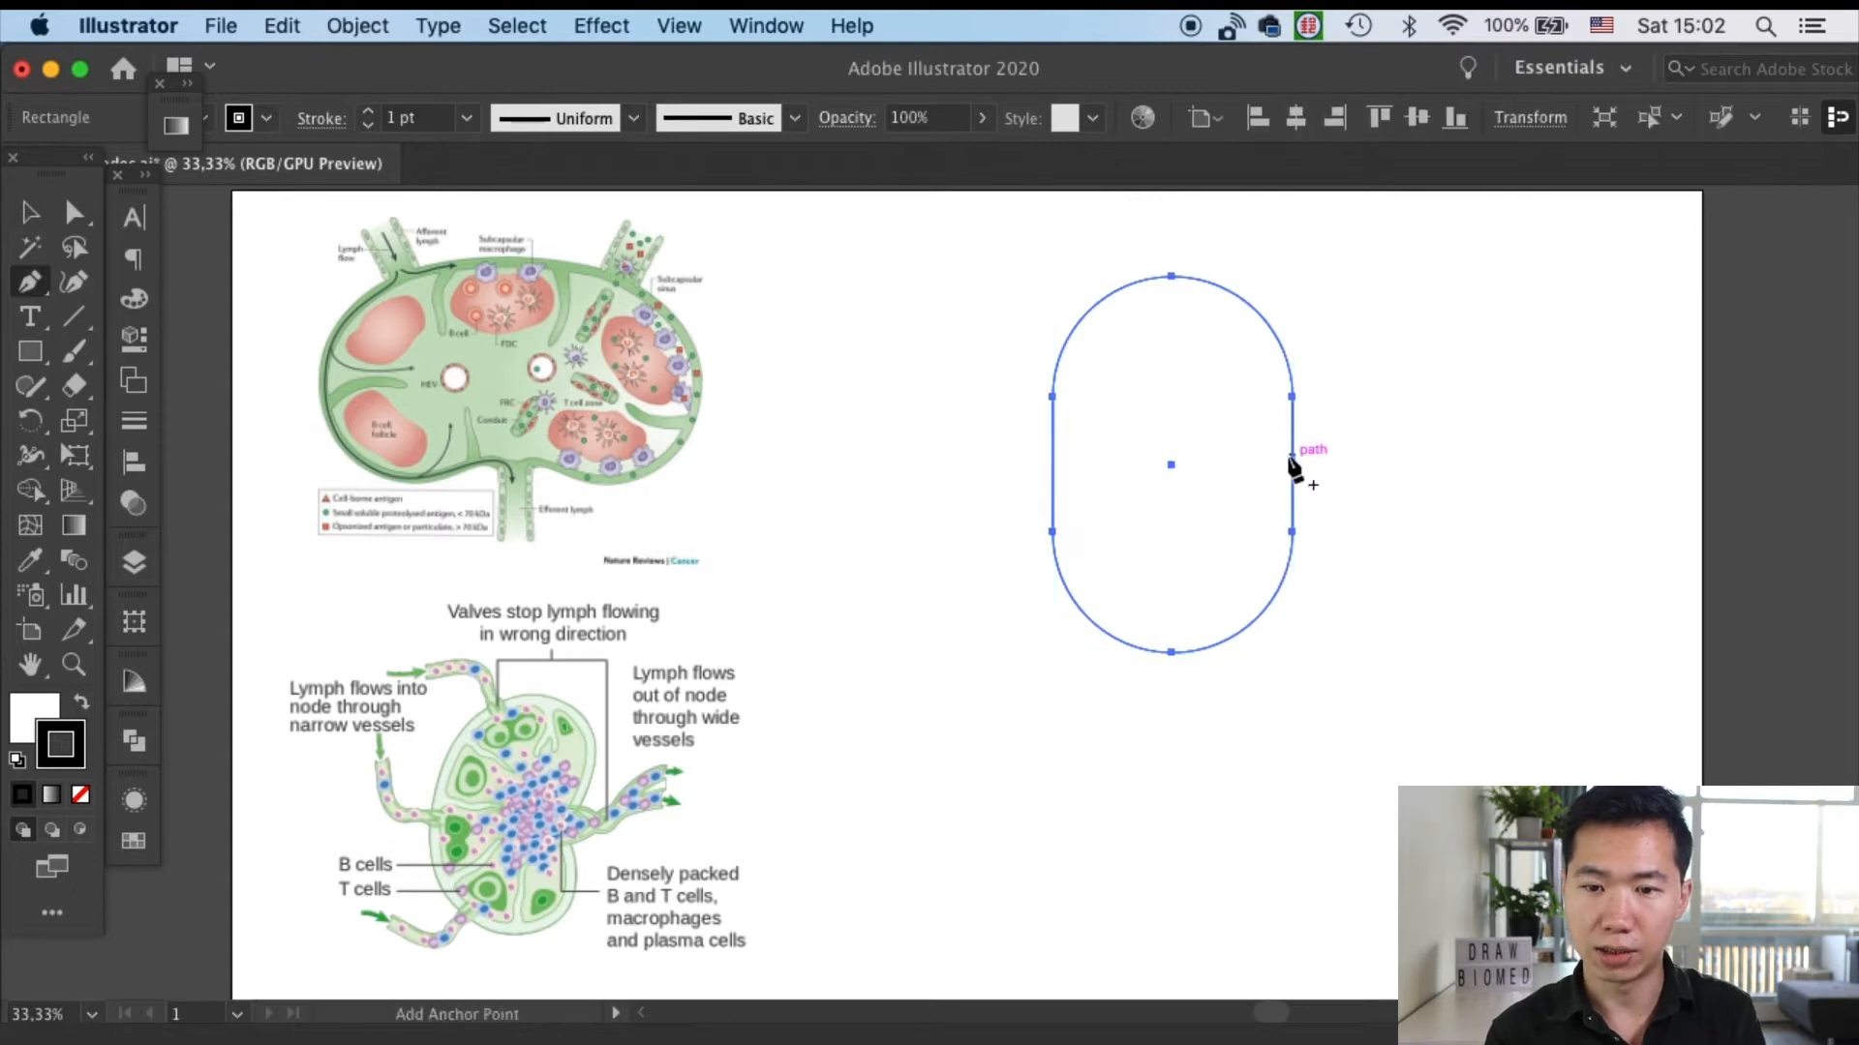
click(1292, 462)
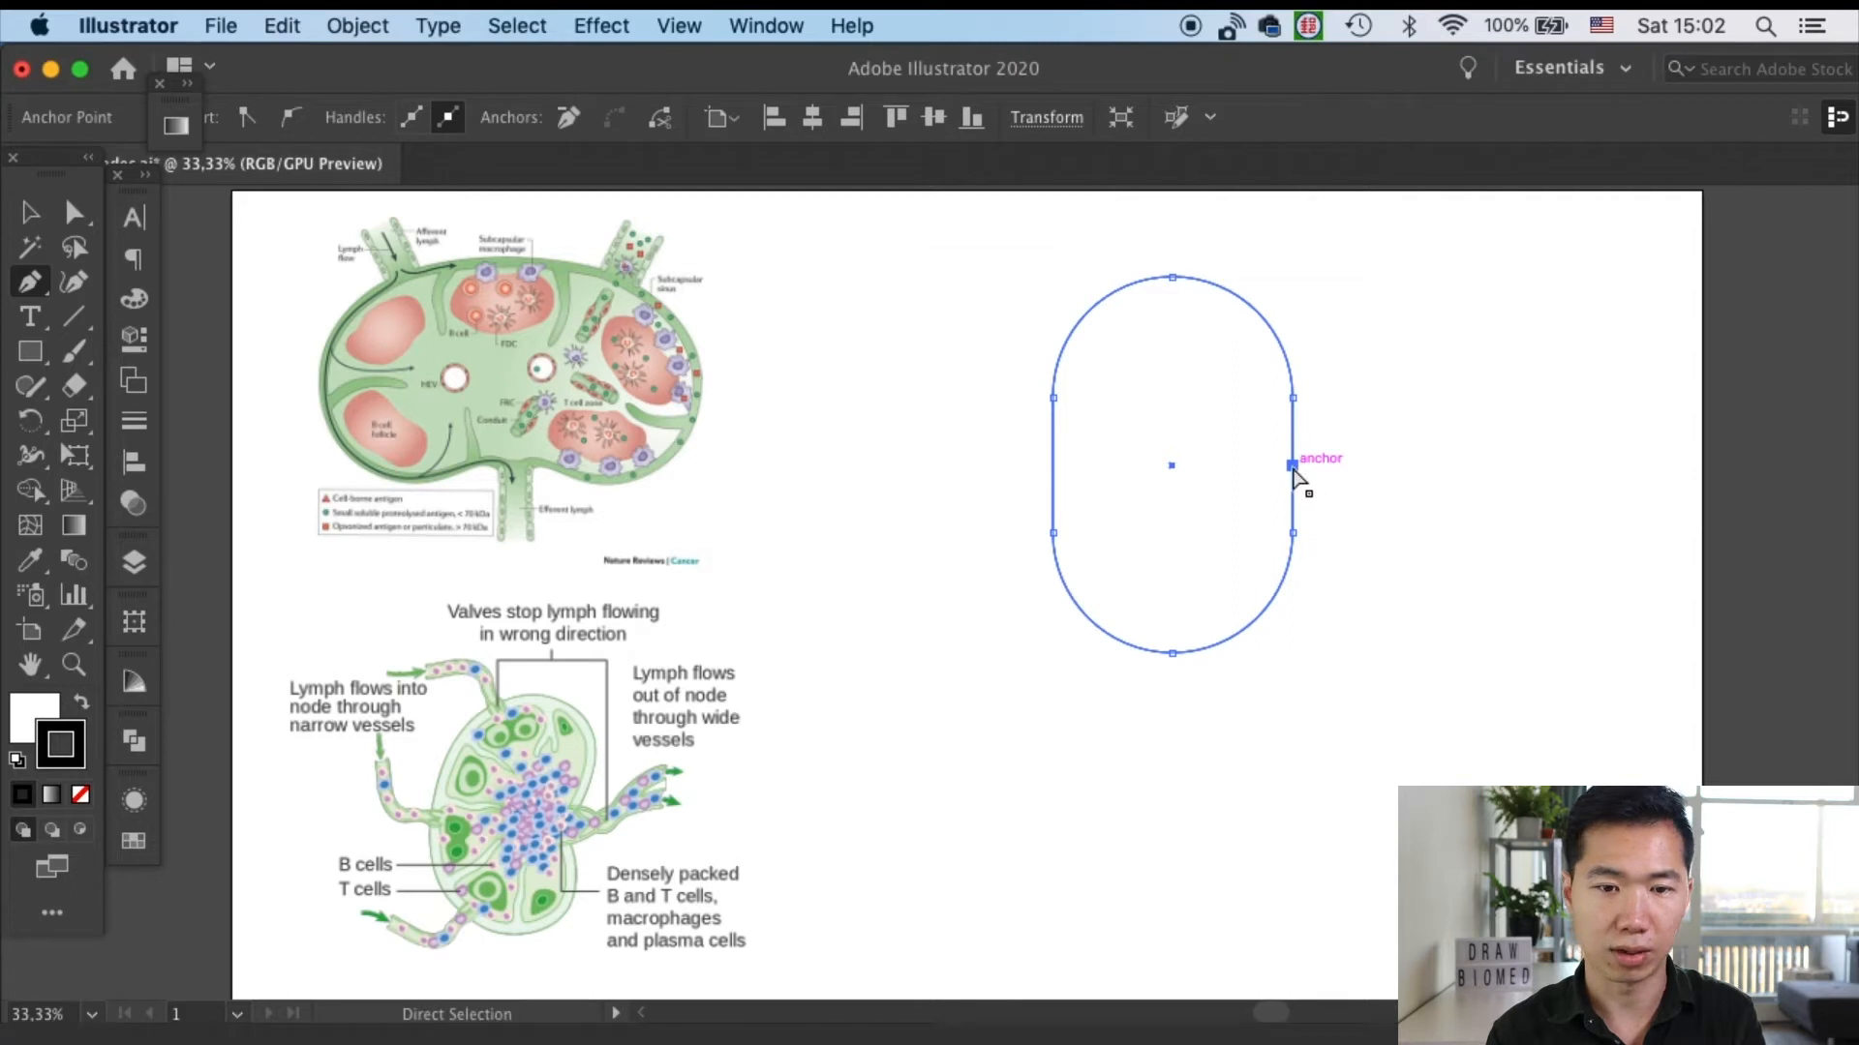
drag(1291, 464, 1270, 467)
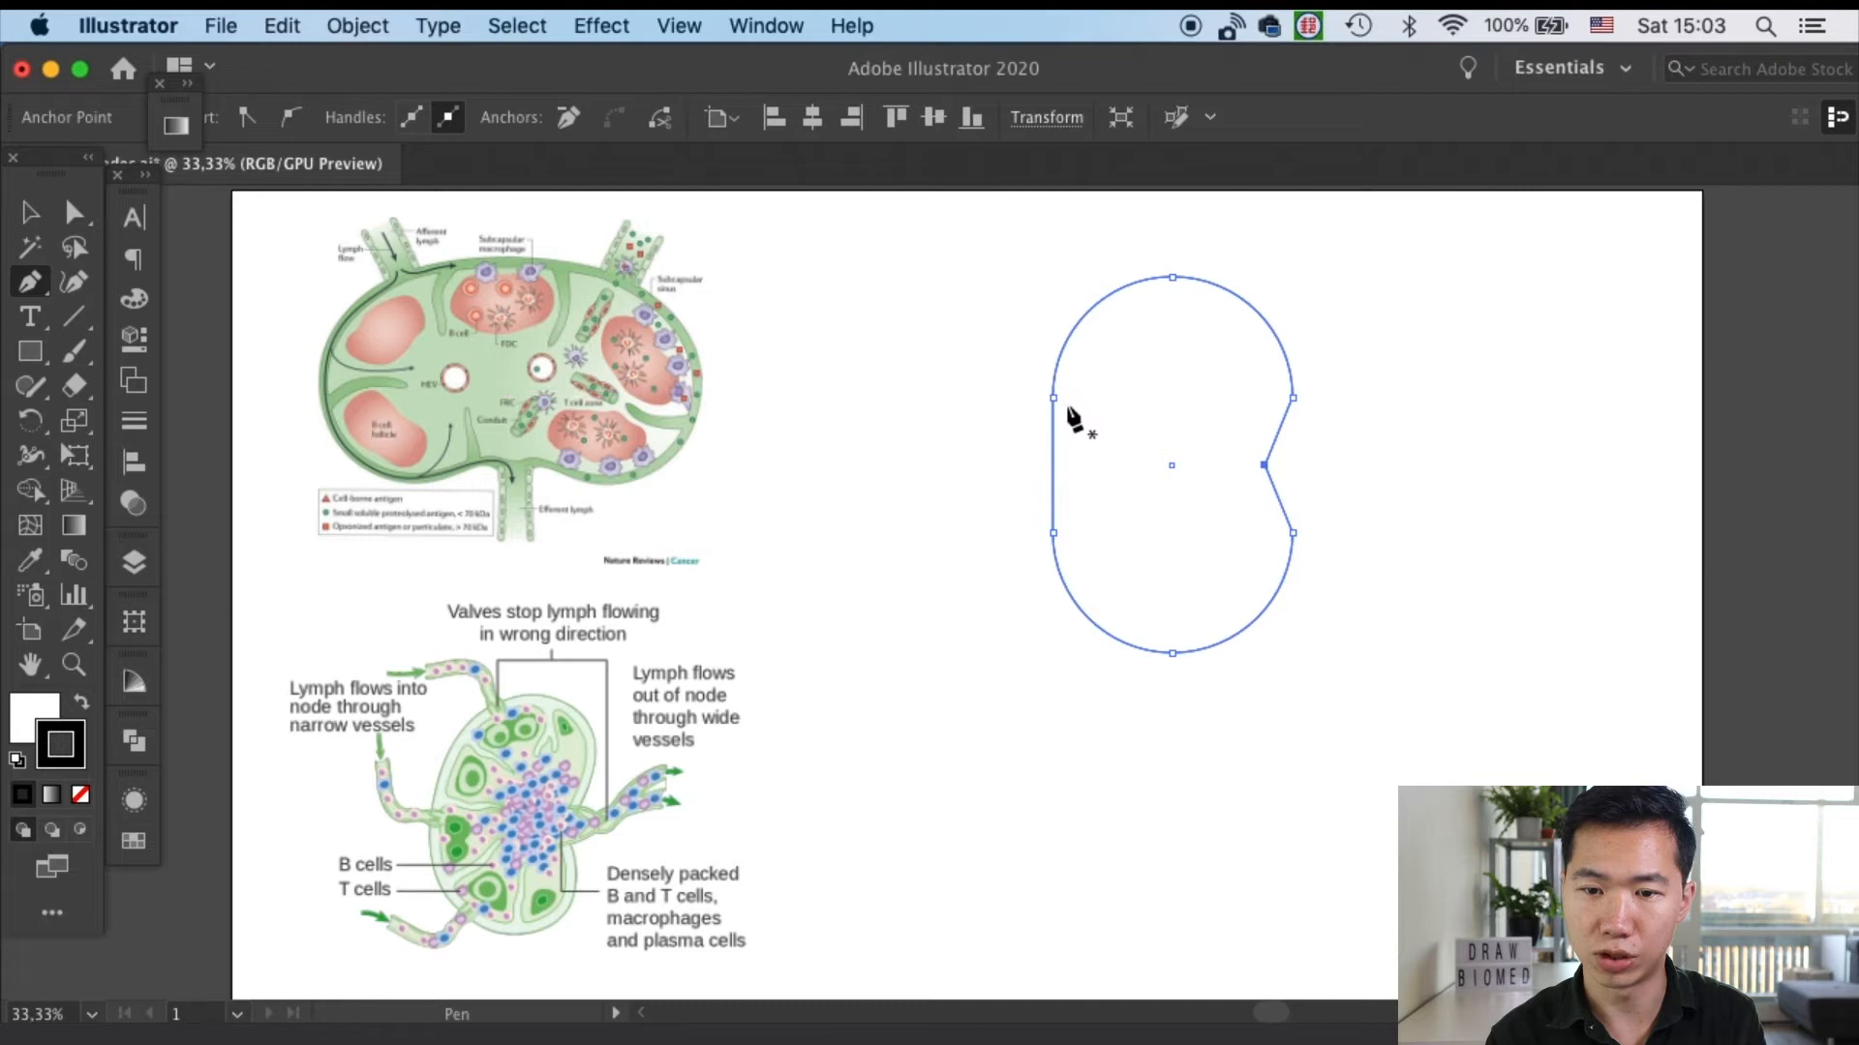
mouse_move(1196, 414)
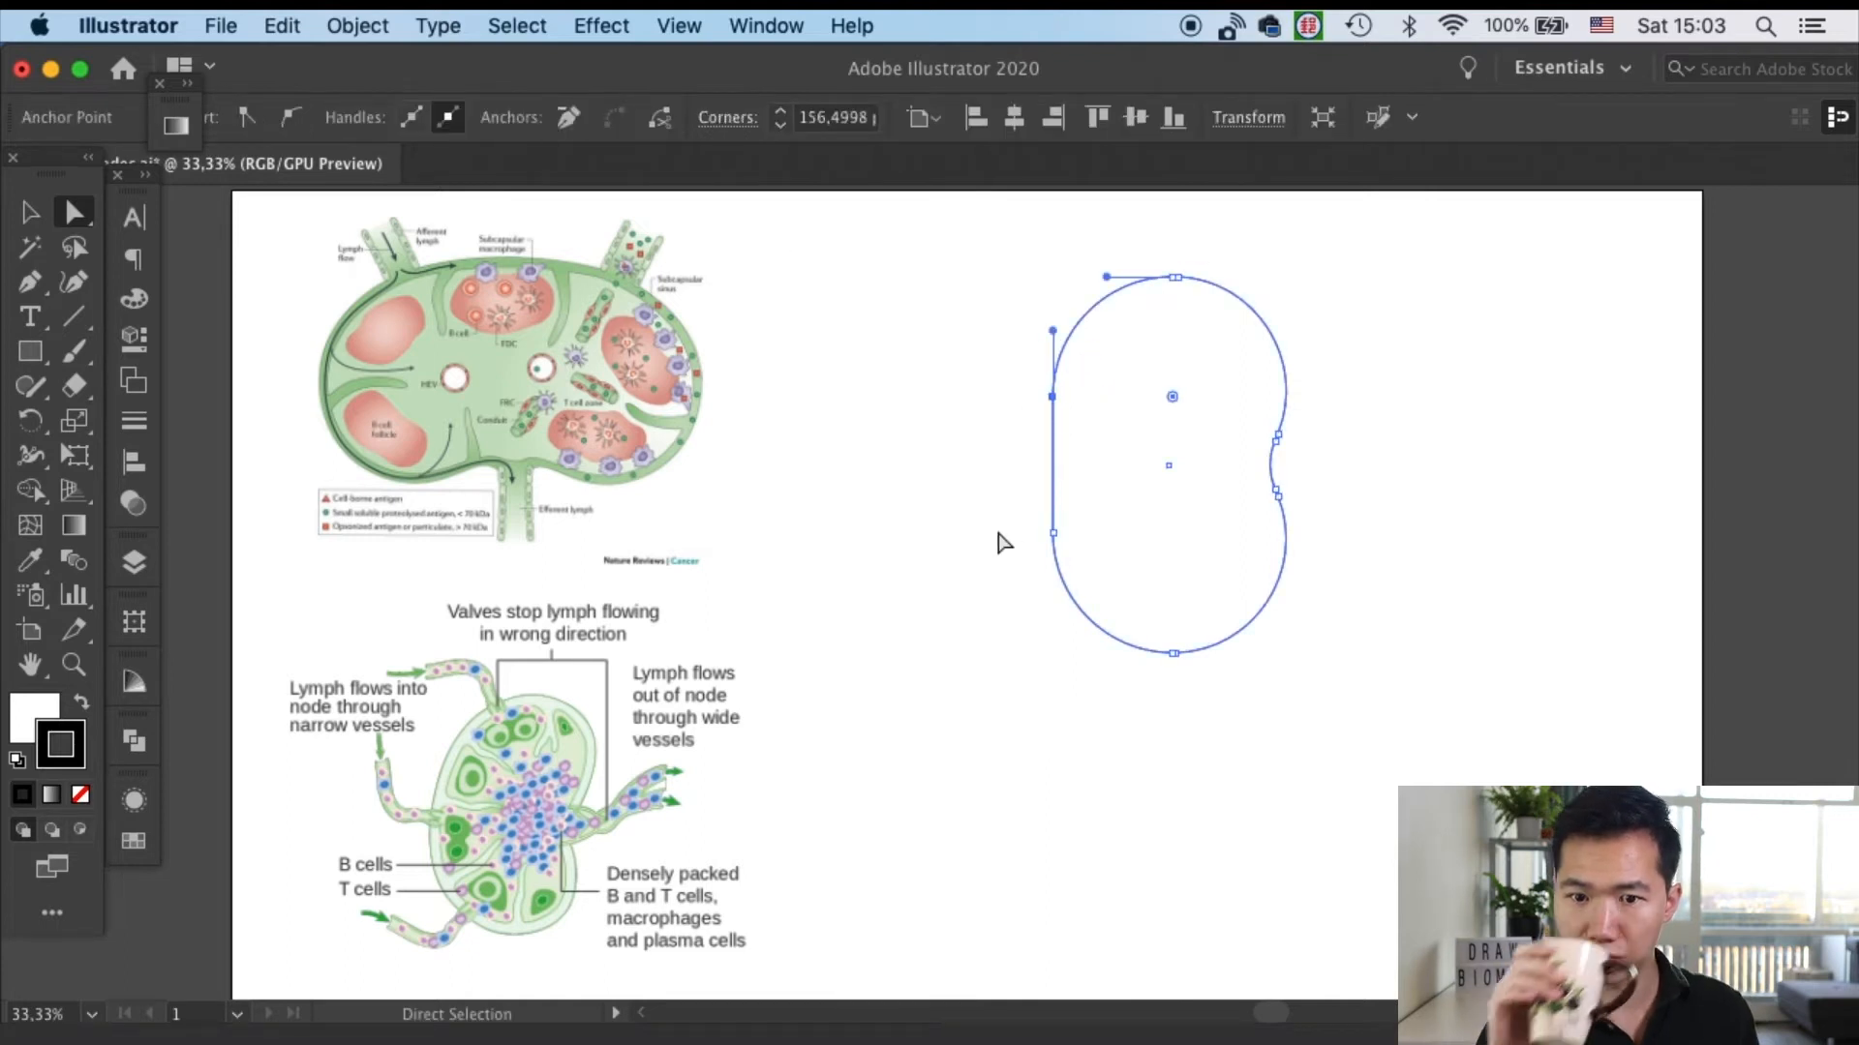
click(290, 116)
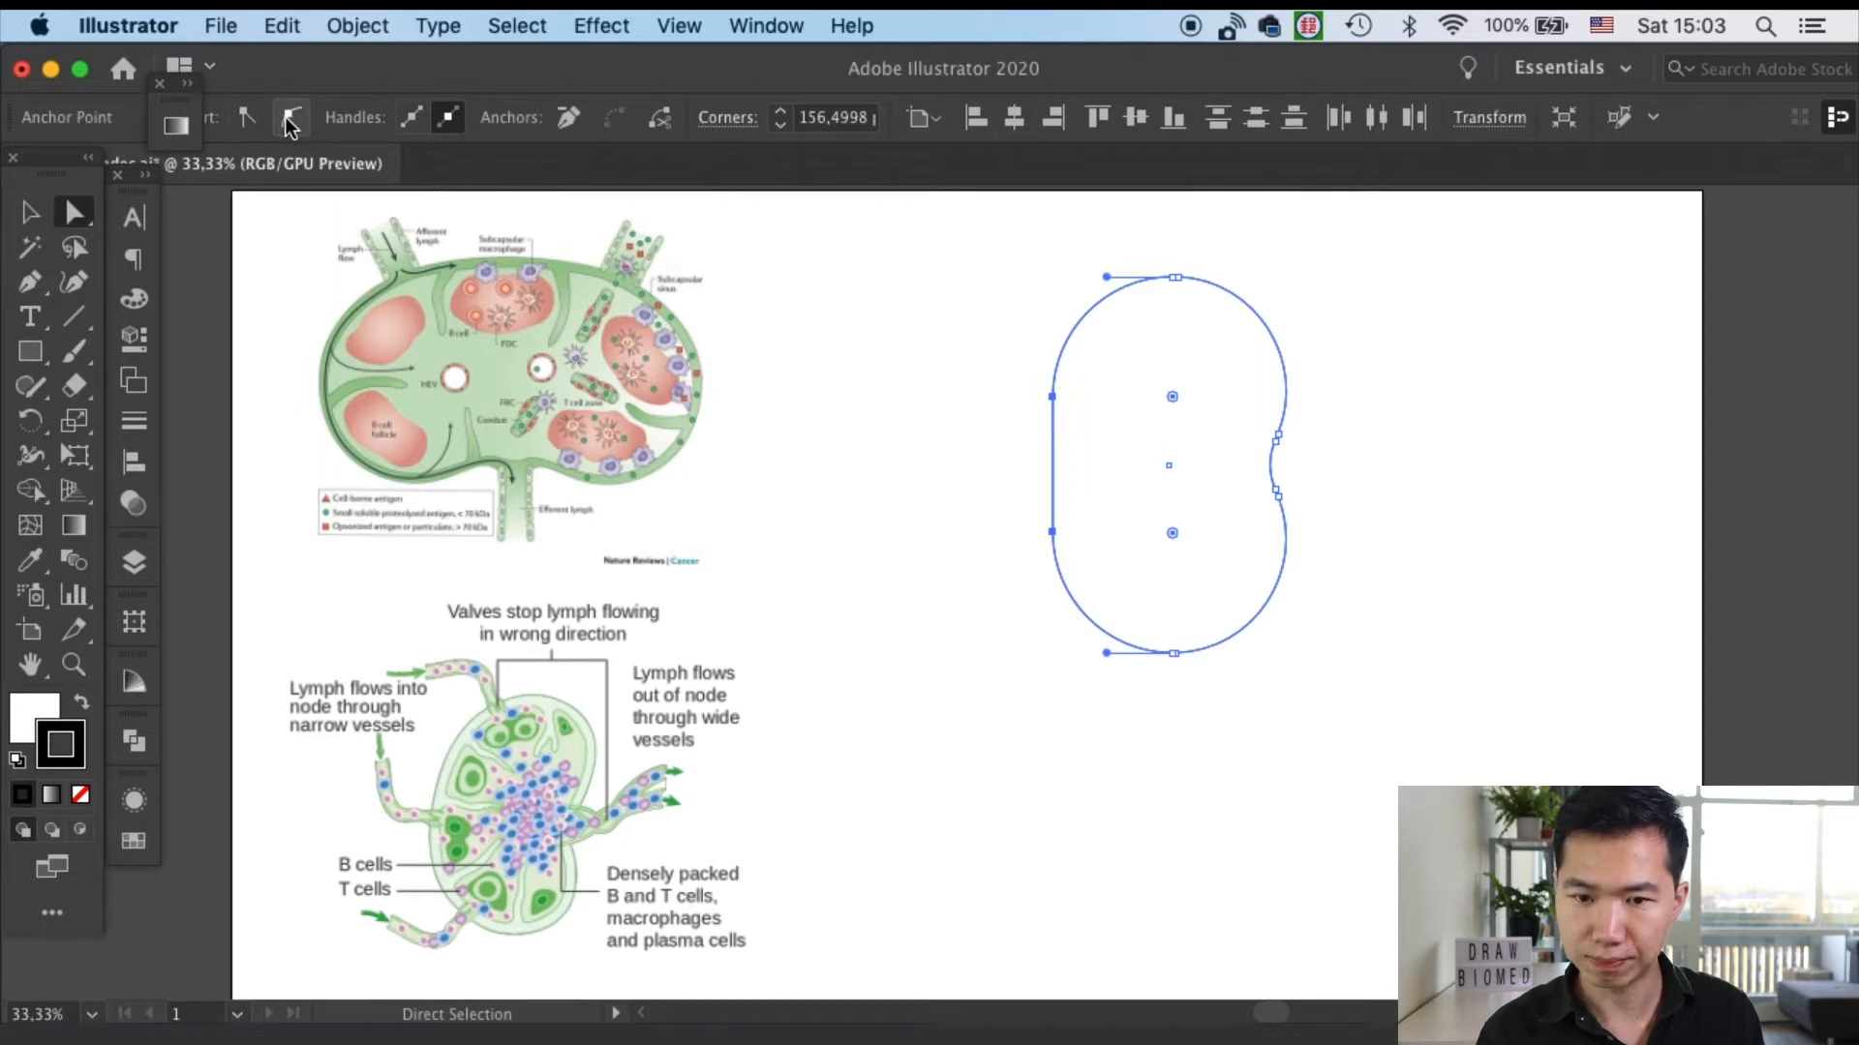
mouse_move(1053, 398)
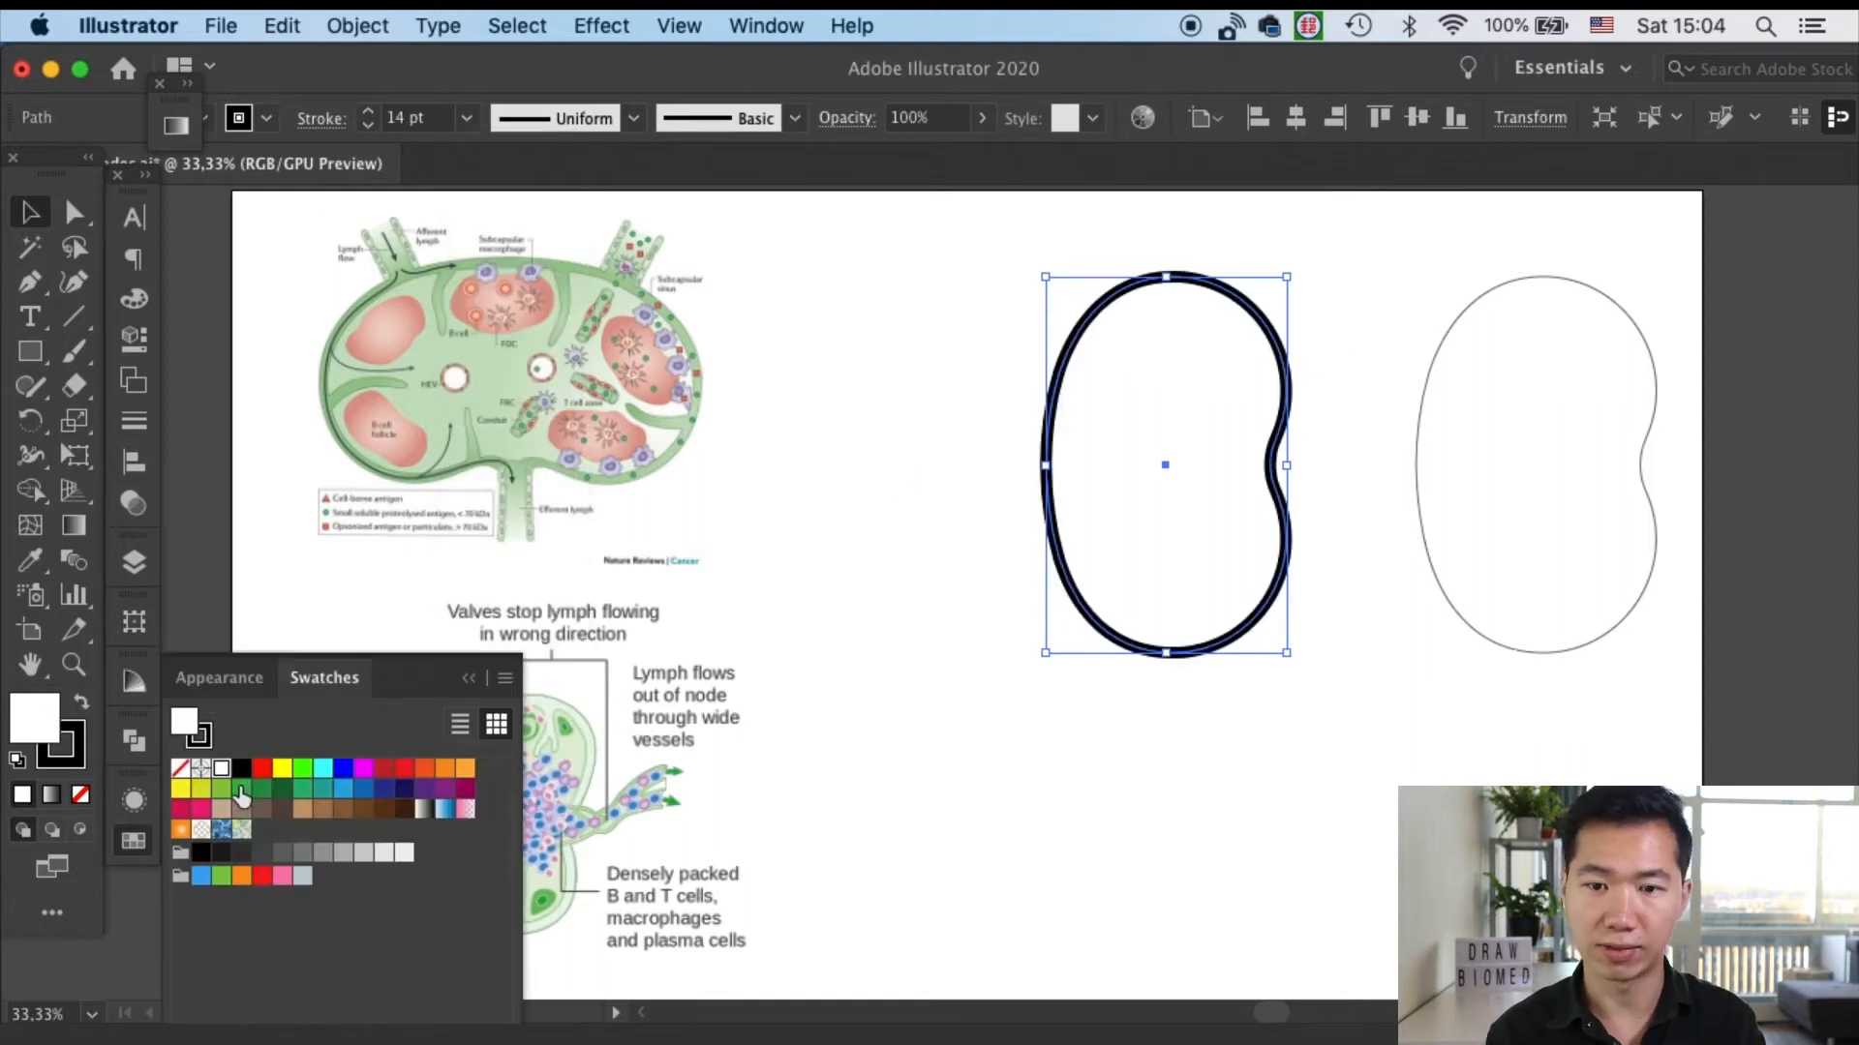
Fill the bean green, expand fill and 14 pt stroke, ungroup and colour the separated ring green
click(240, 788)
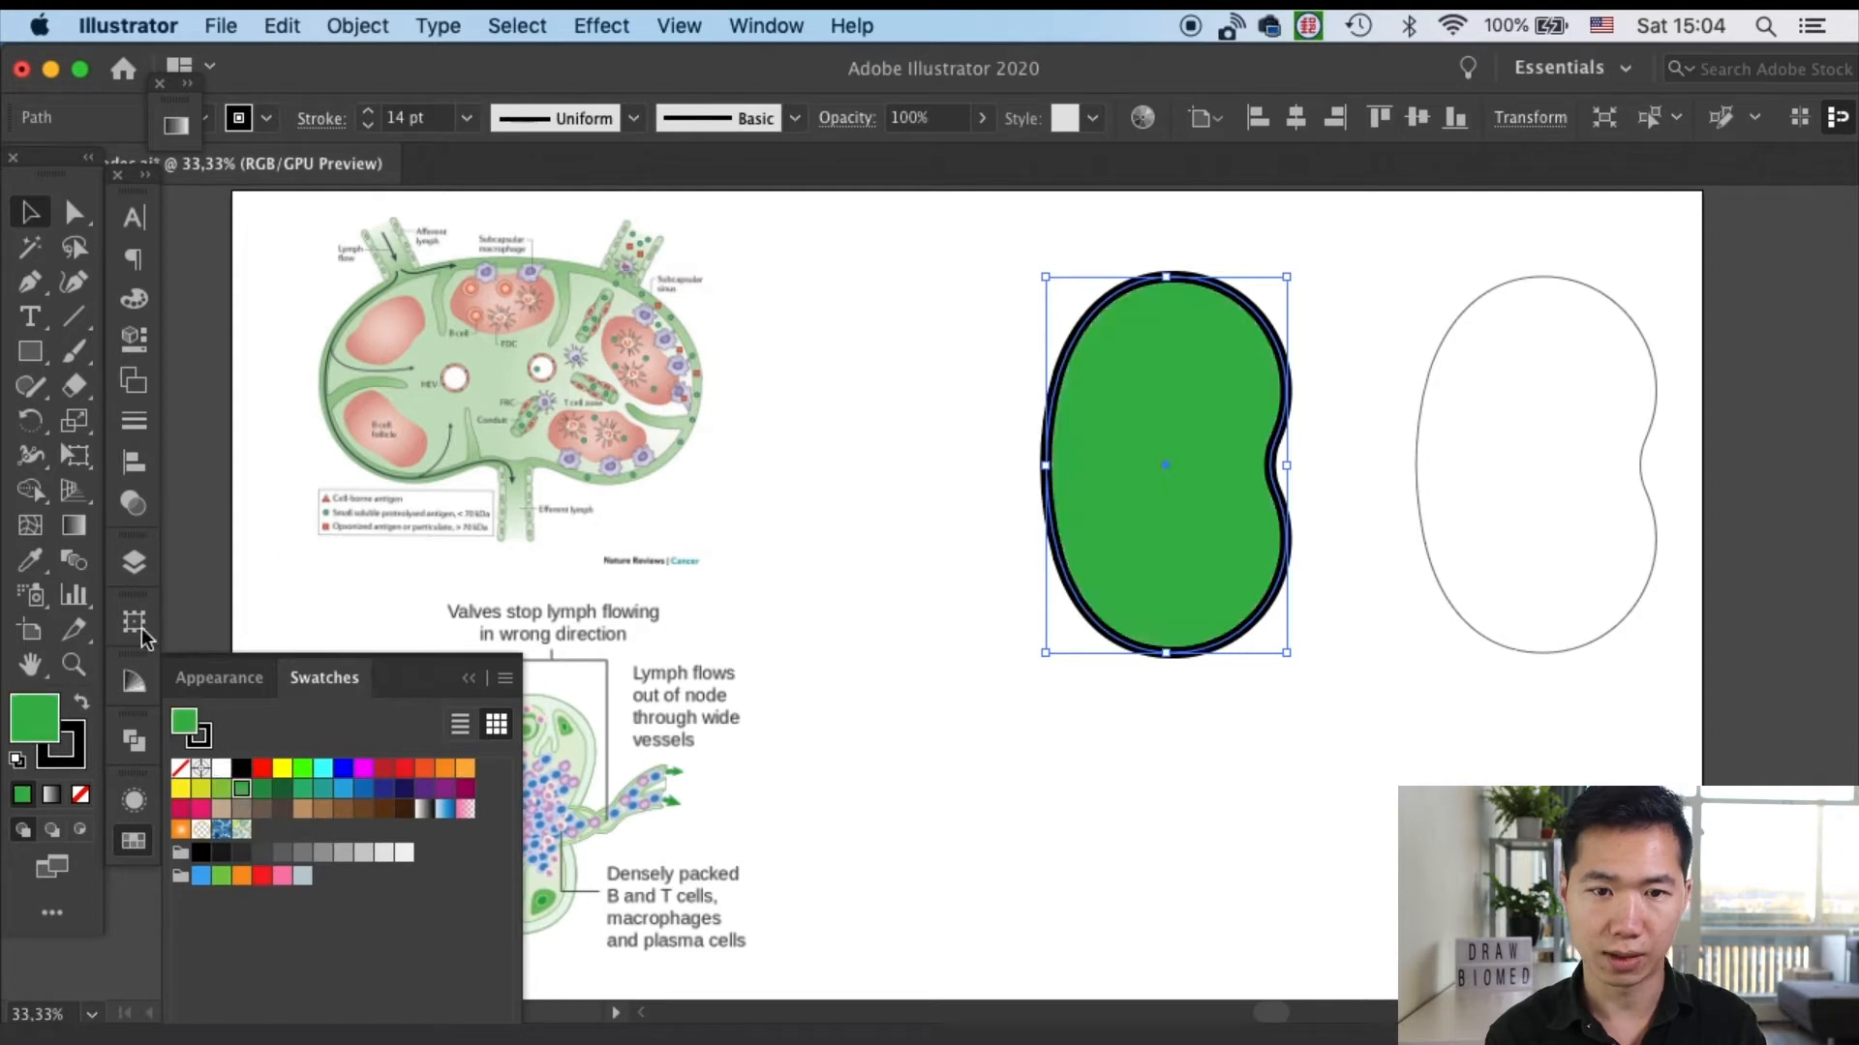
mouse_move(904, 280)
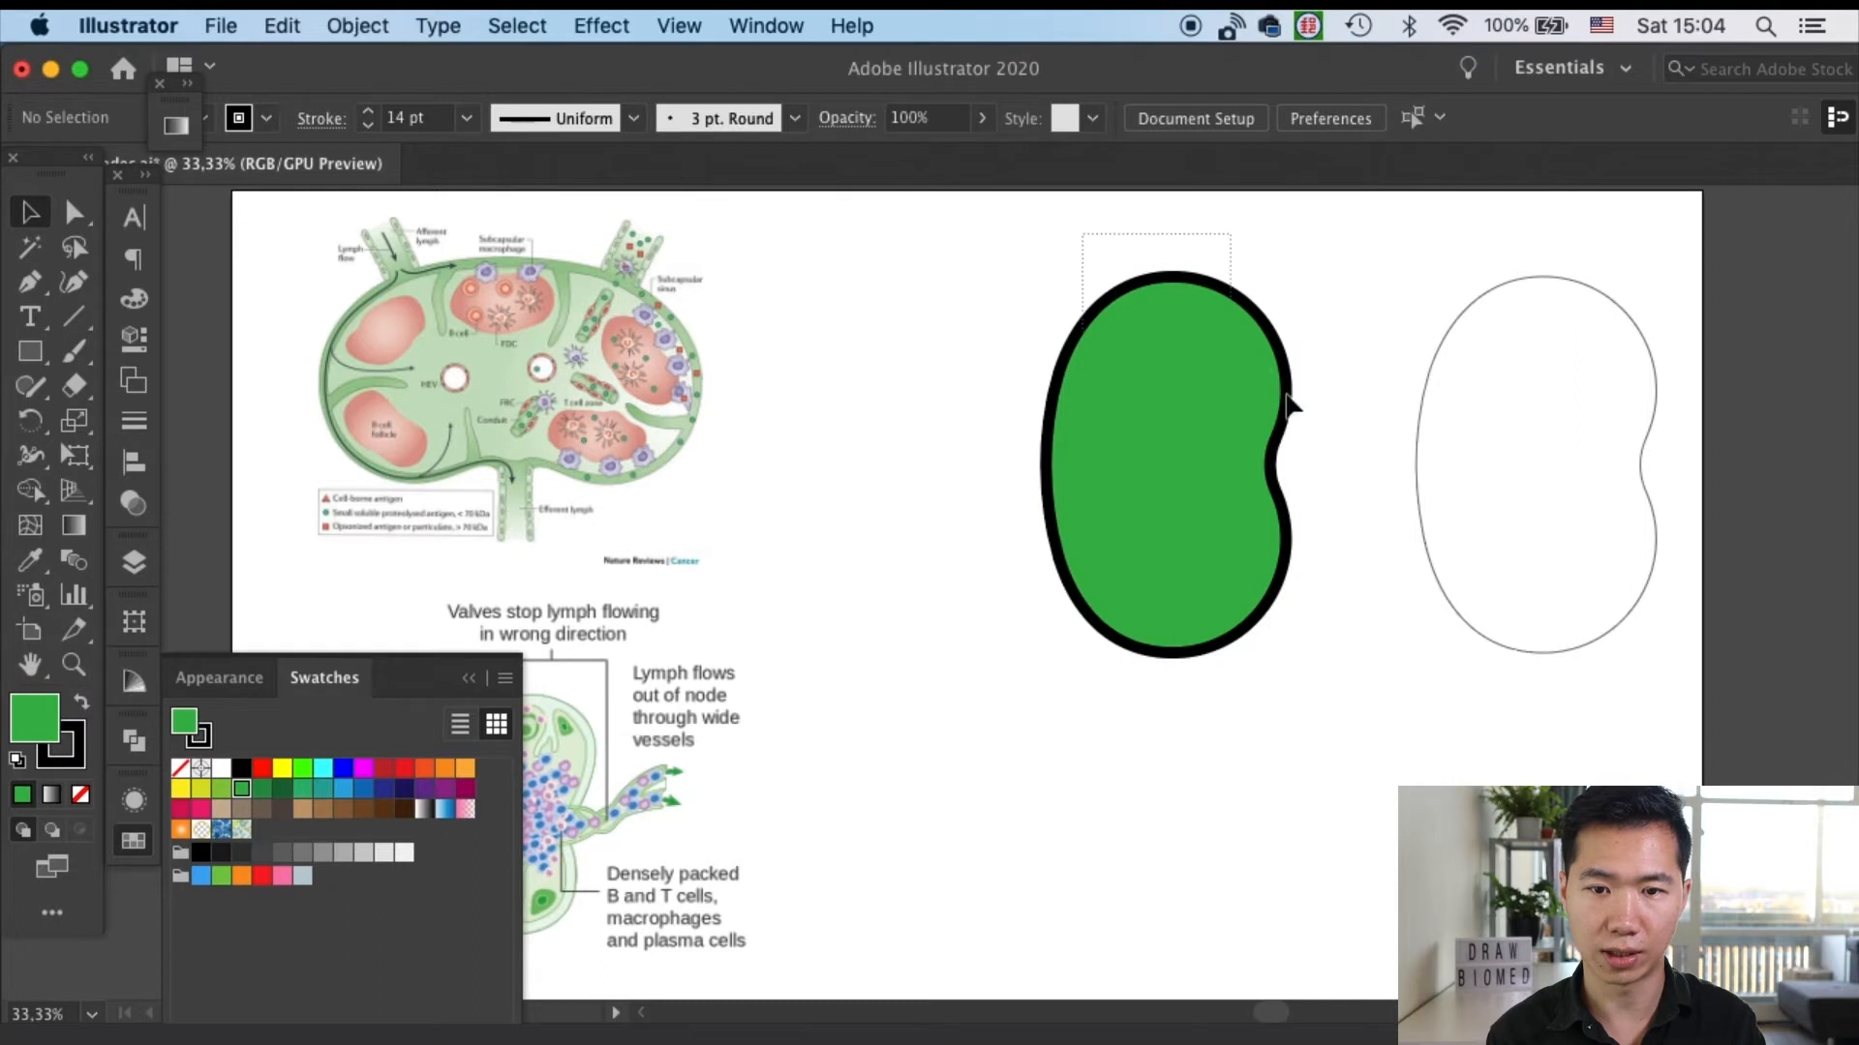
click(356, 26)
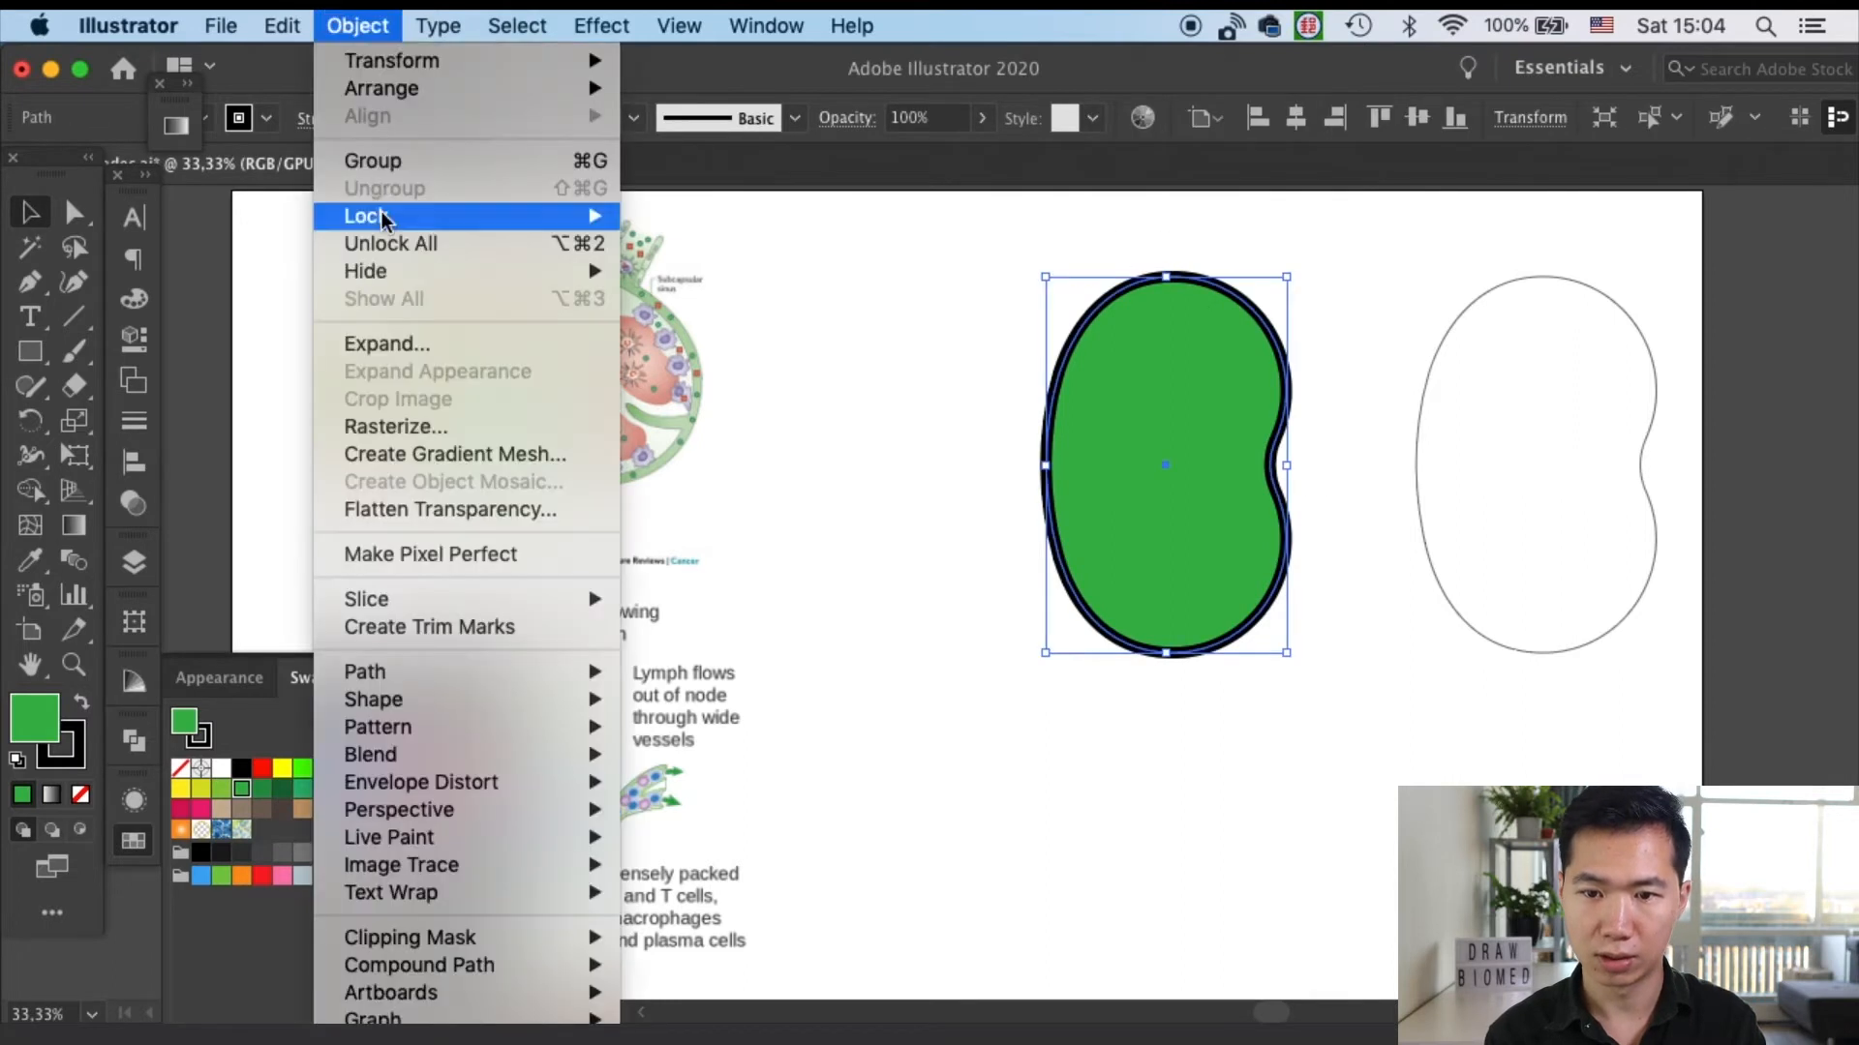
click(387, 344)
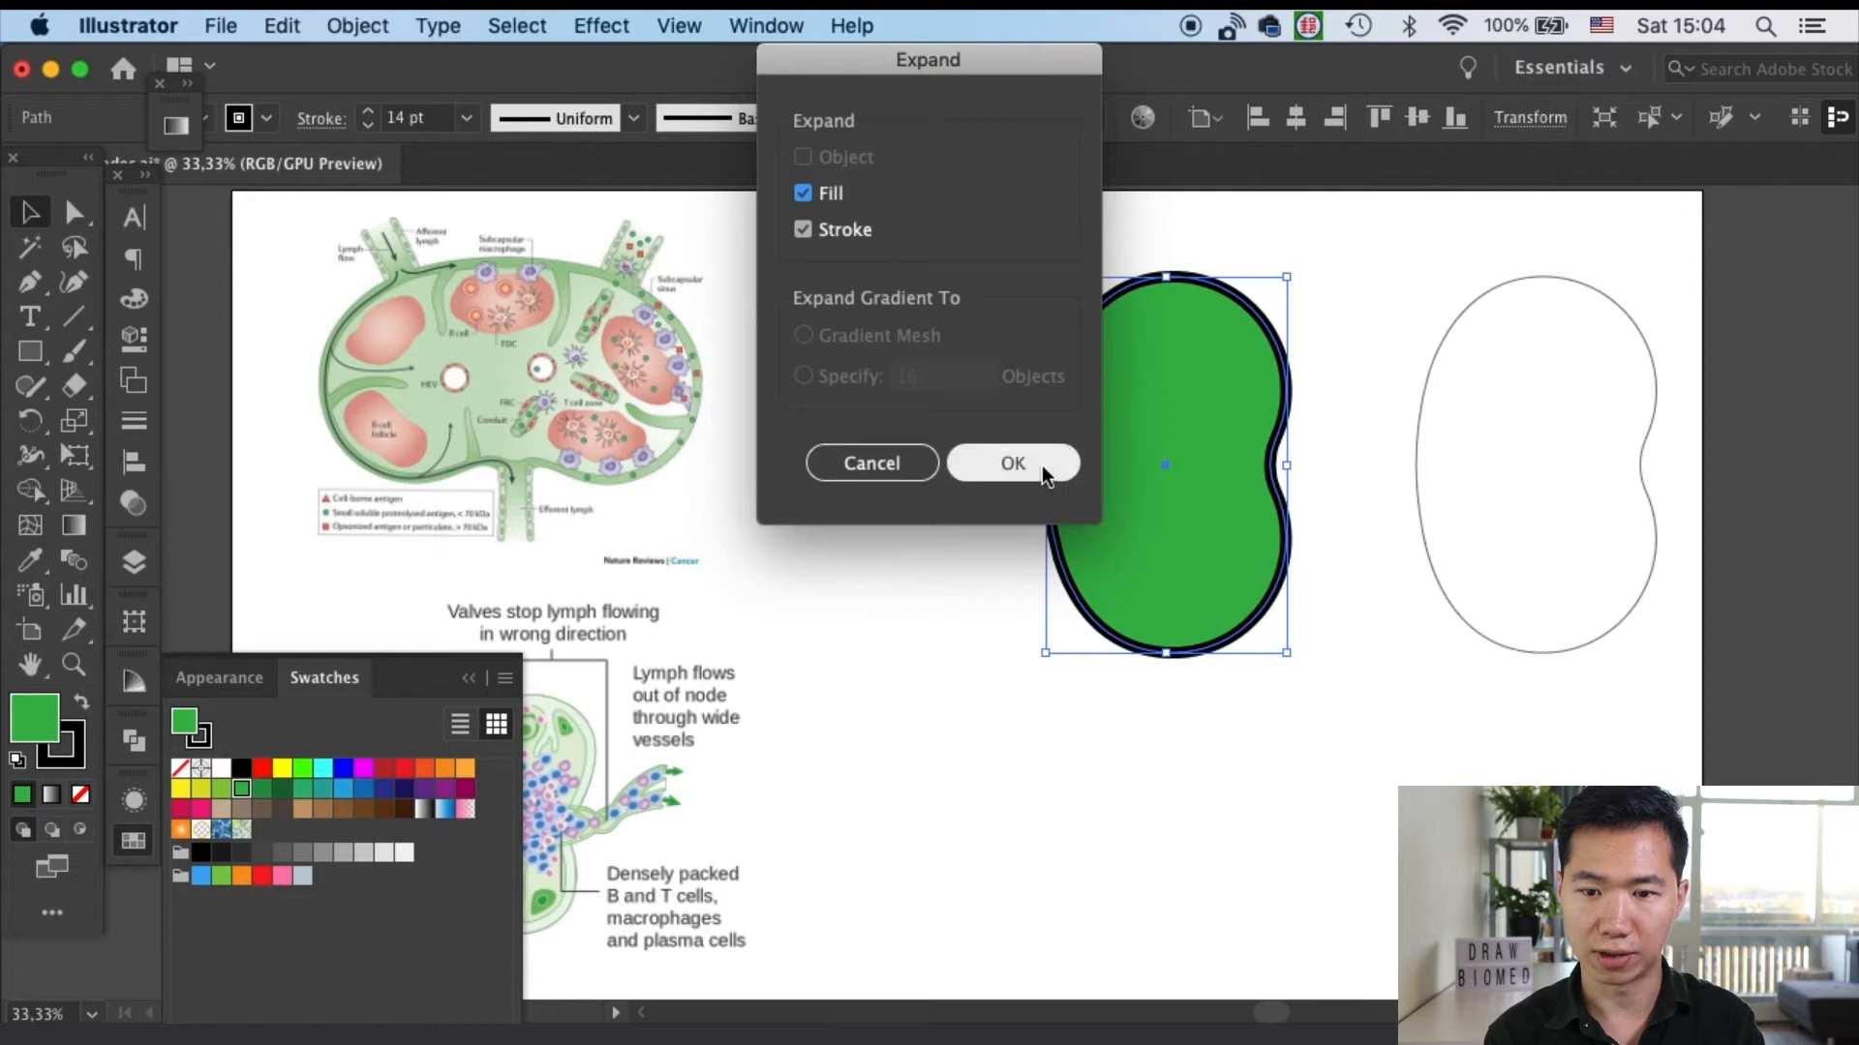
click(1011, 463)
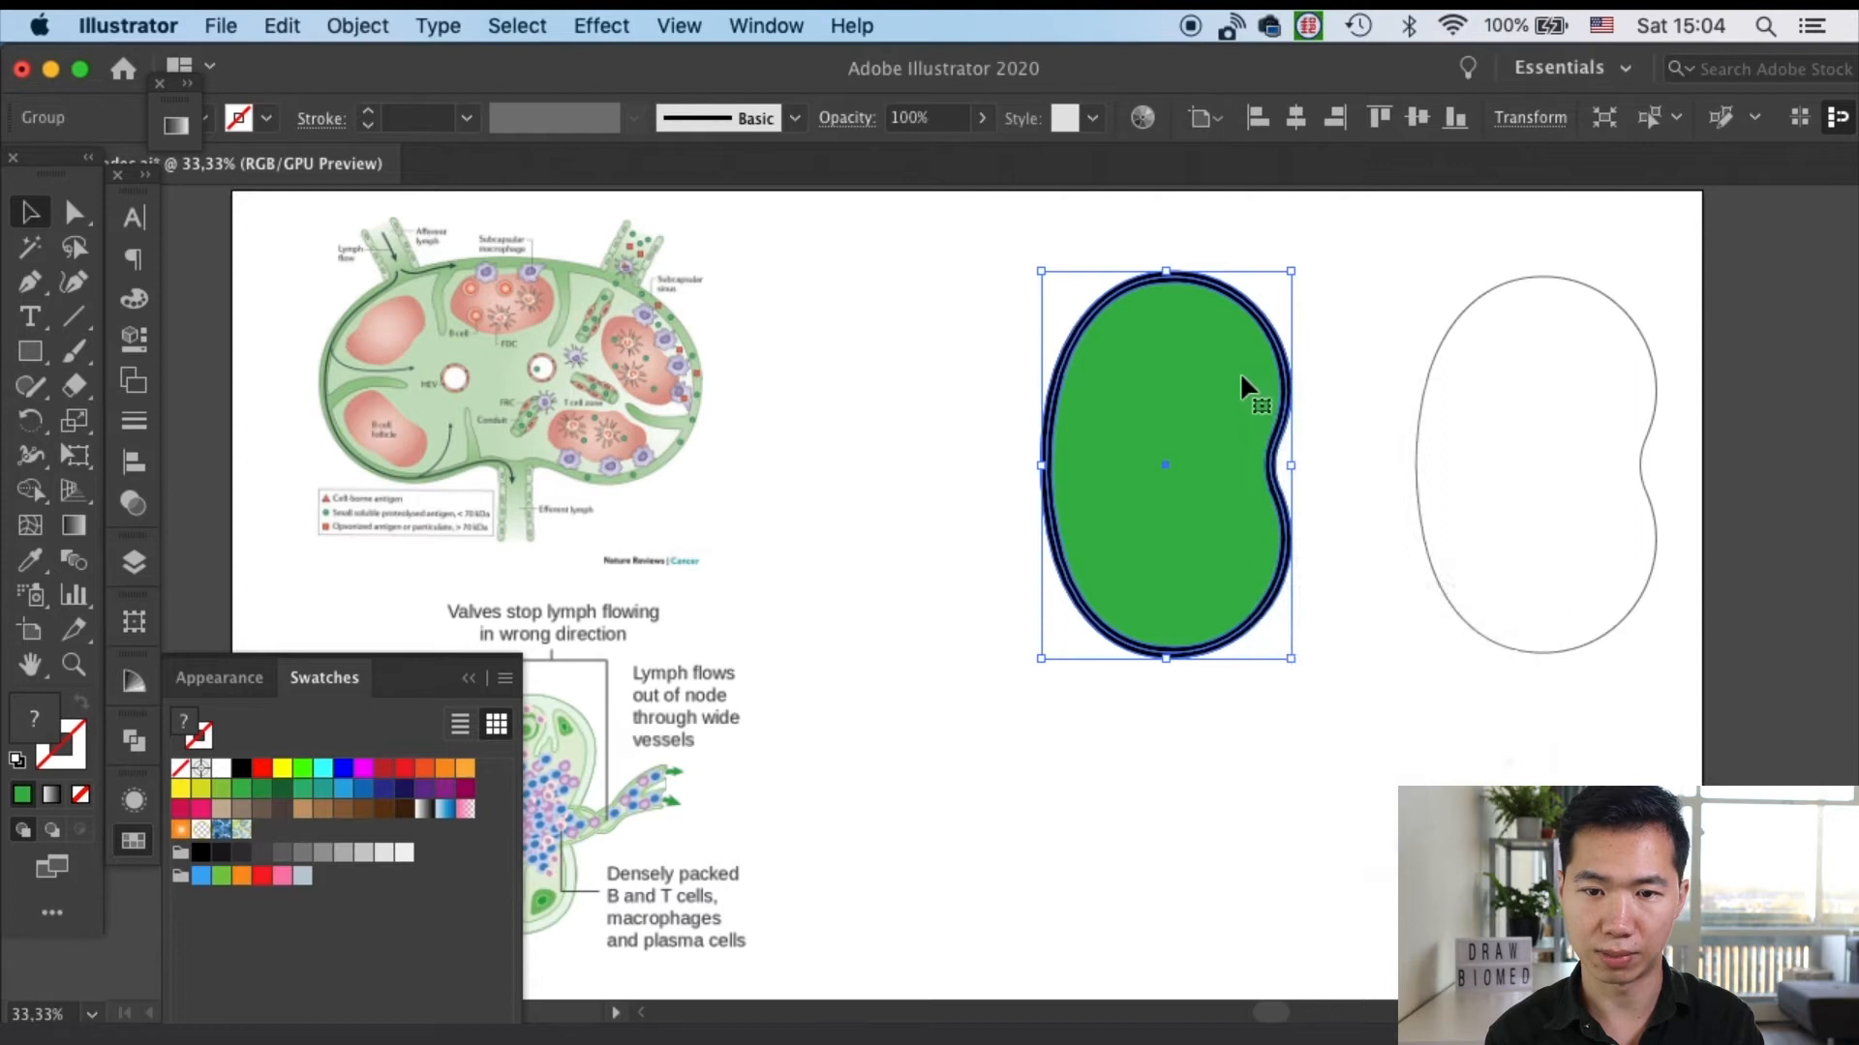
click(1328, 345)
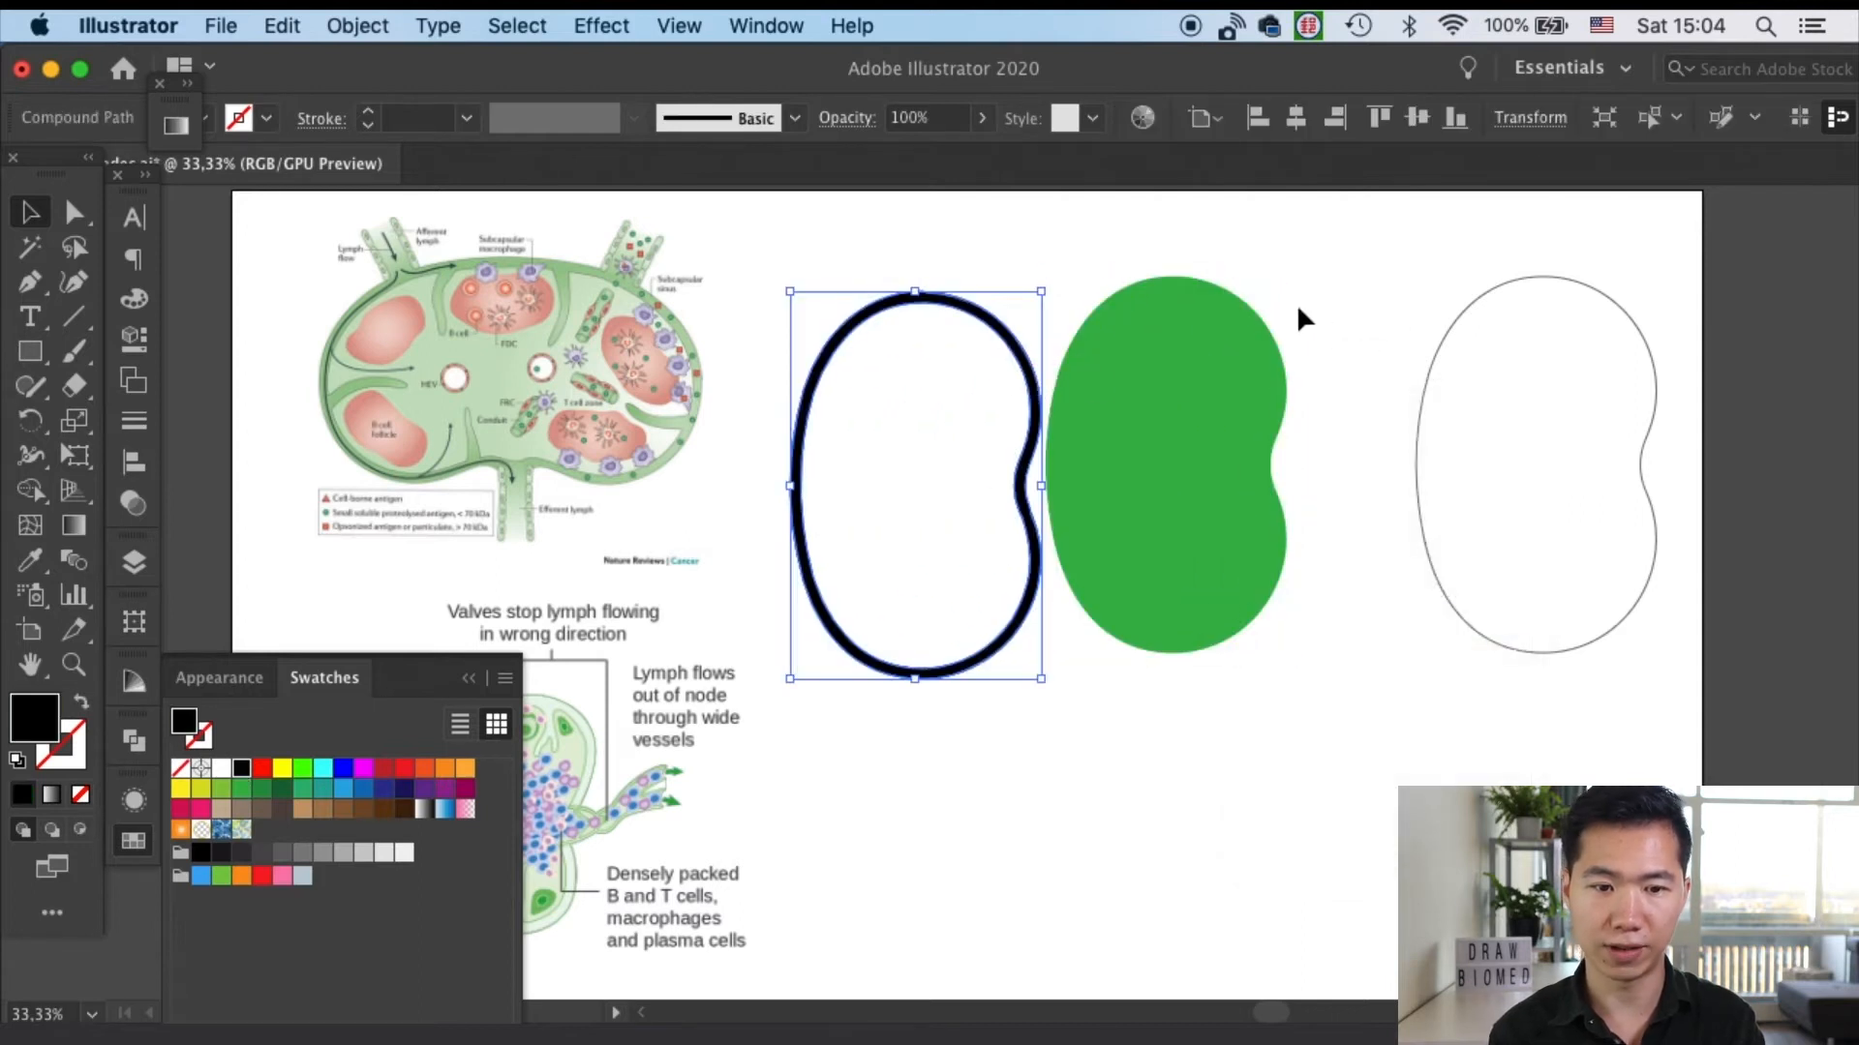
mouse_move(925, 329)
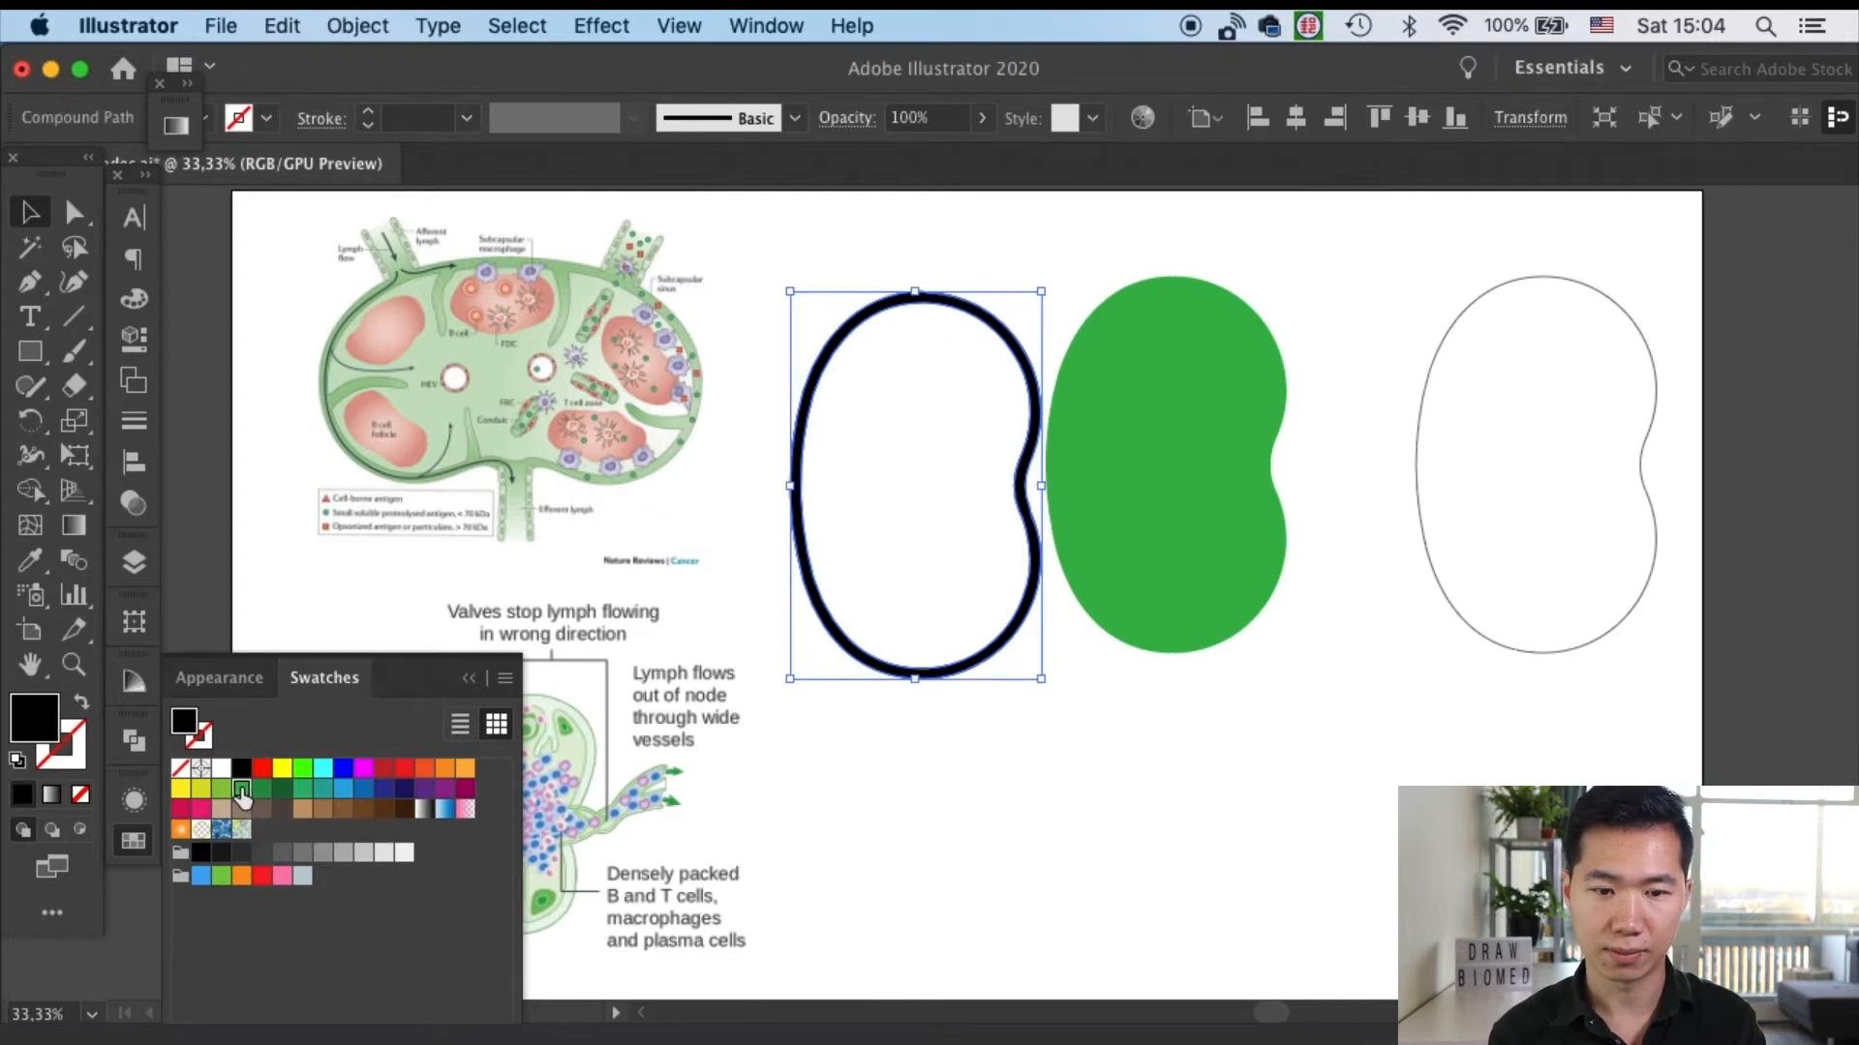
click(240, 790)
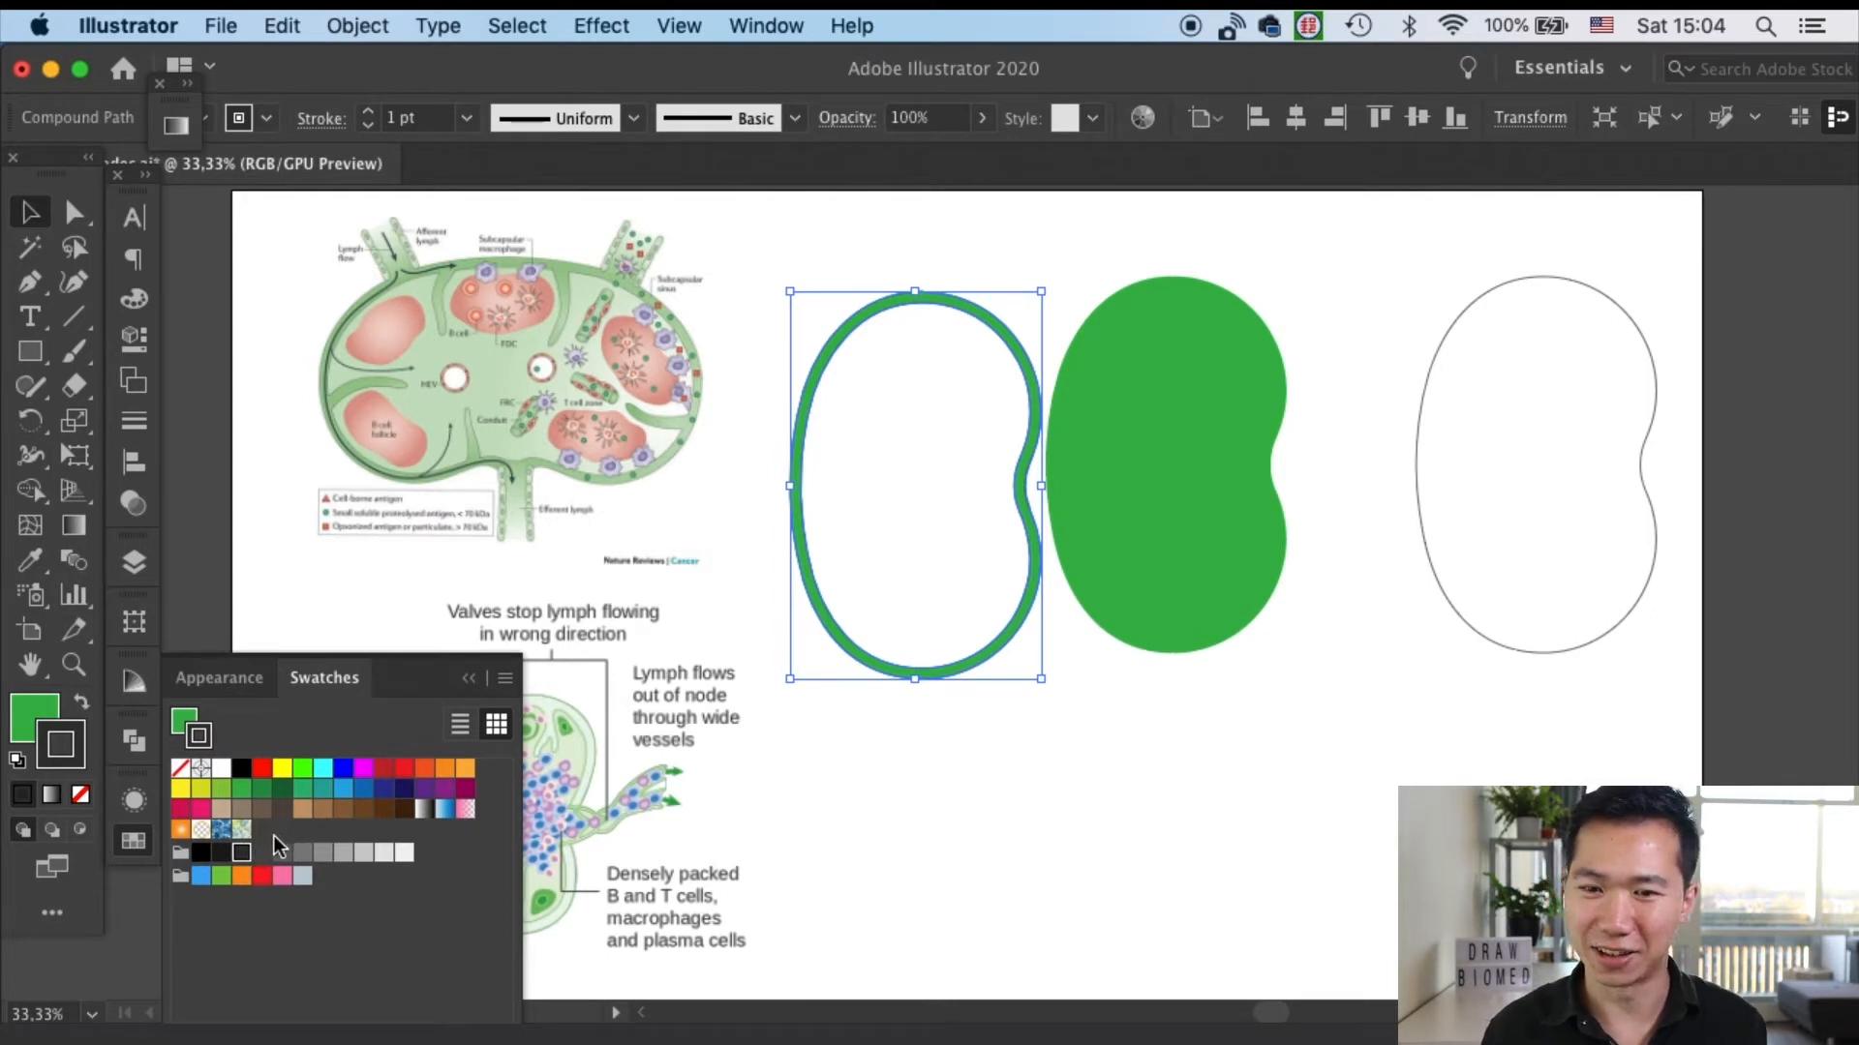
mouse_move(852, 219)
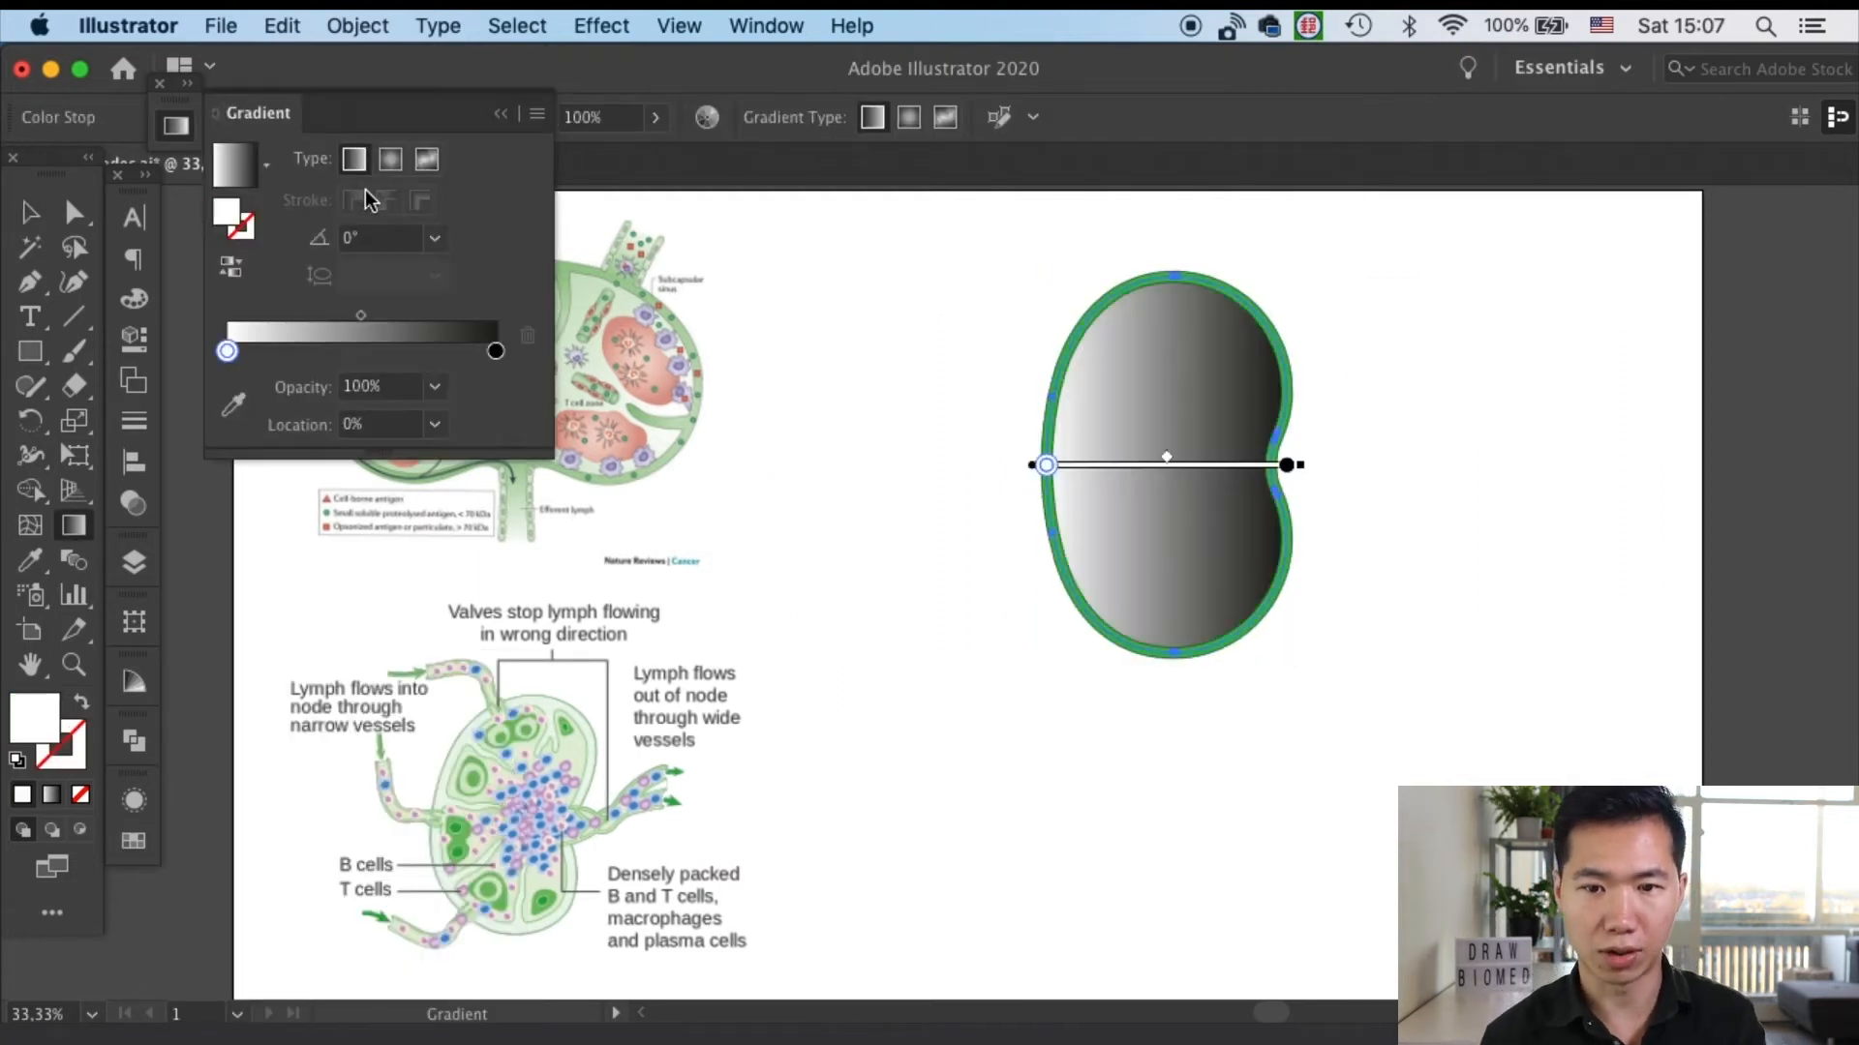
Set the bean's linear gradient angle to 90° so pale green fades to white vertically
click(436, 238)
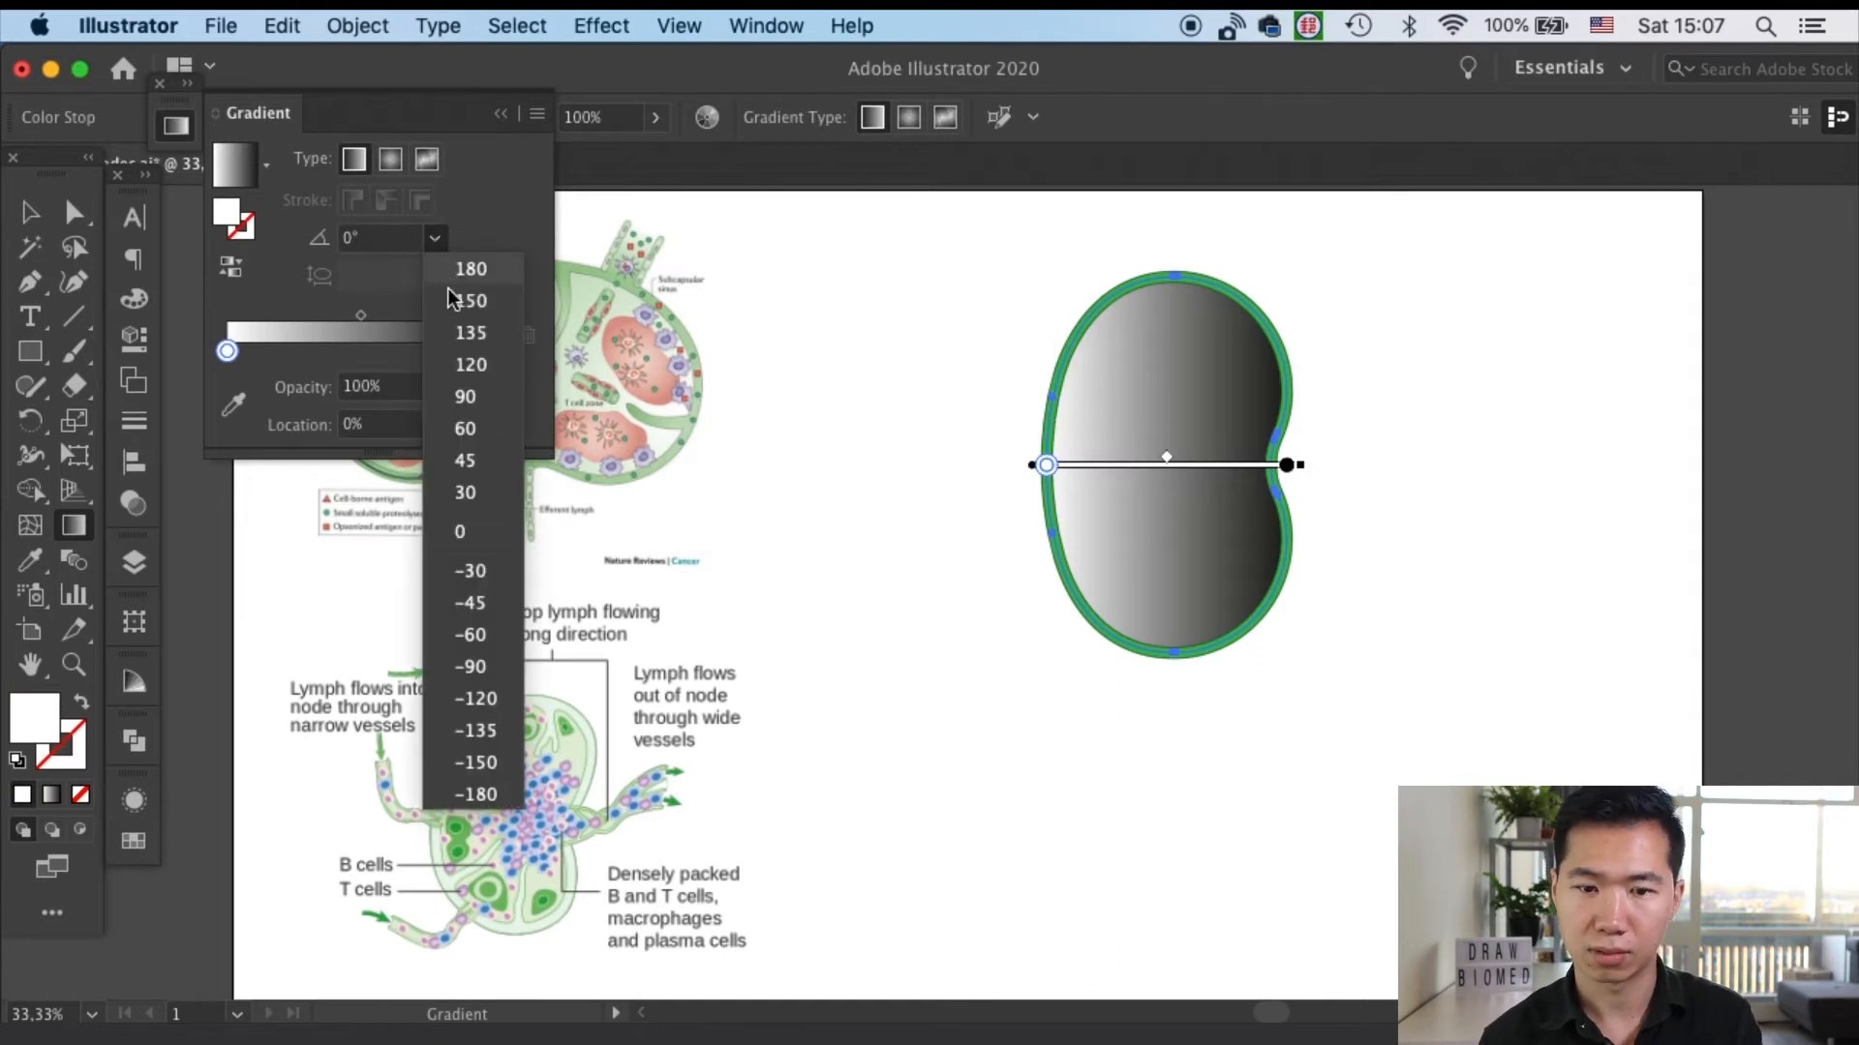
click(466, 397)
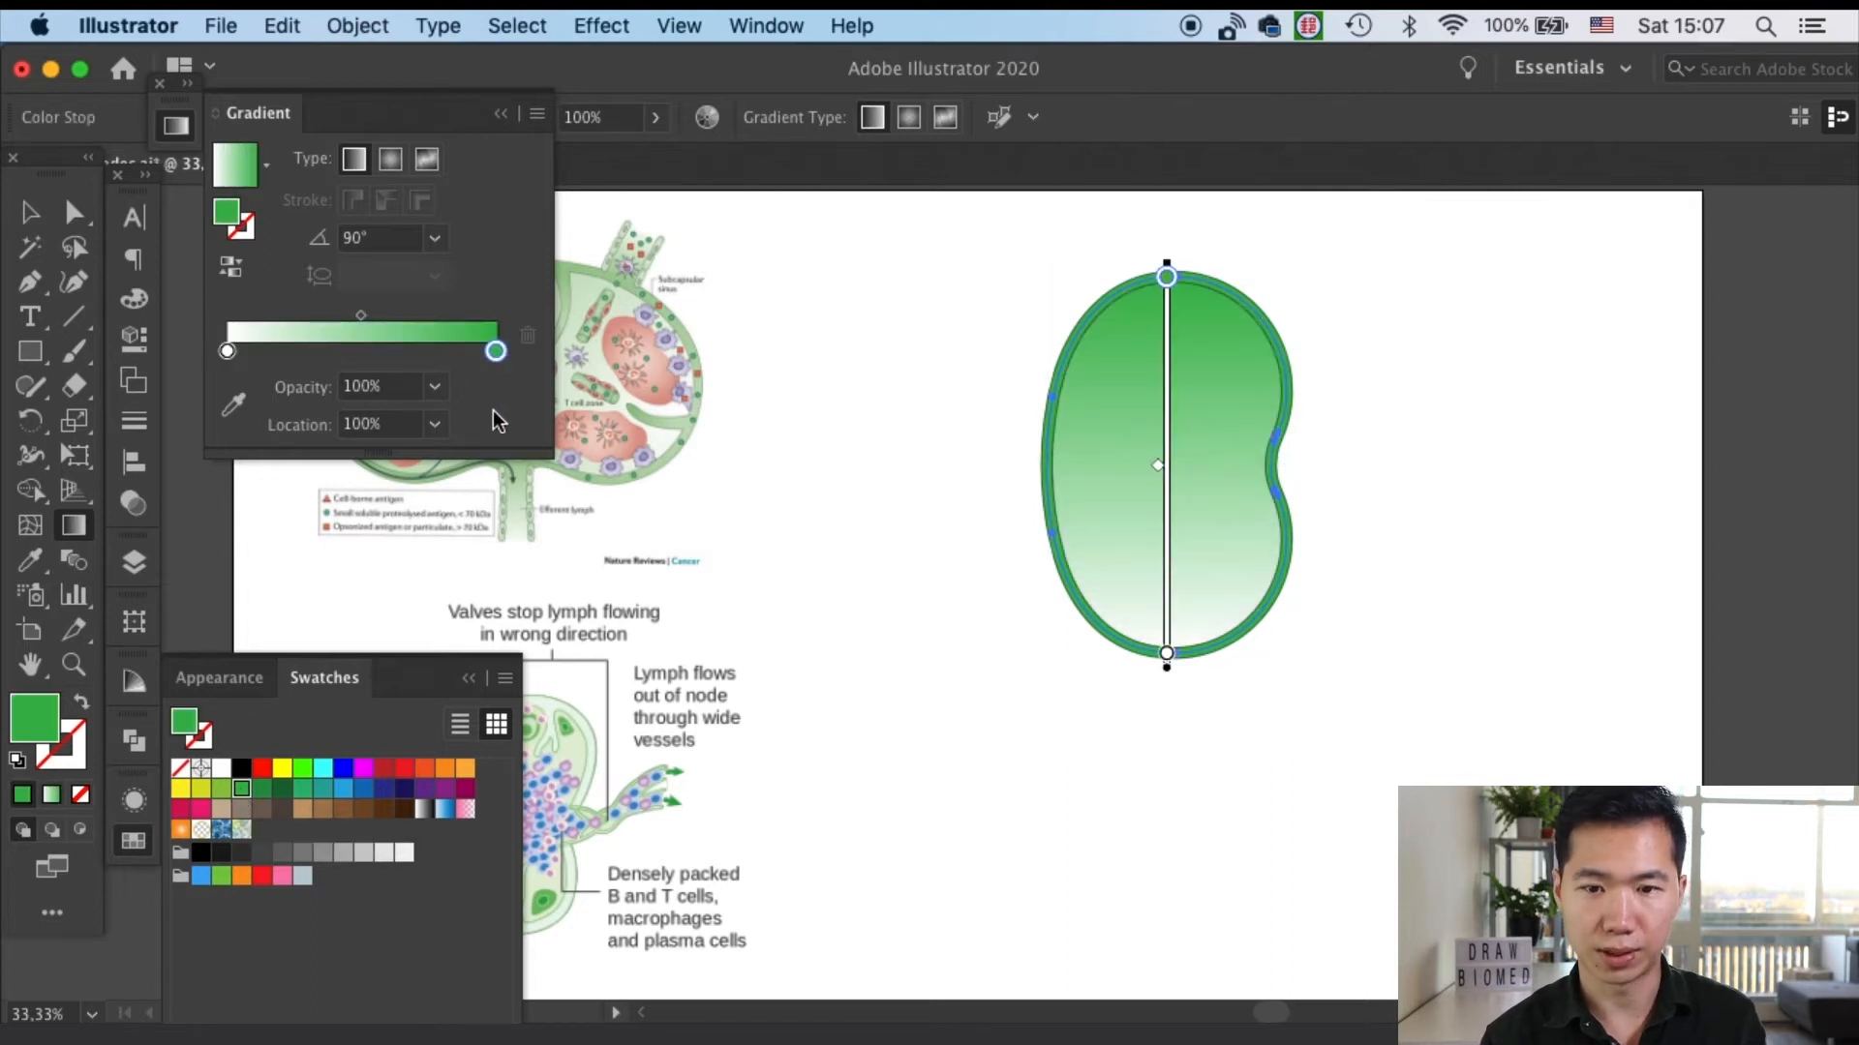
click(435, 238)
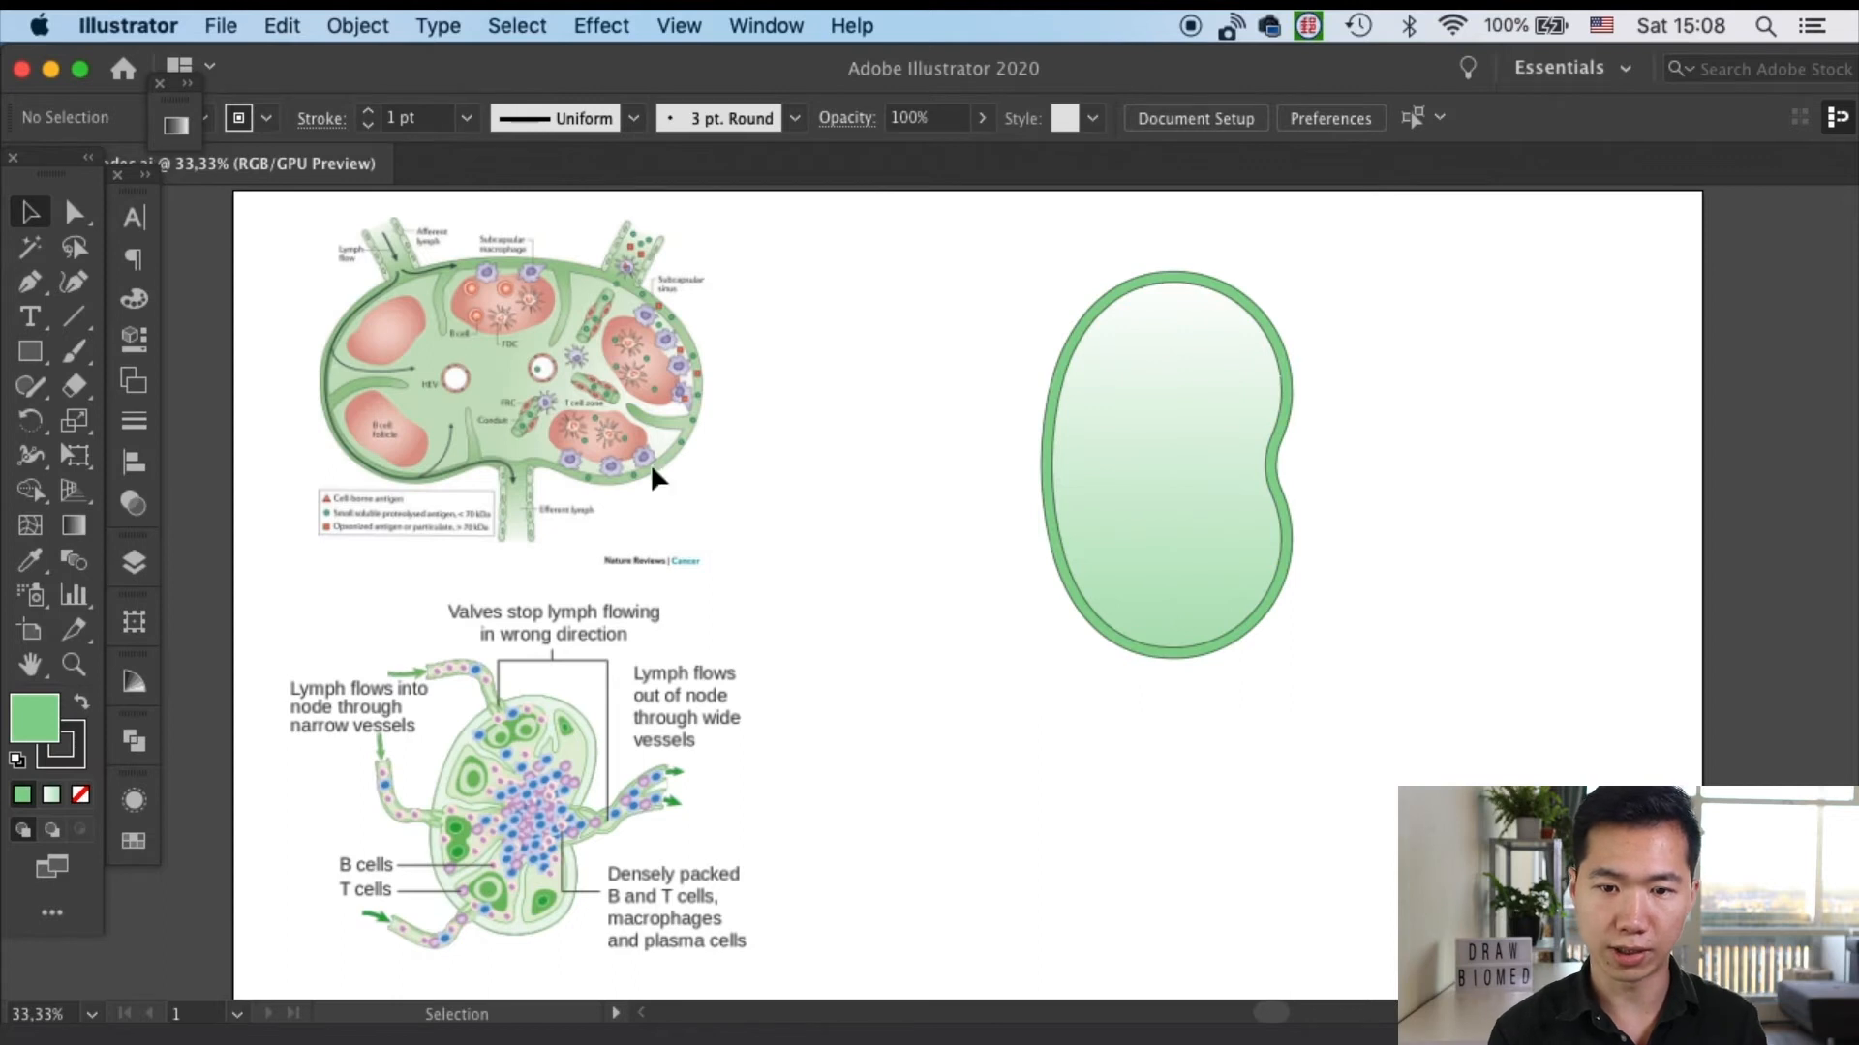
mouse_move(563, 378)
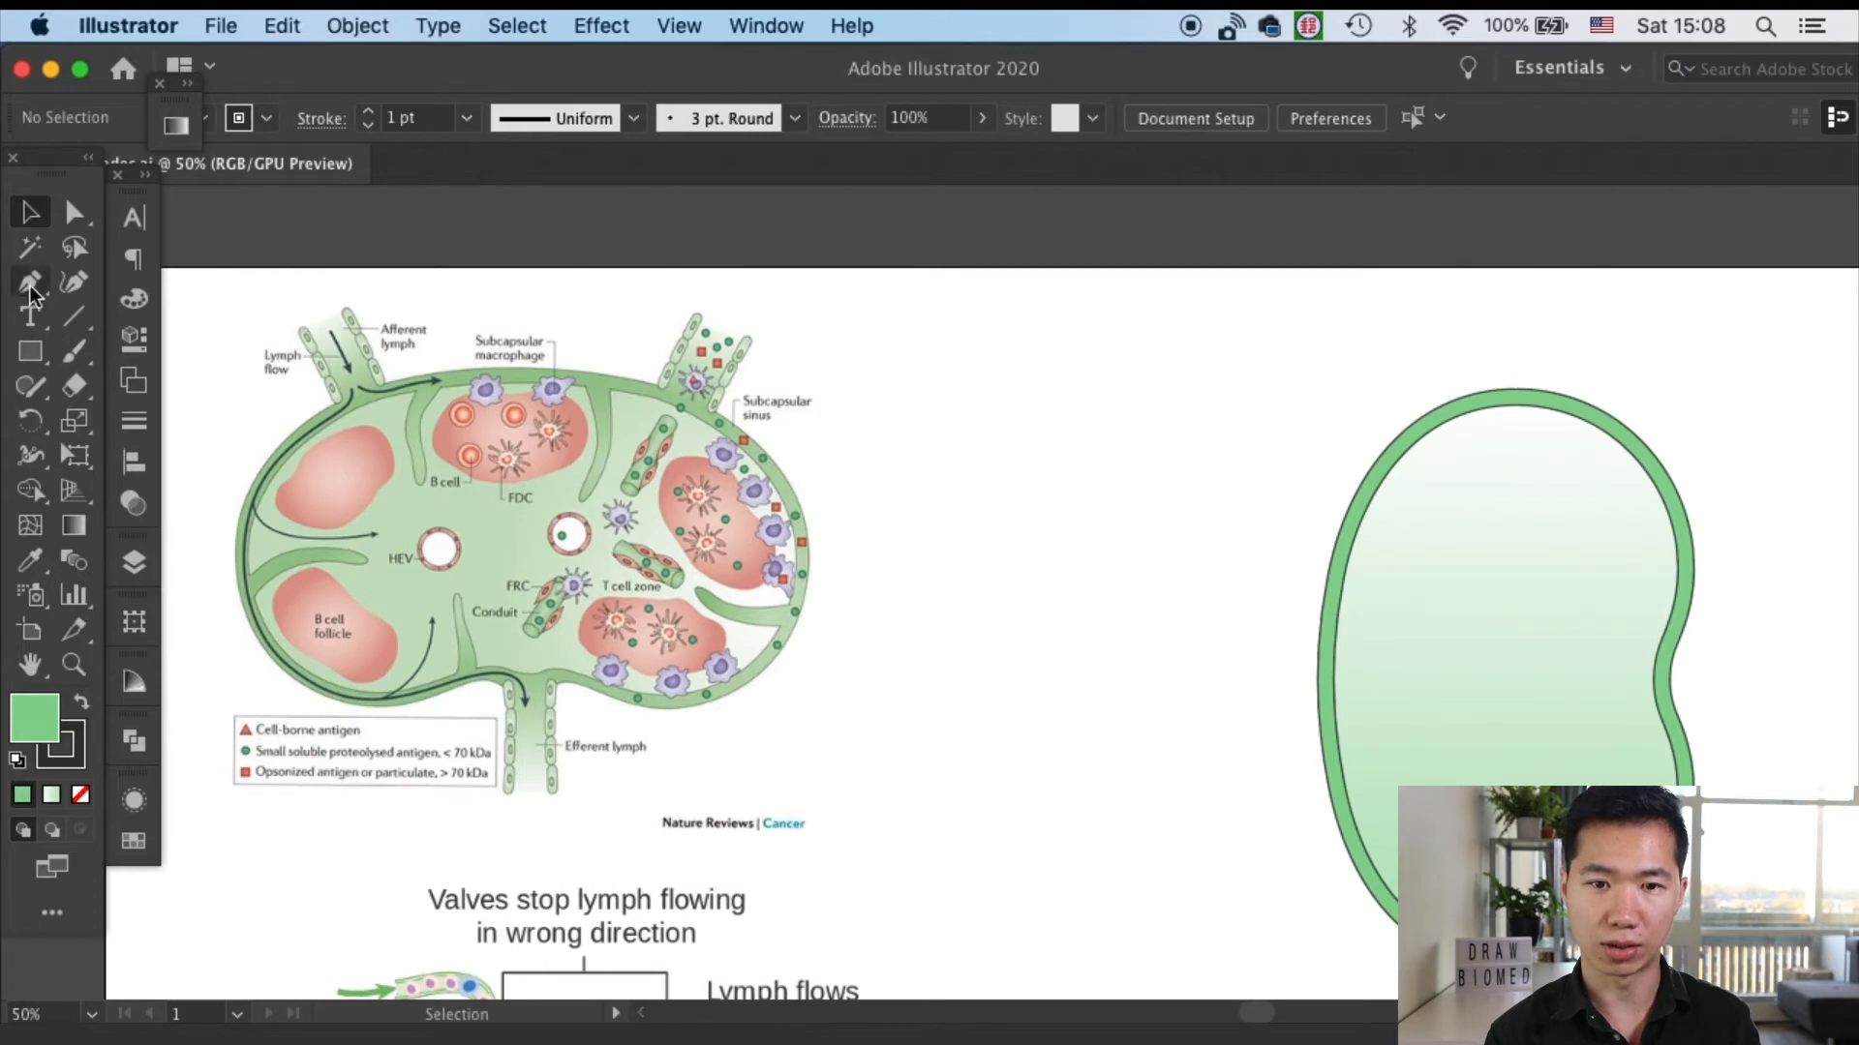
Draw thin triangles with the Pen, reshape them into curved trabeculae and place them along the inner wall
click(29, 280)
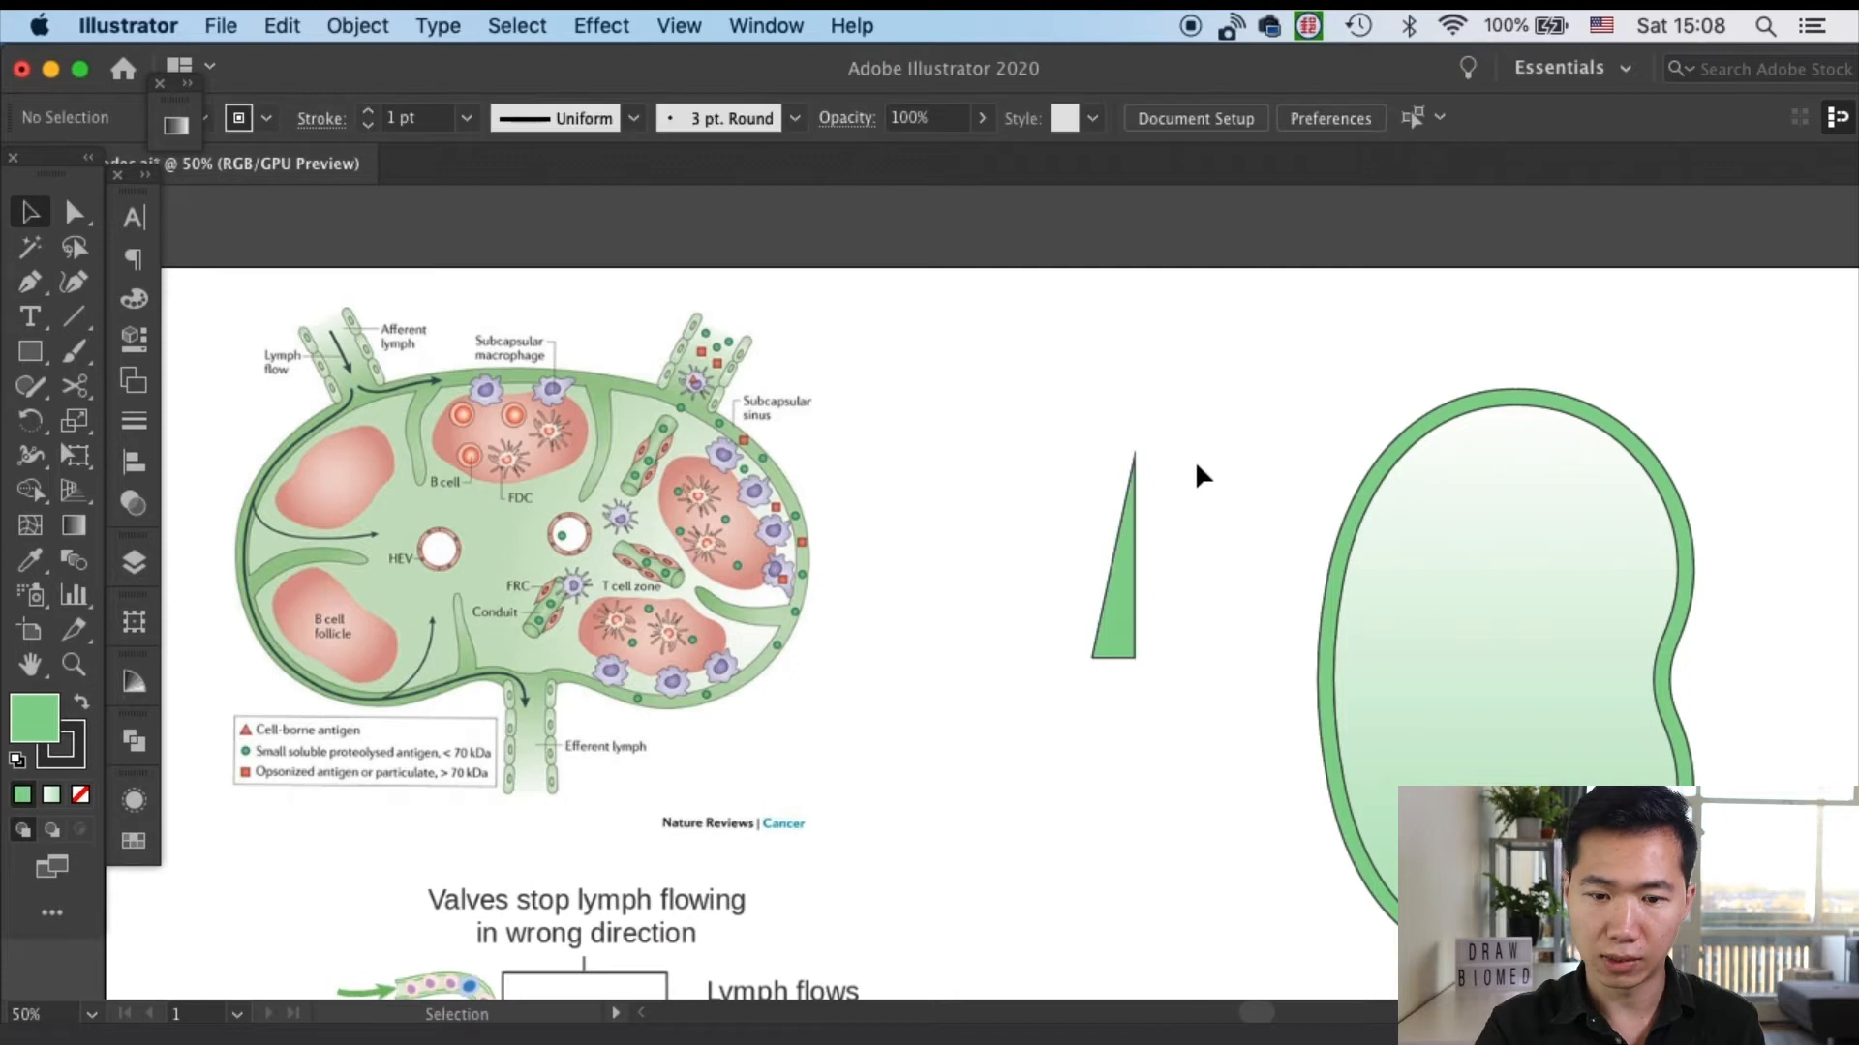
click(73, 213)
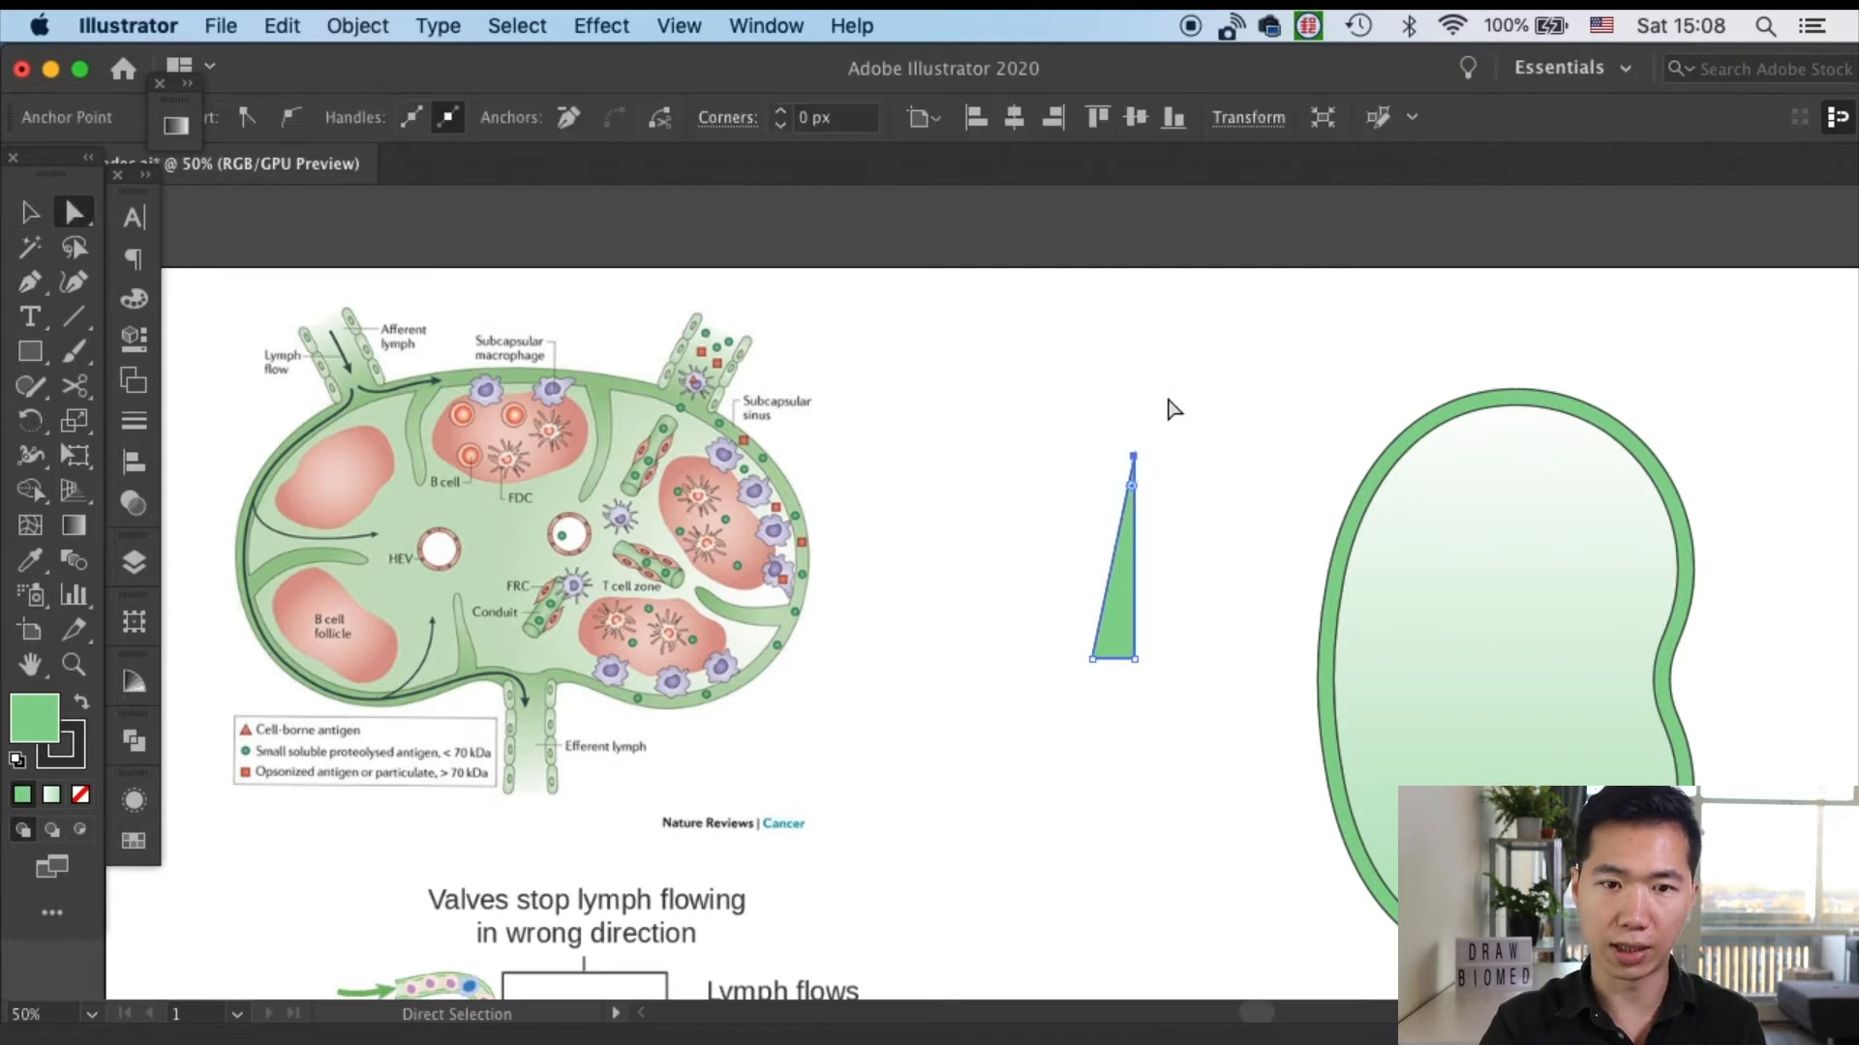
mouse_move(330, 128)
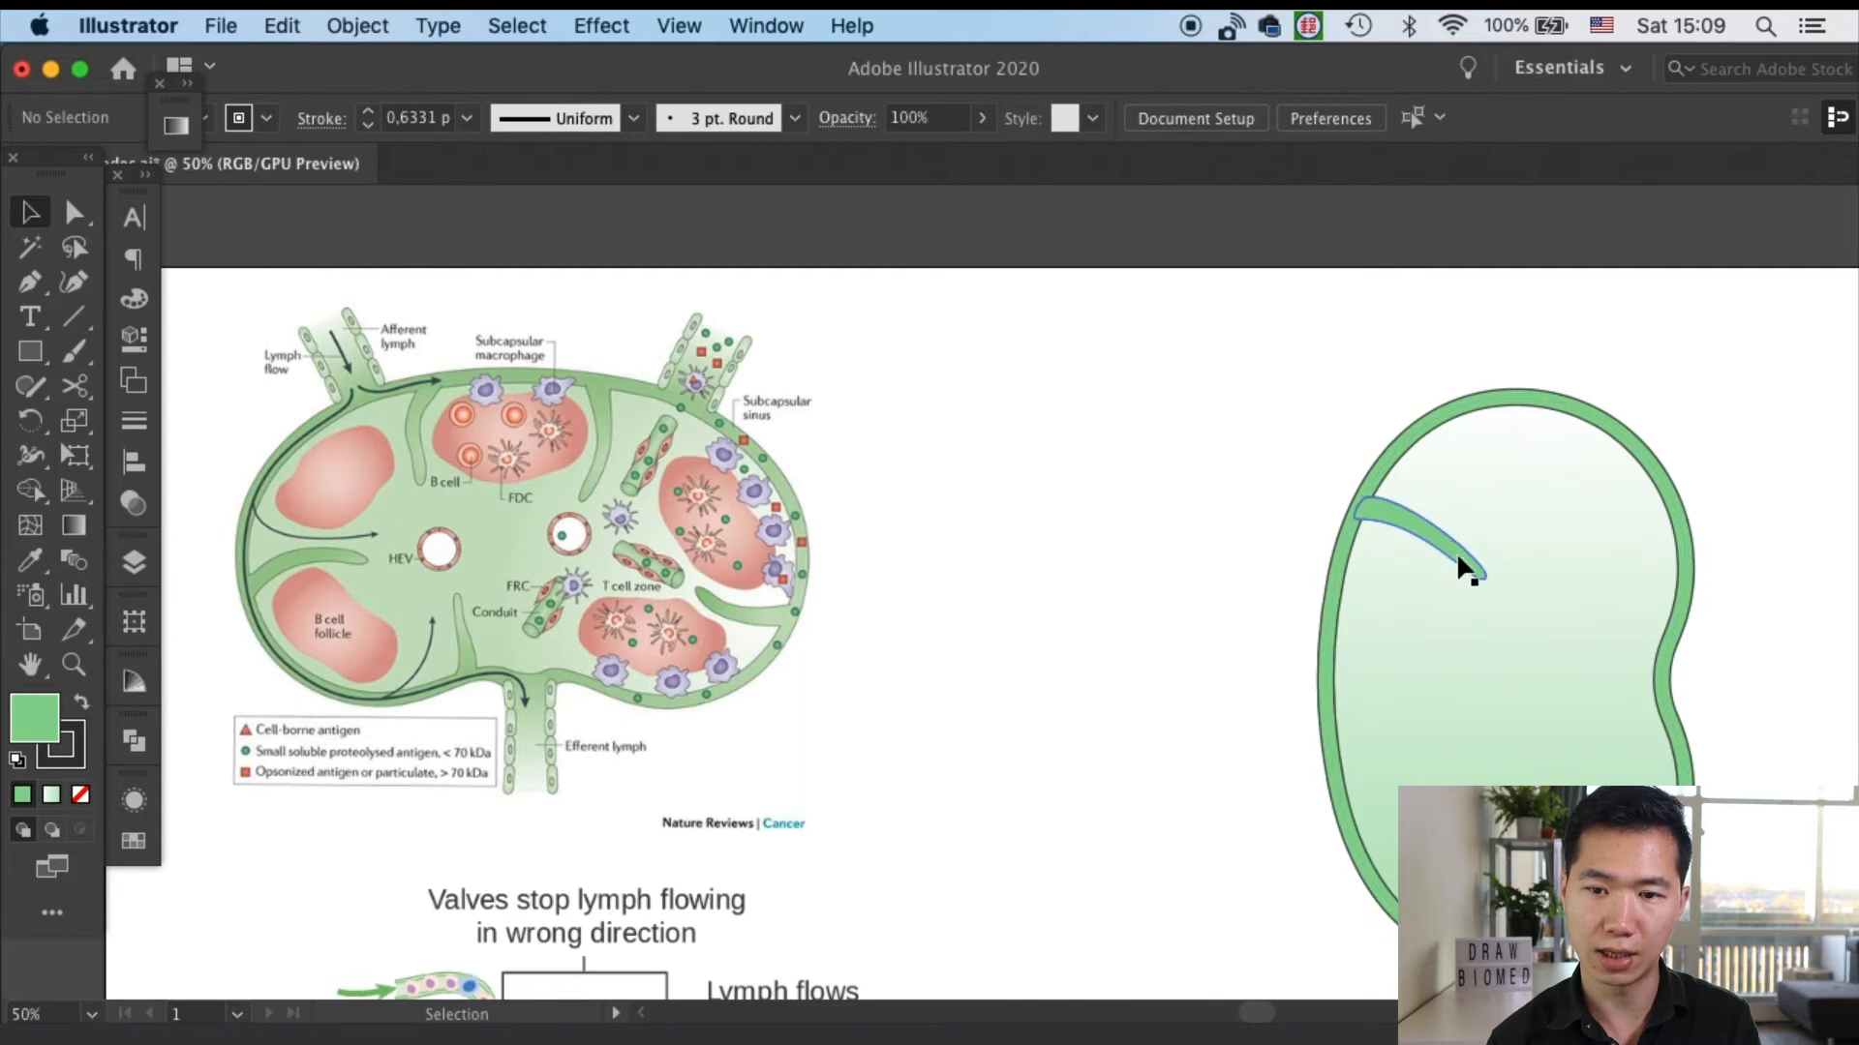
click(1411, 521)
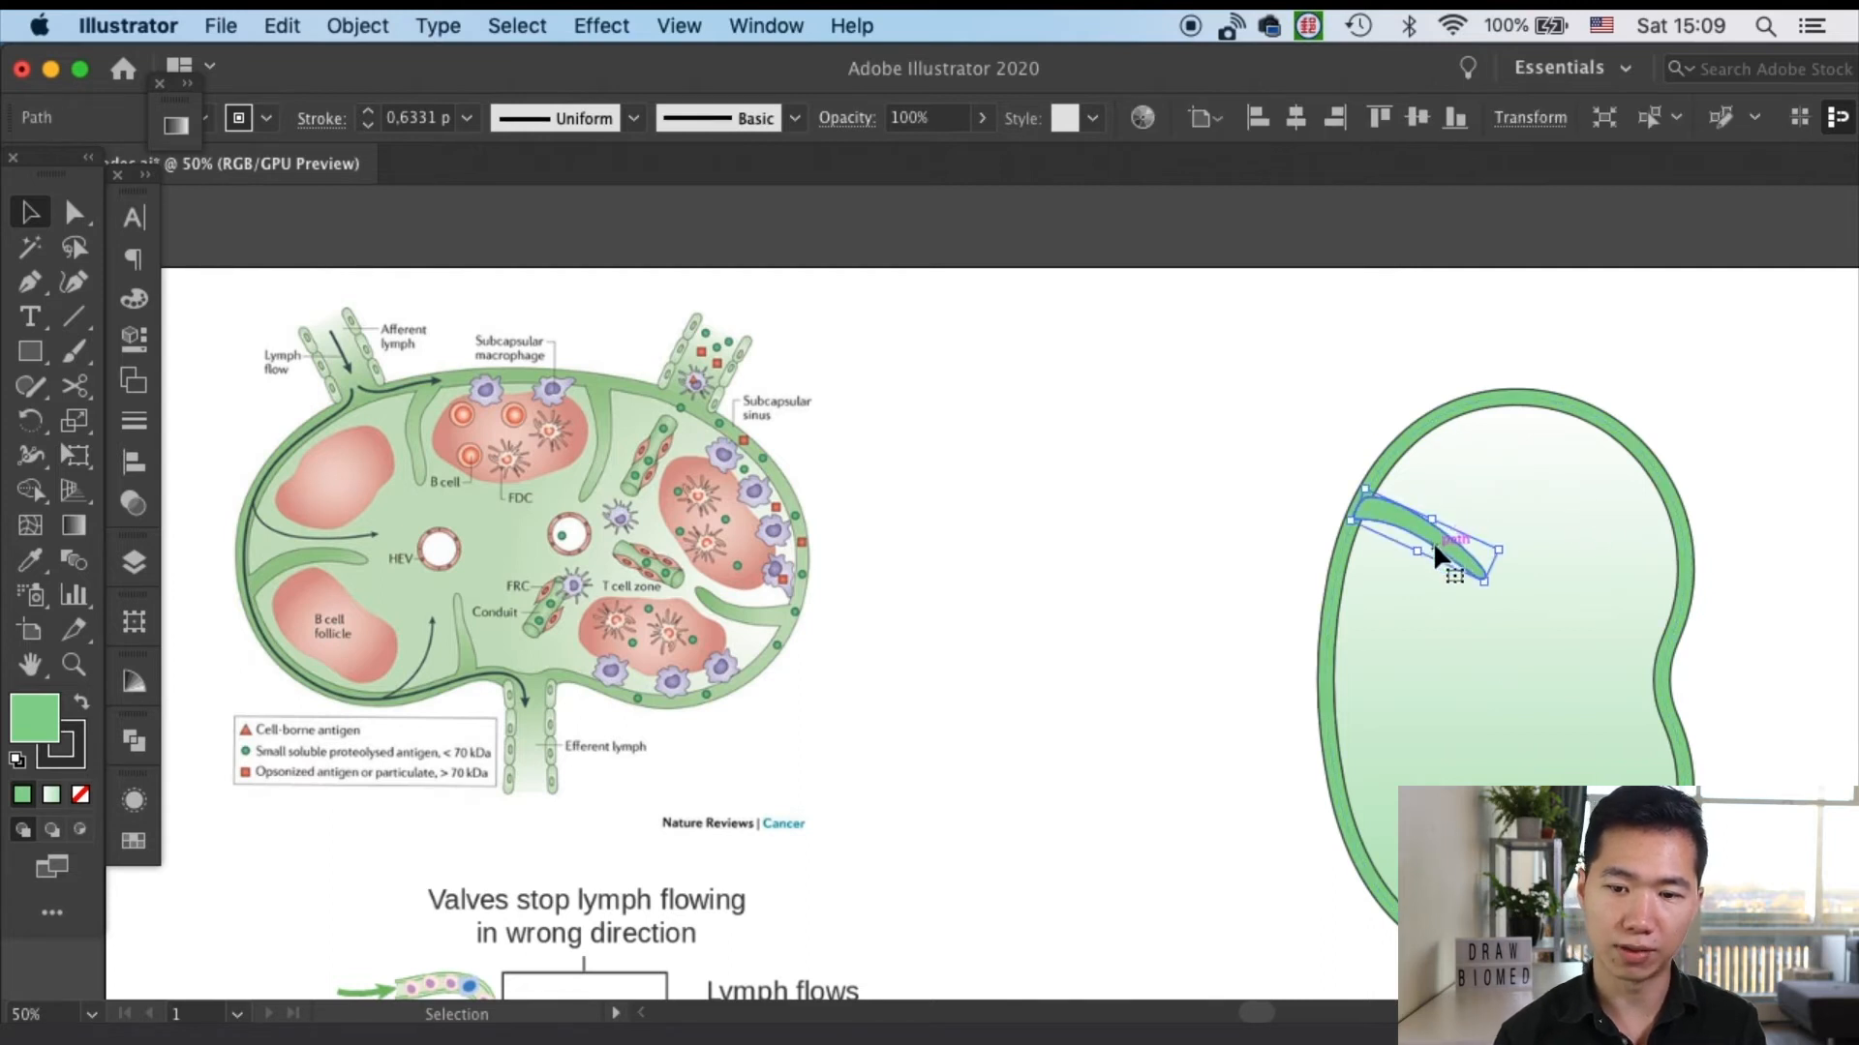
drag(1423, 546, 1576, 451)
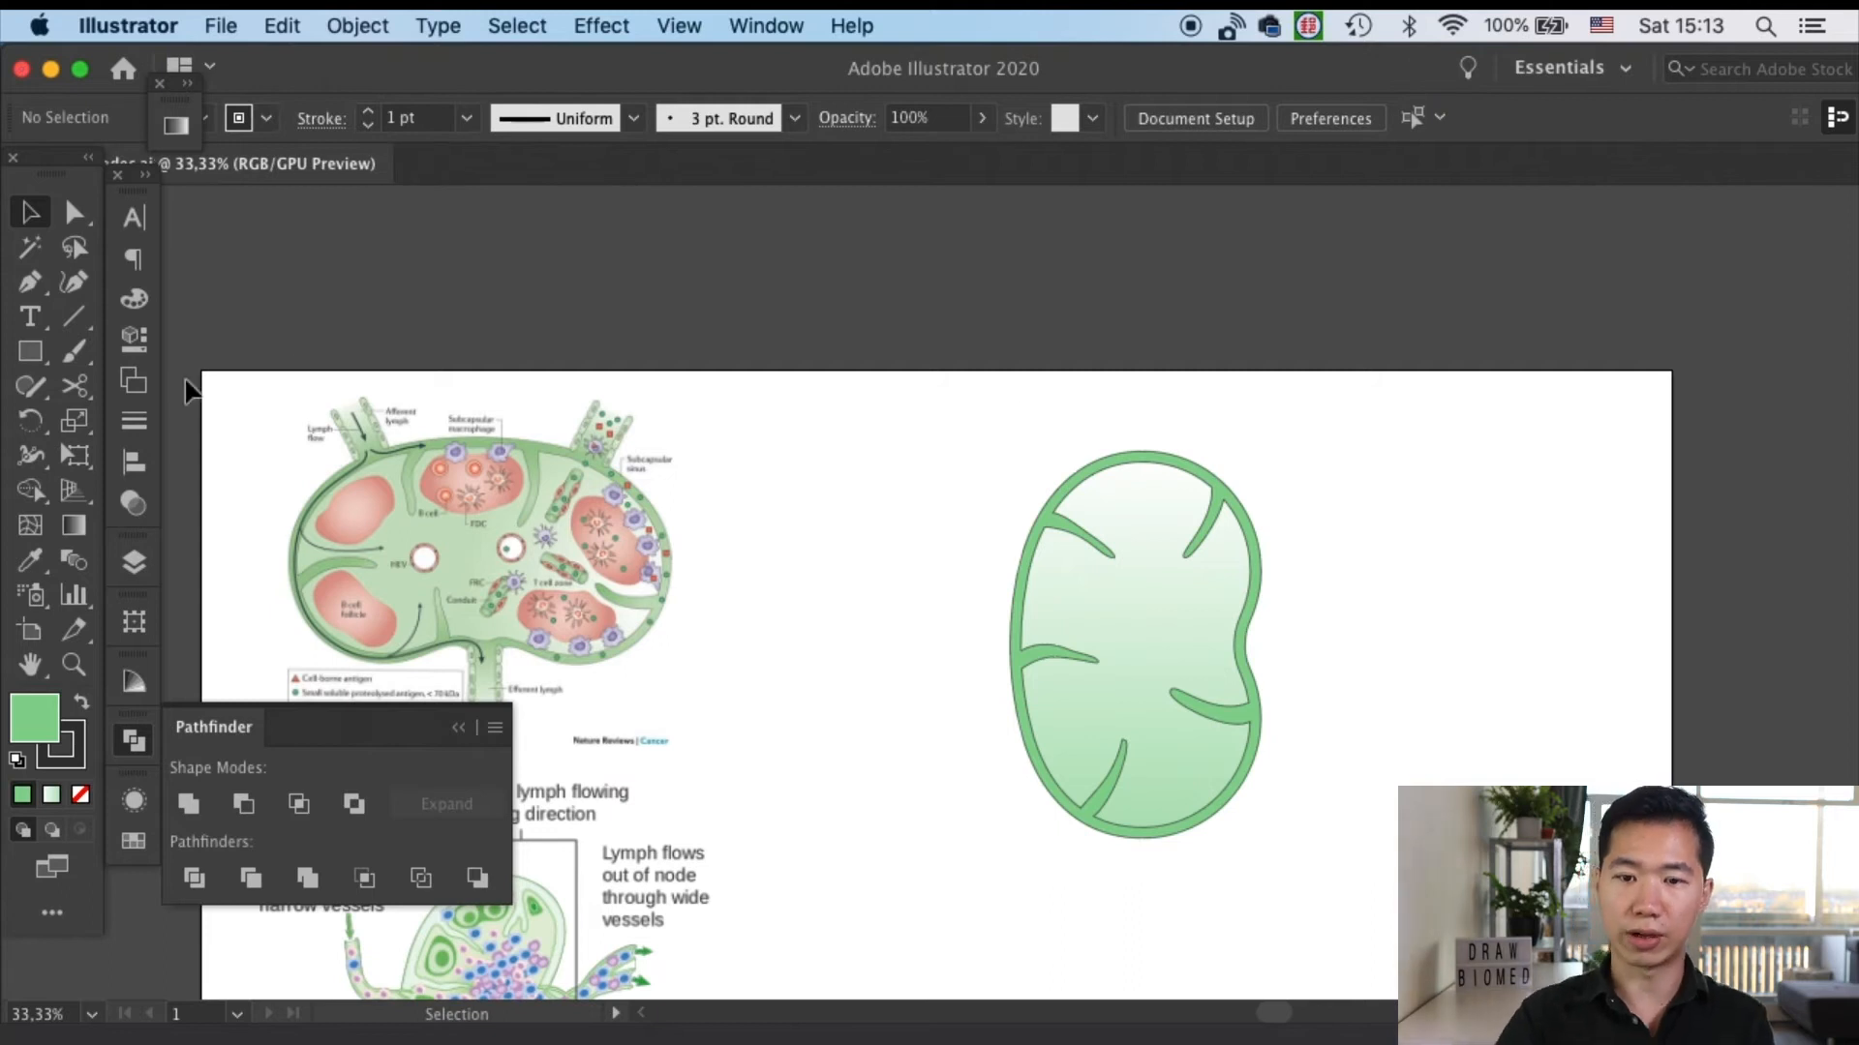
Draw oval follicles, move them between the trabeculae and reshape their outlines, filled pink
click(29, 350)
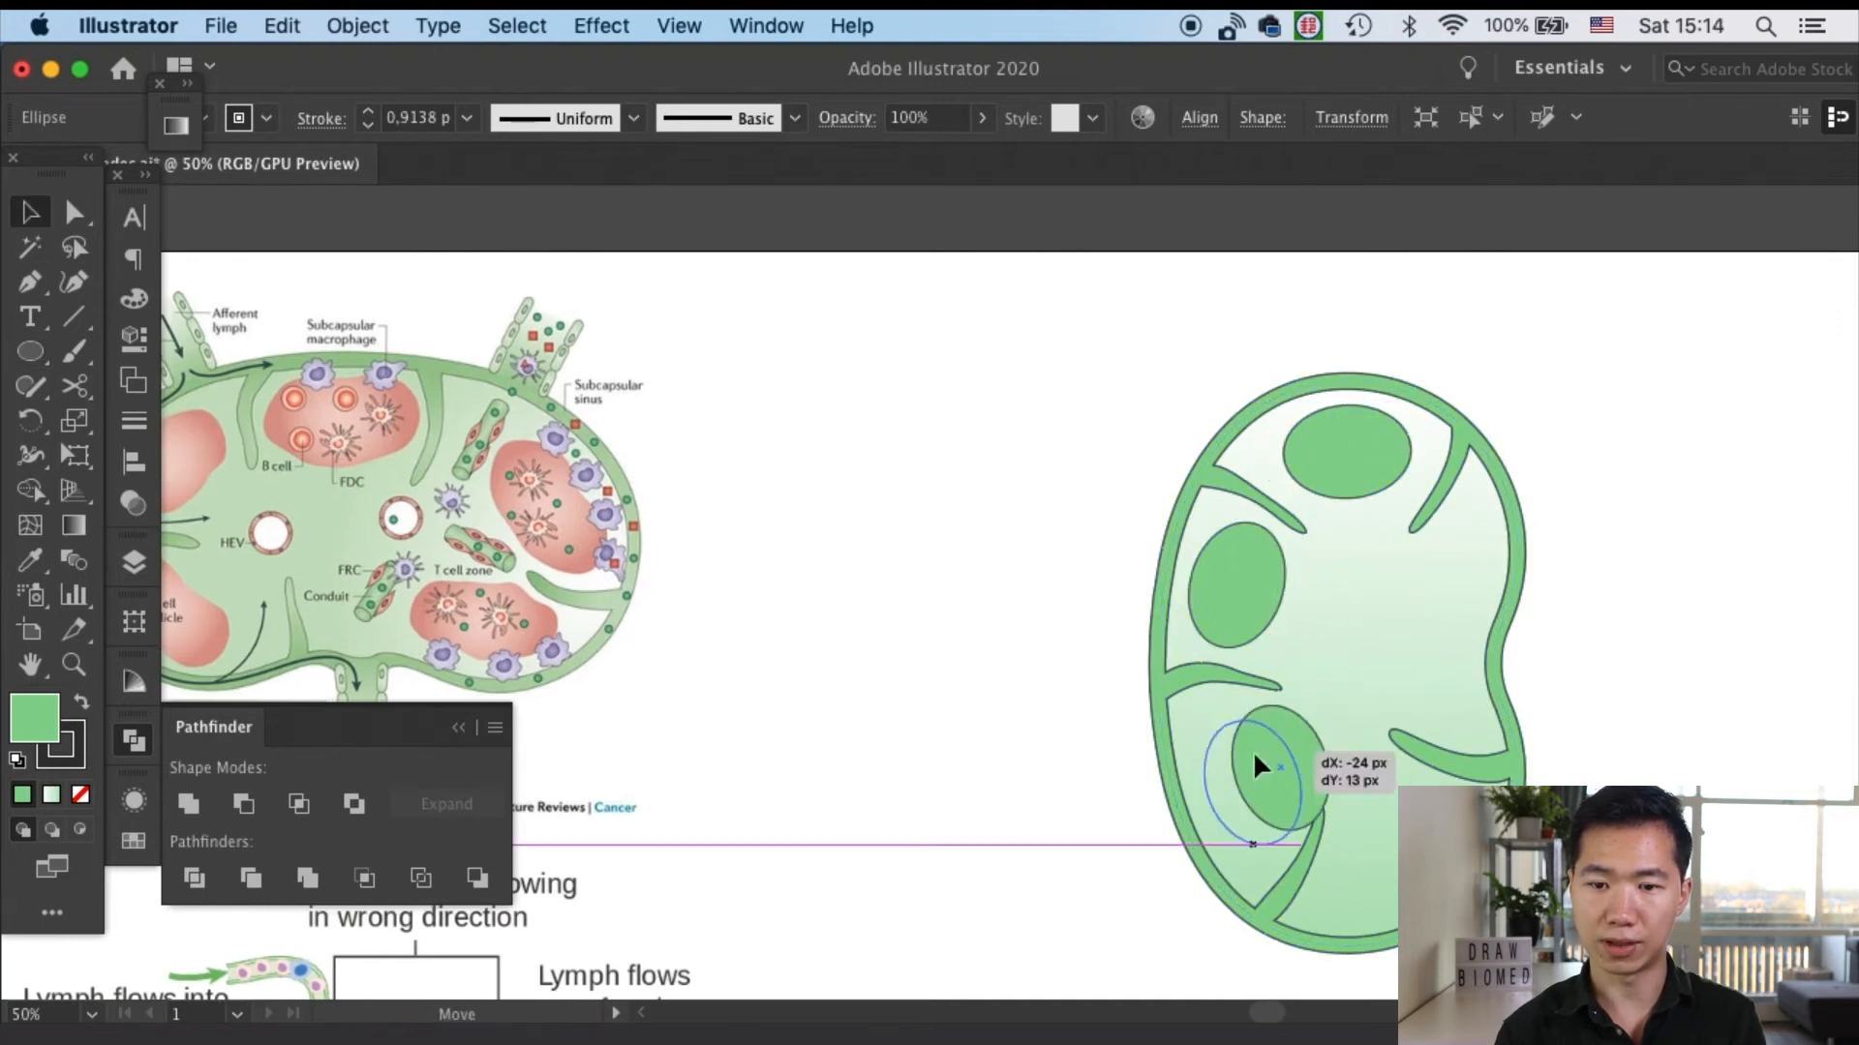
drag(1251, 770, 1452, 571)
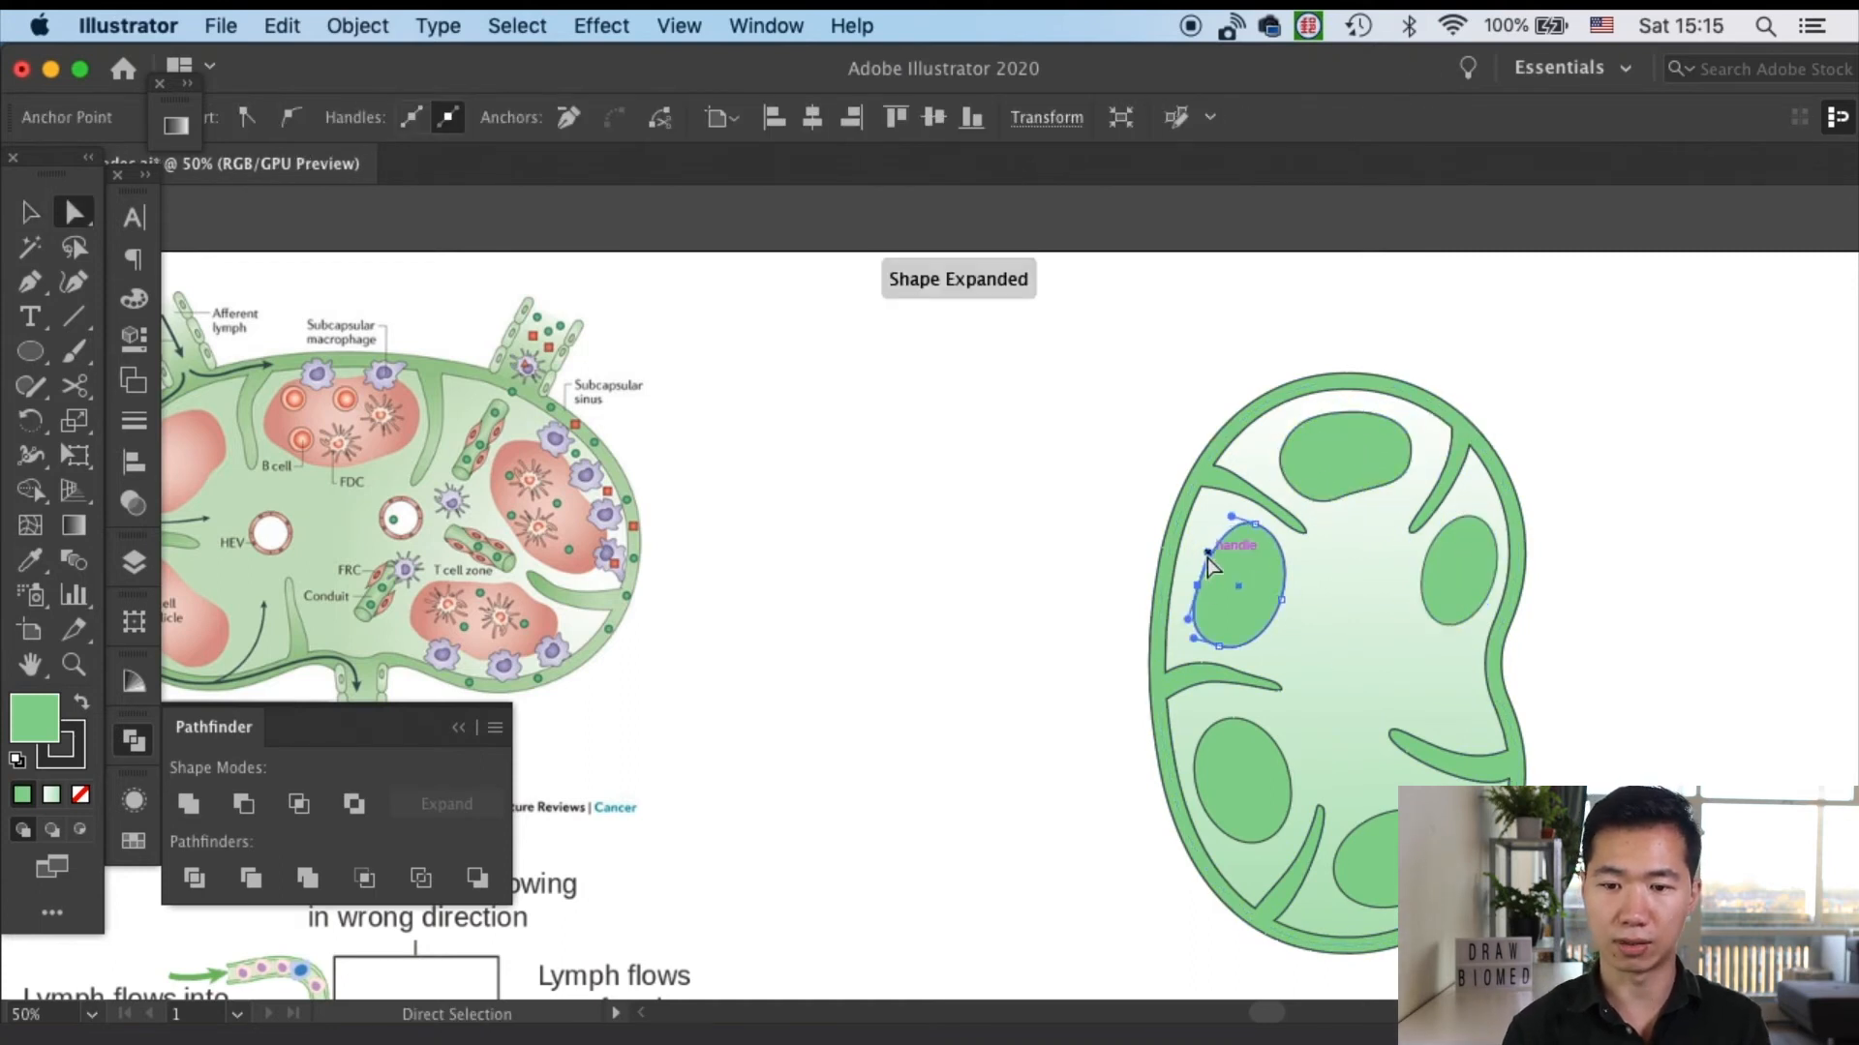
drag(1234, 581, 1245, 788)
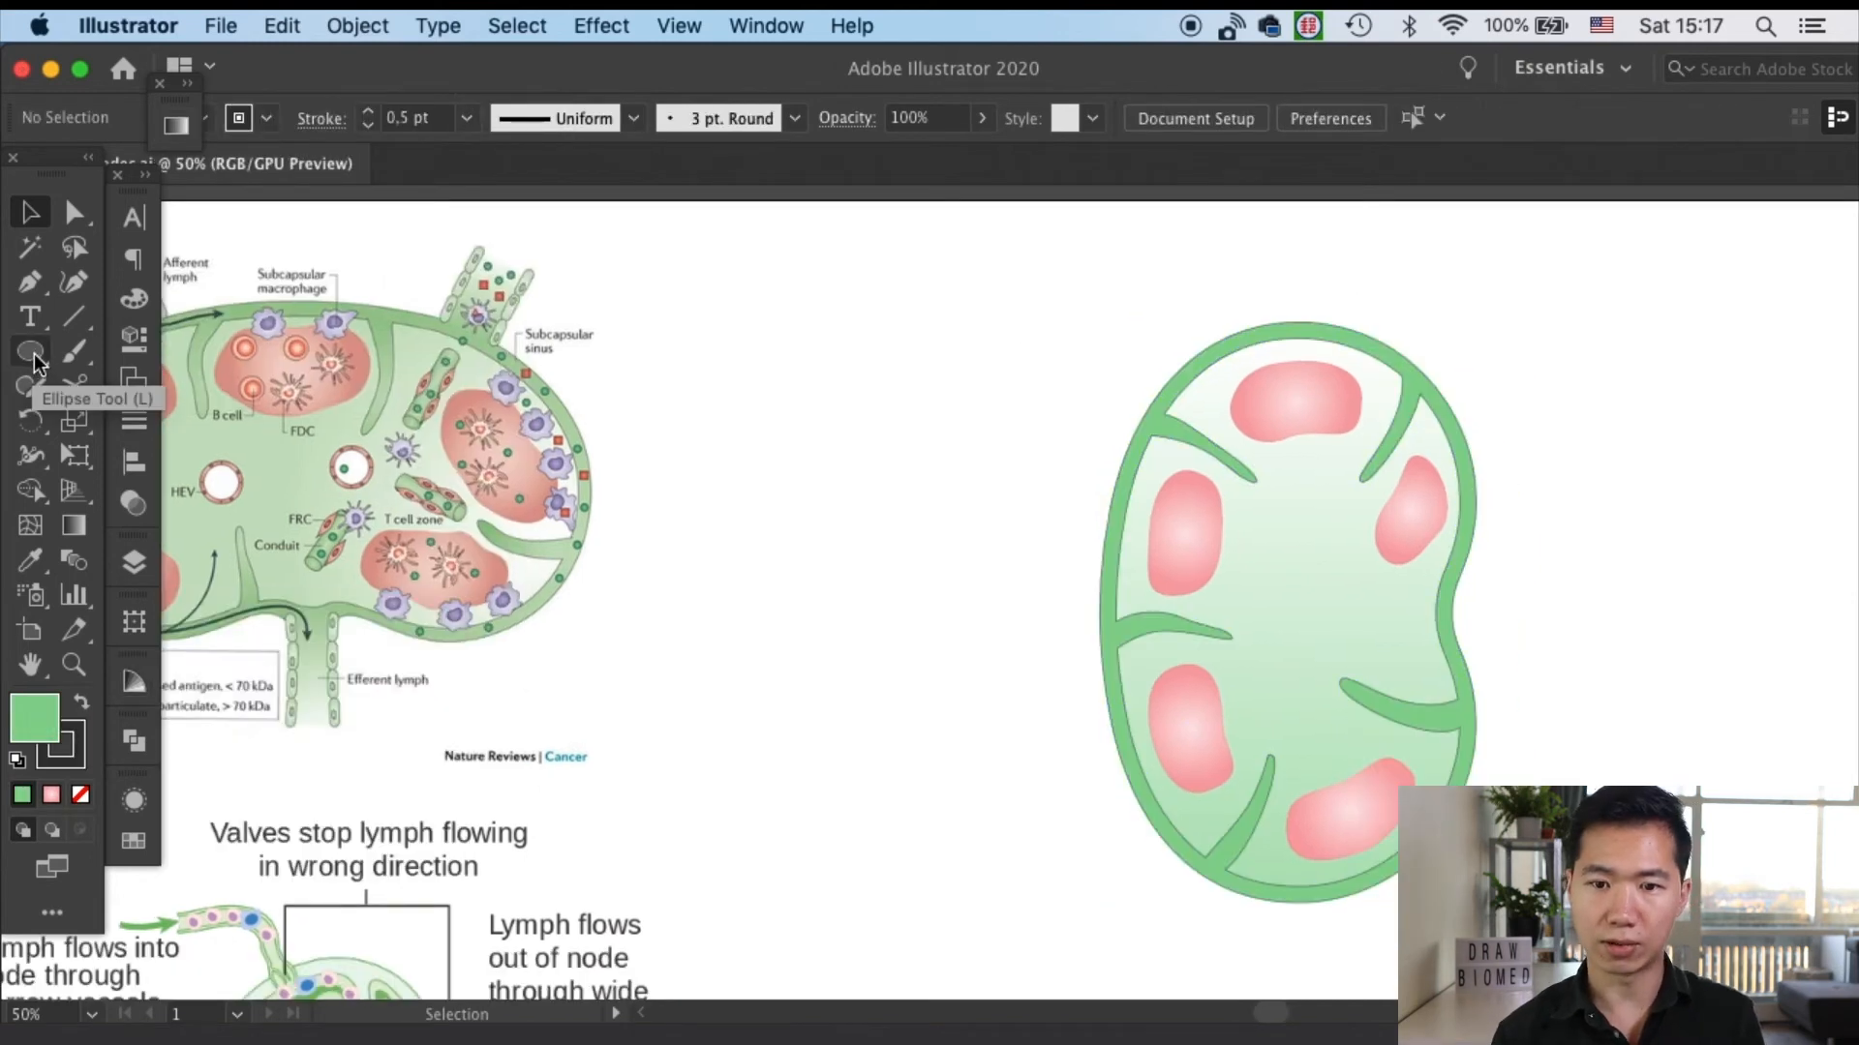
Draw vessel rectangles, place them against the node's rim and Unite them with the outline in Pathfinder
click(29, 351)
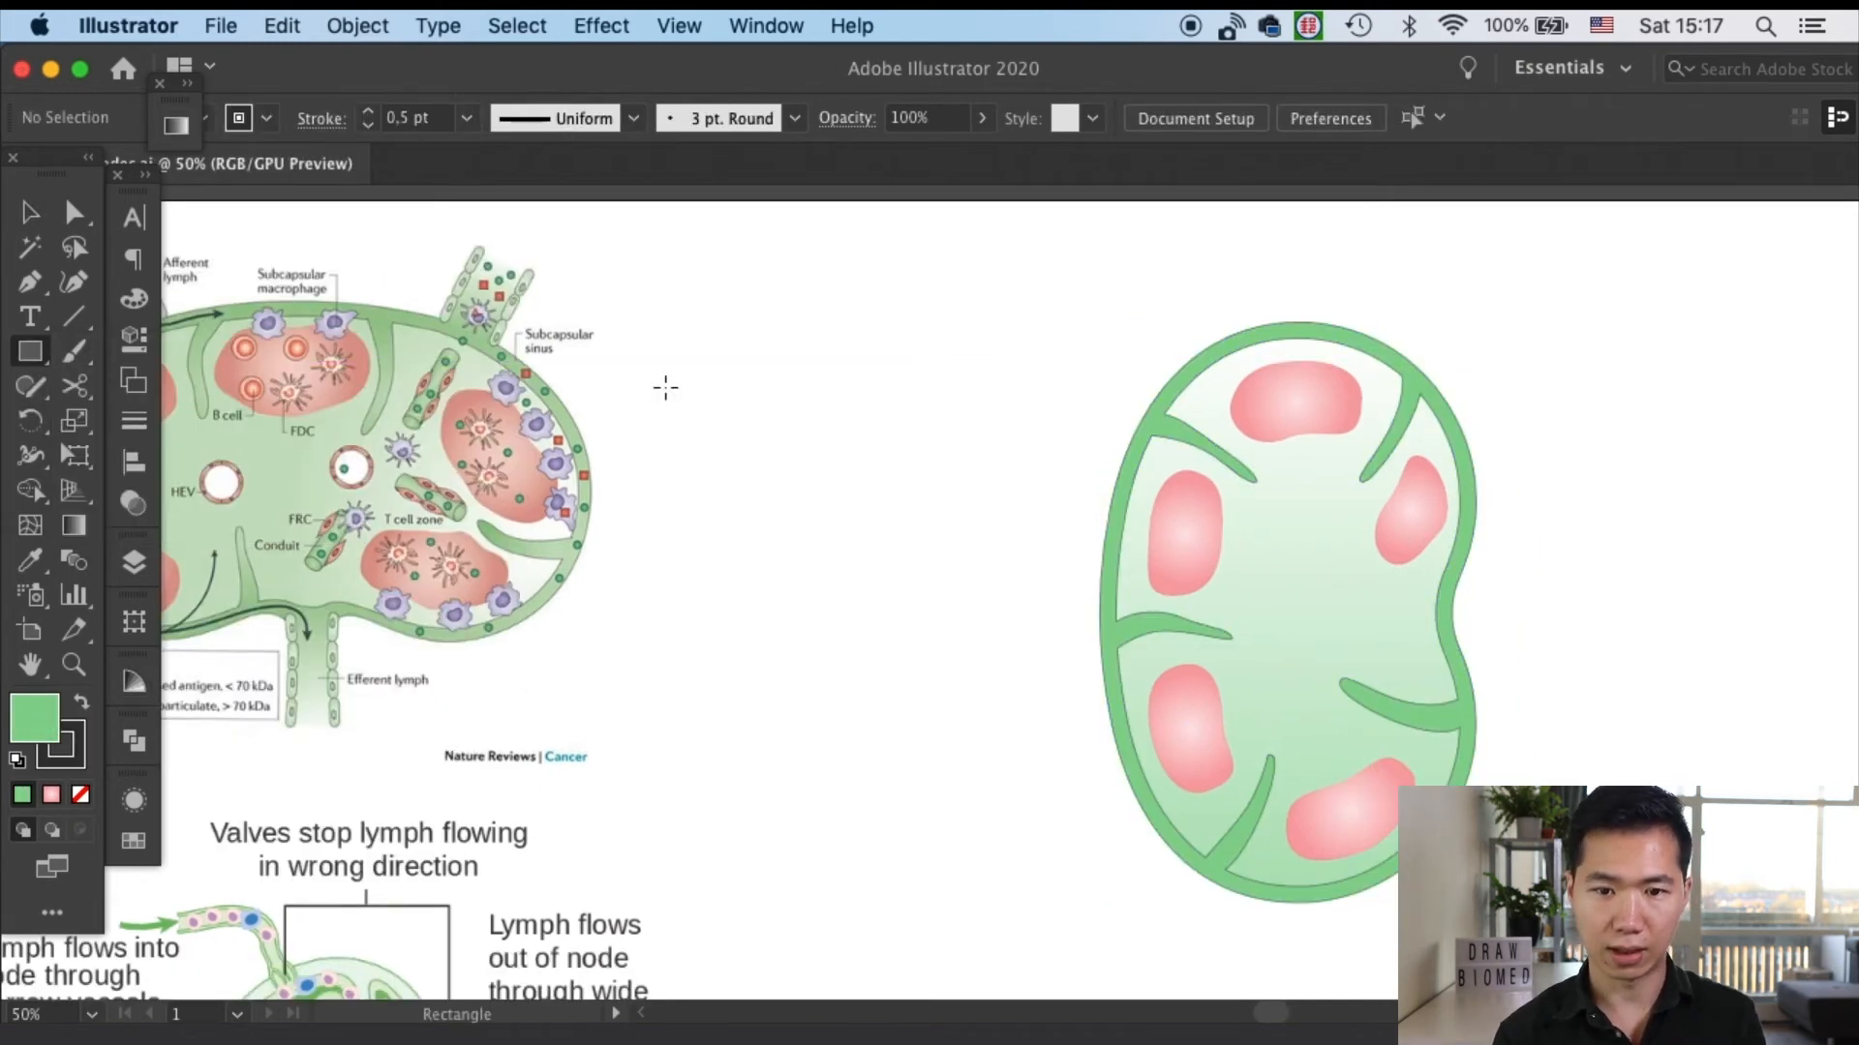
drag(738, 447, 999, 519)
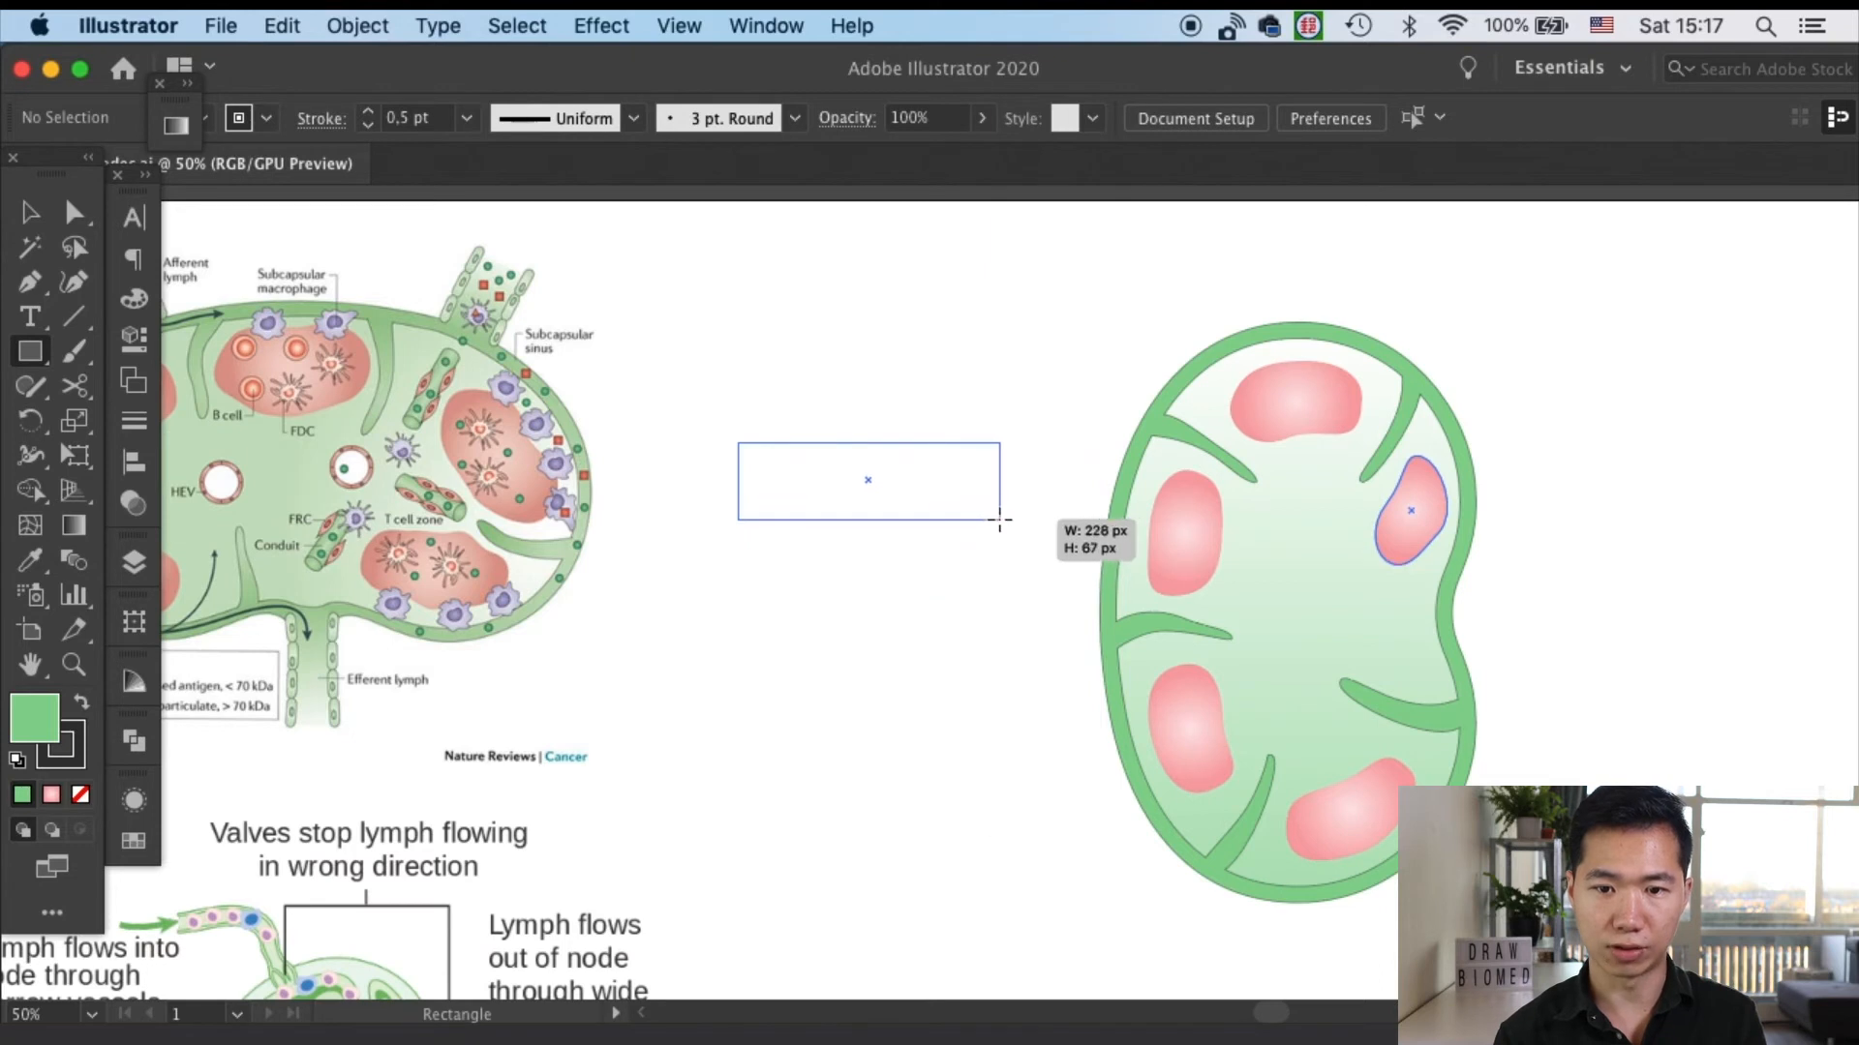
drag(999, 529, 976, 504)
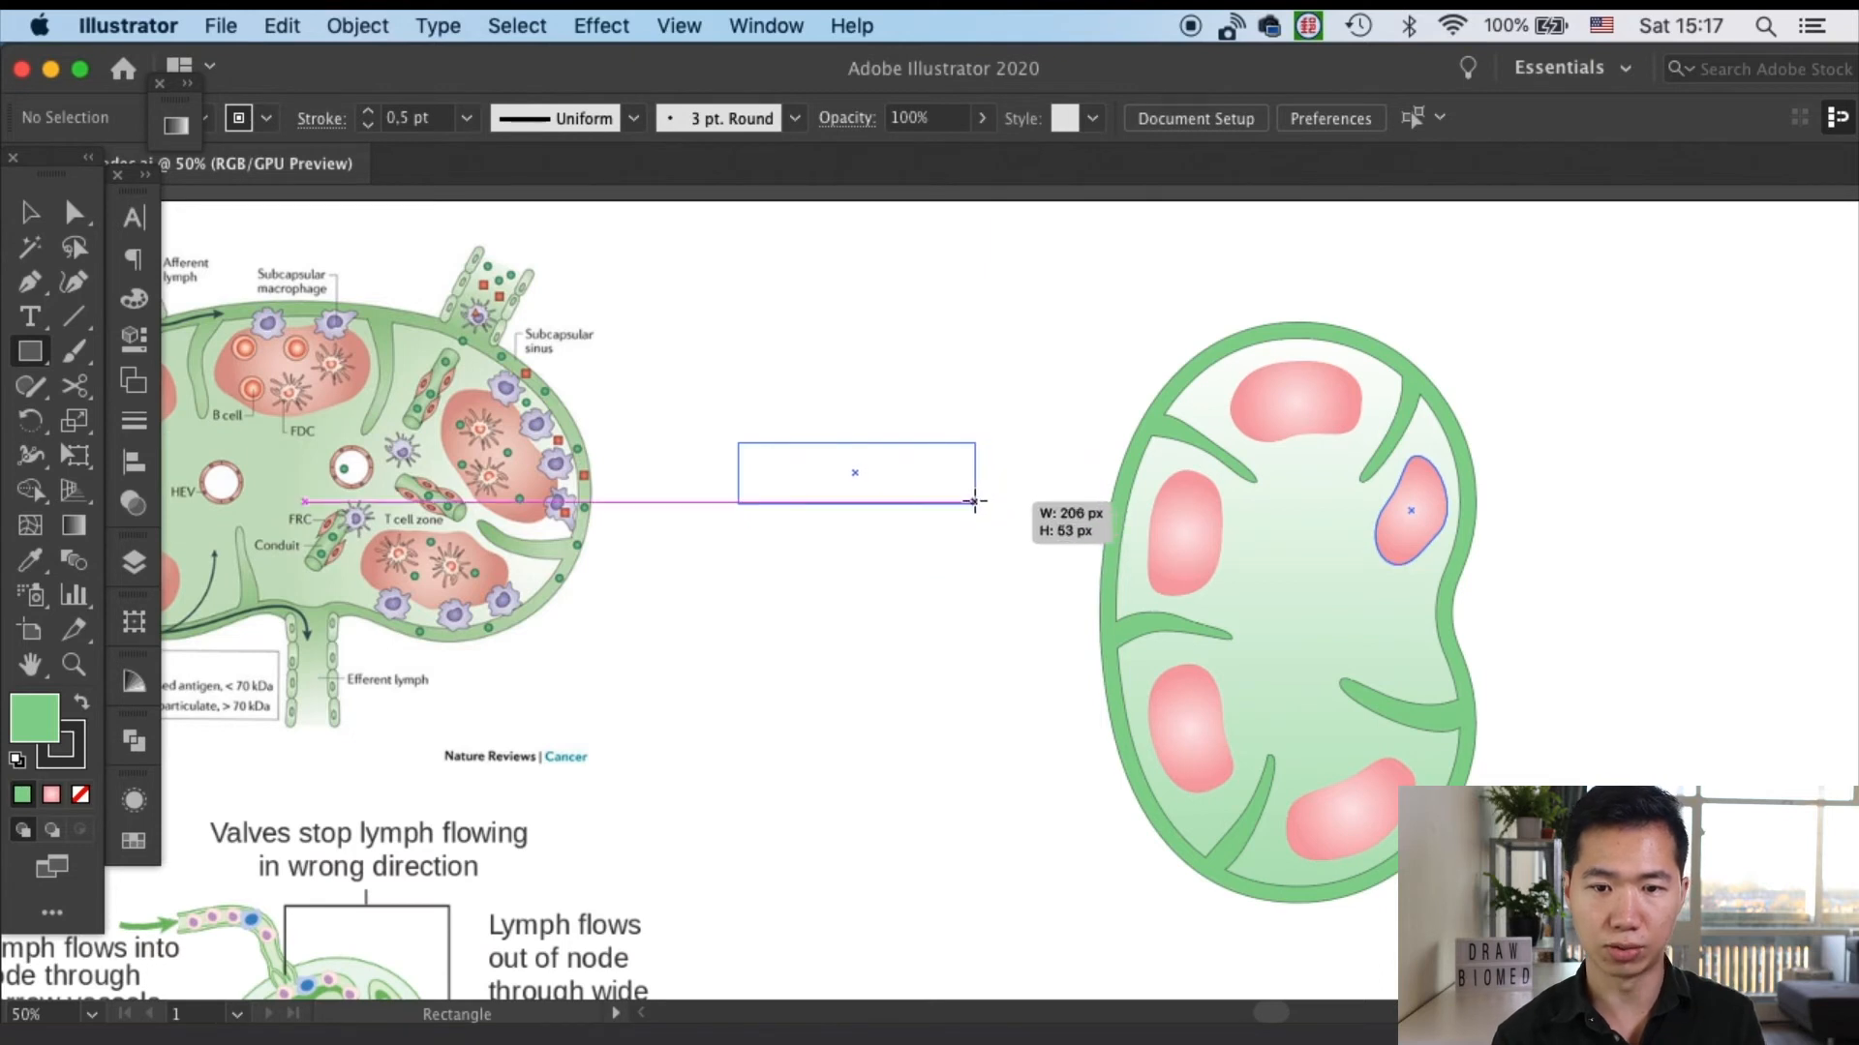
drag(737, 445, 972, 503)
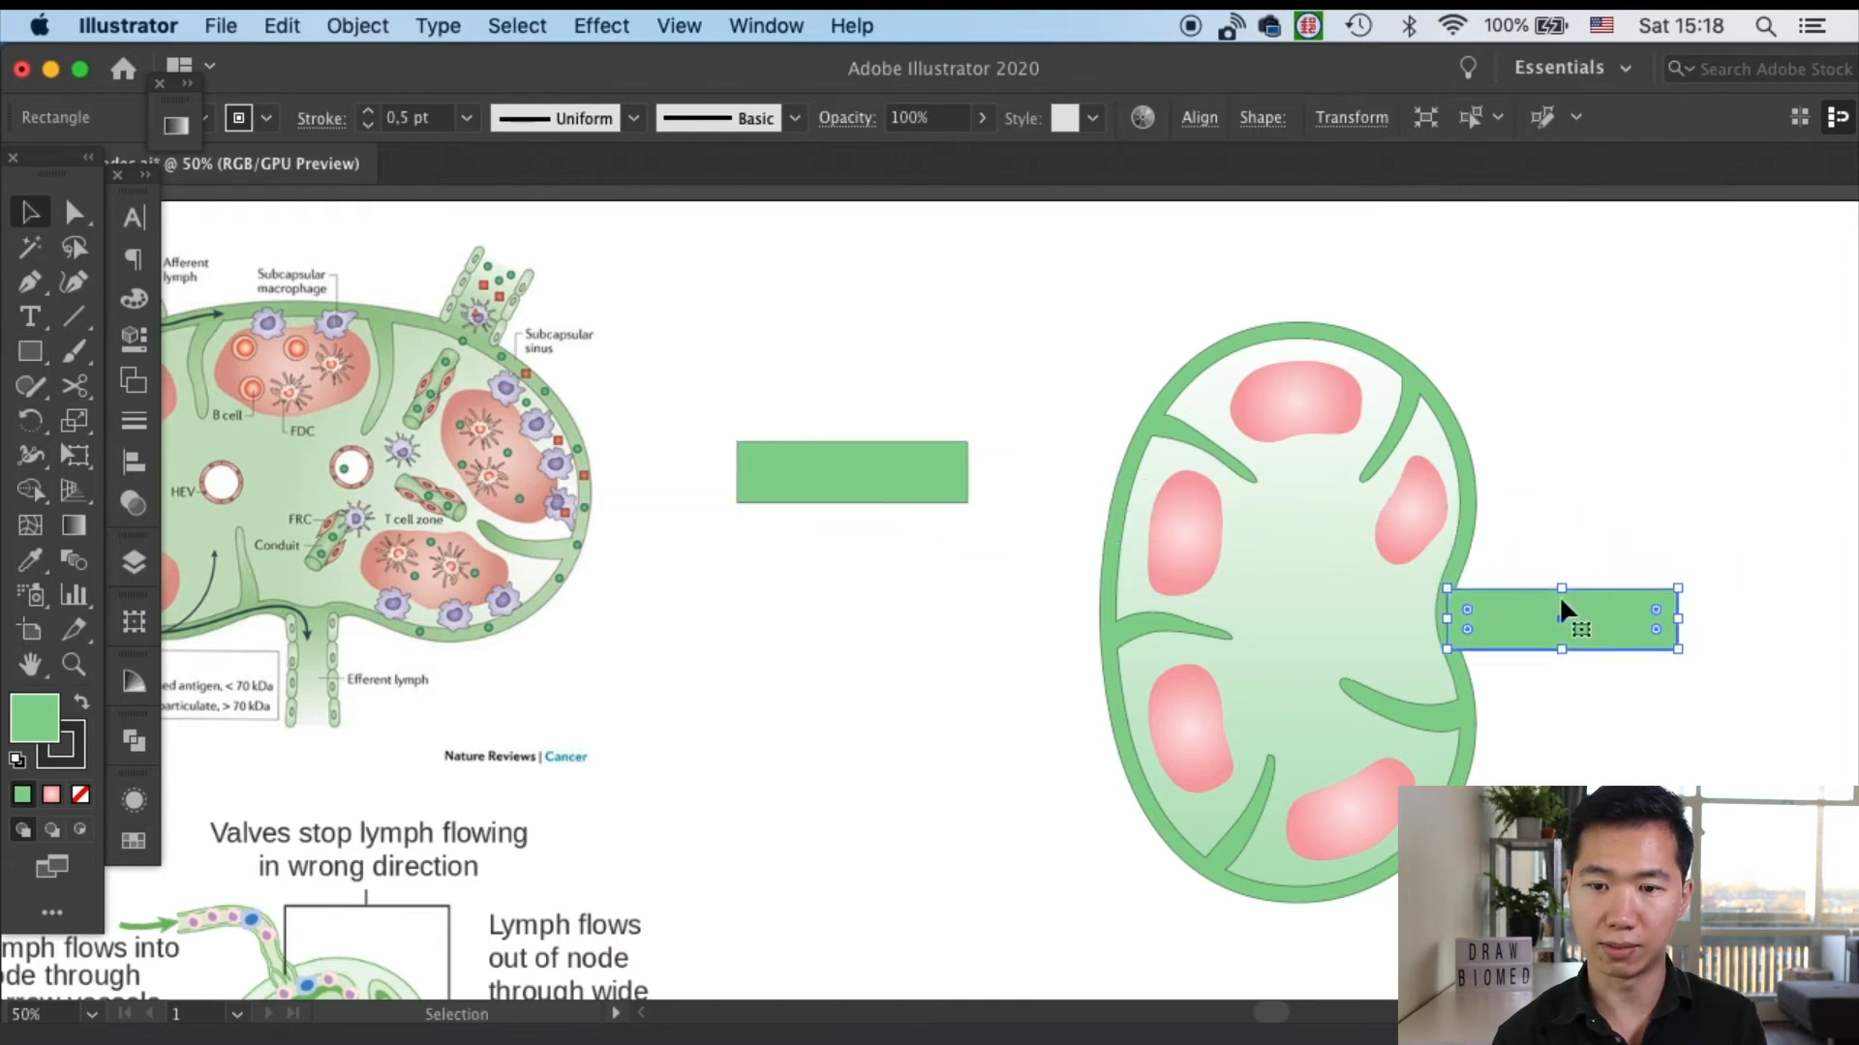
drag(1559, 616, 1167, 302)
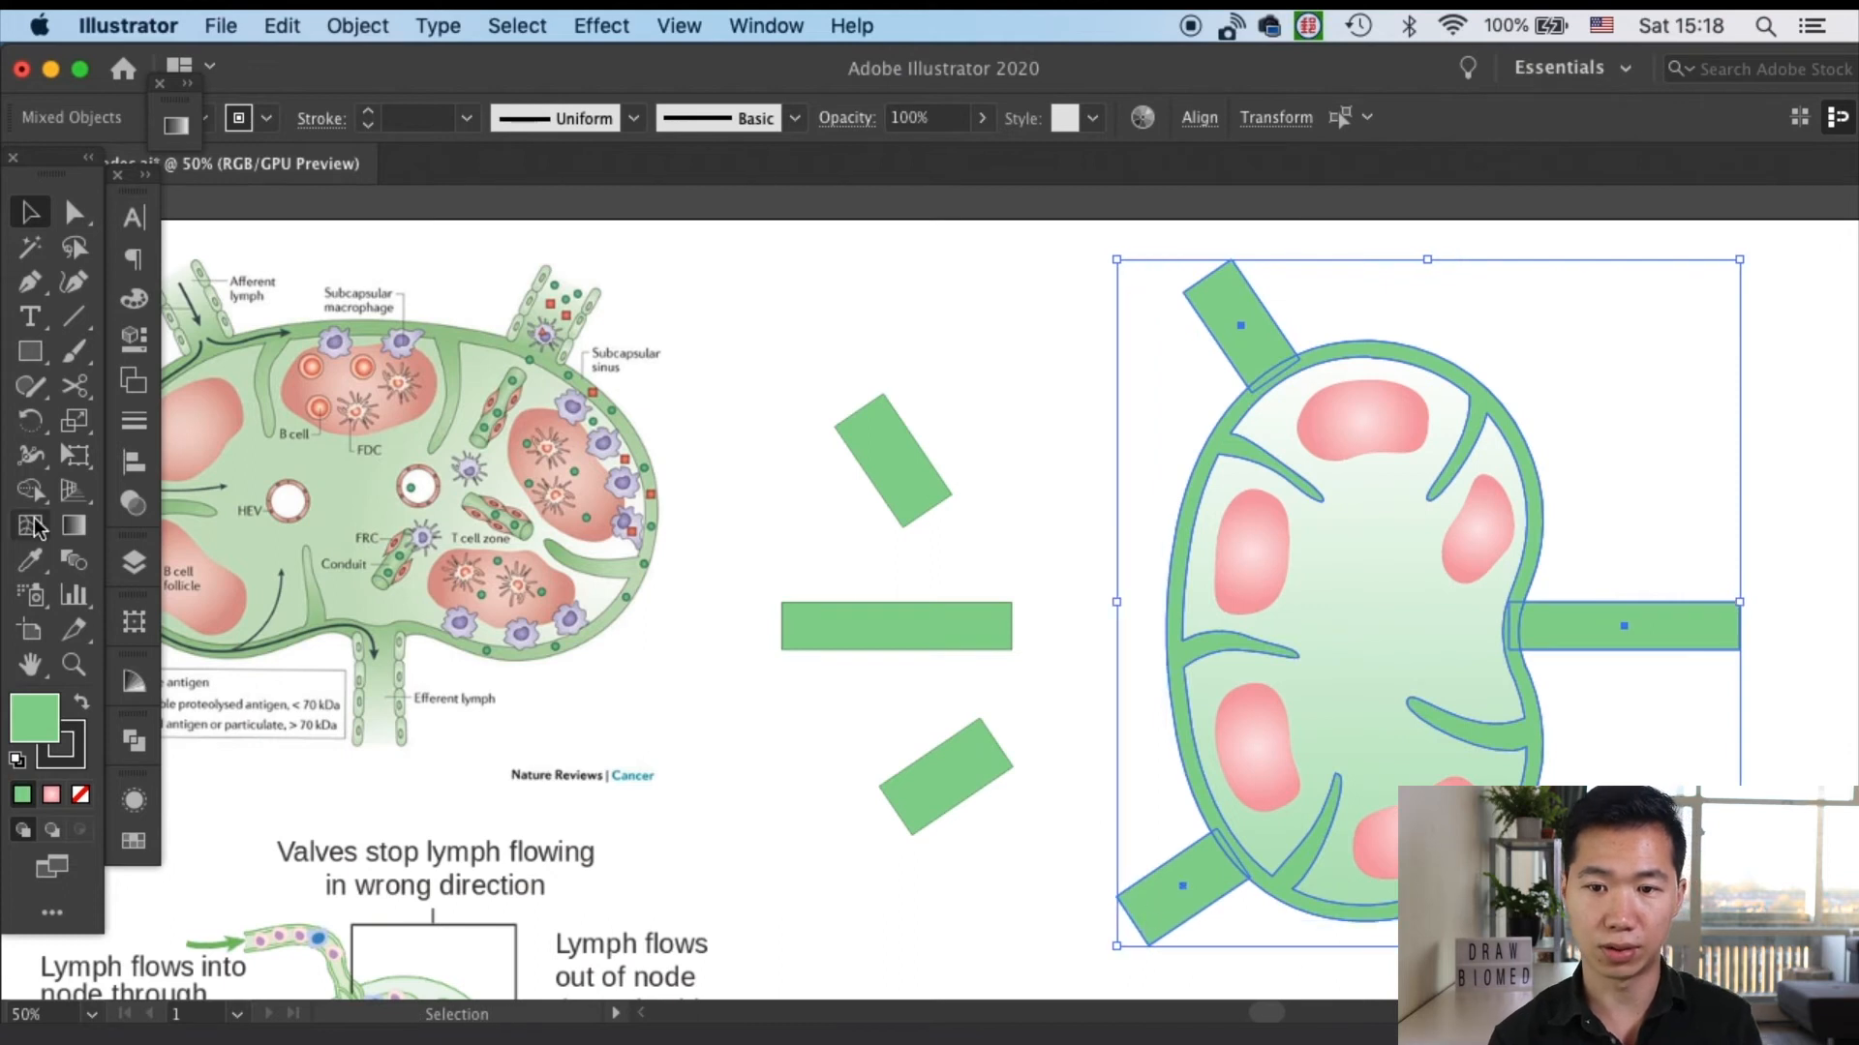
click(134, 738)
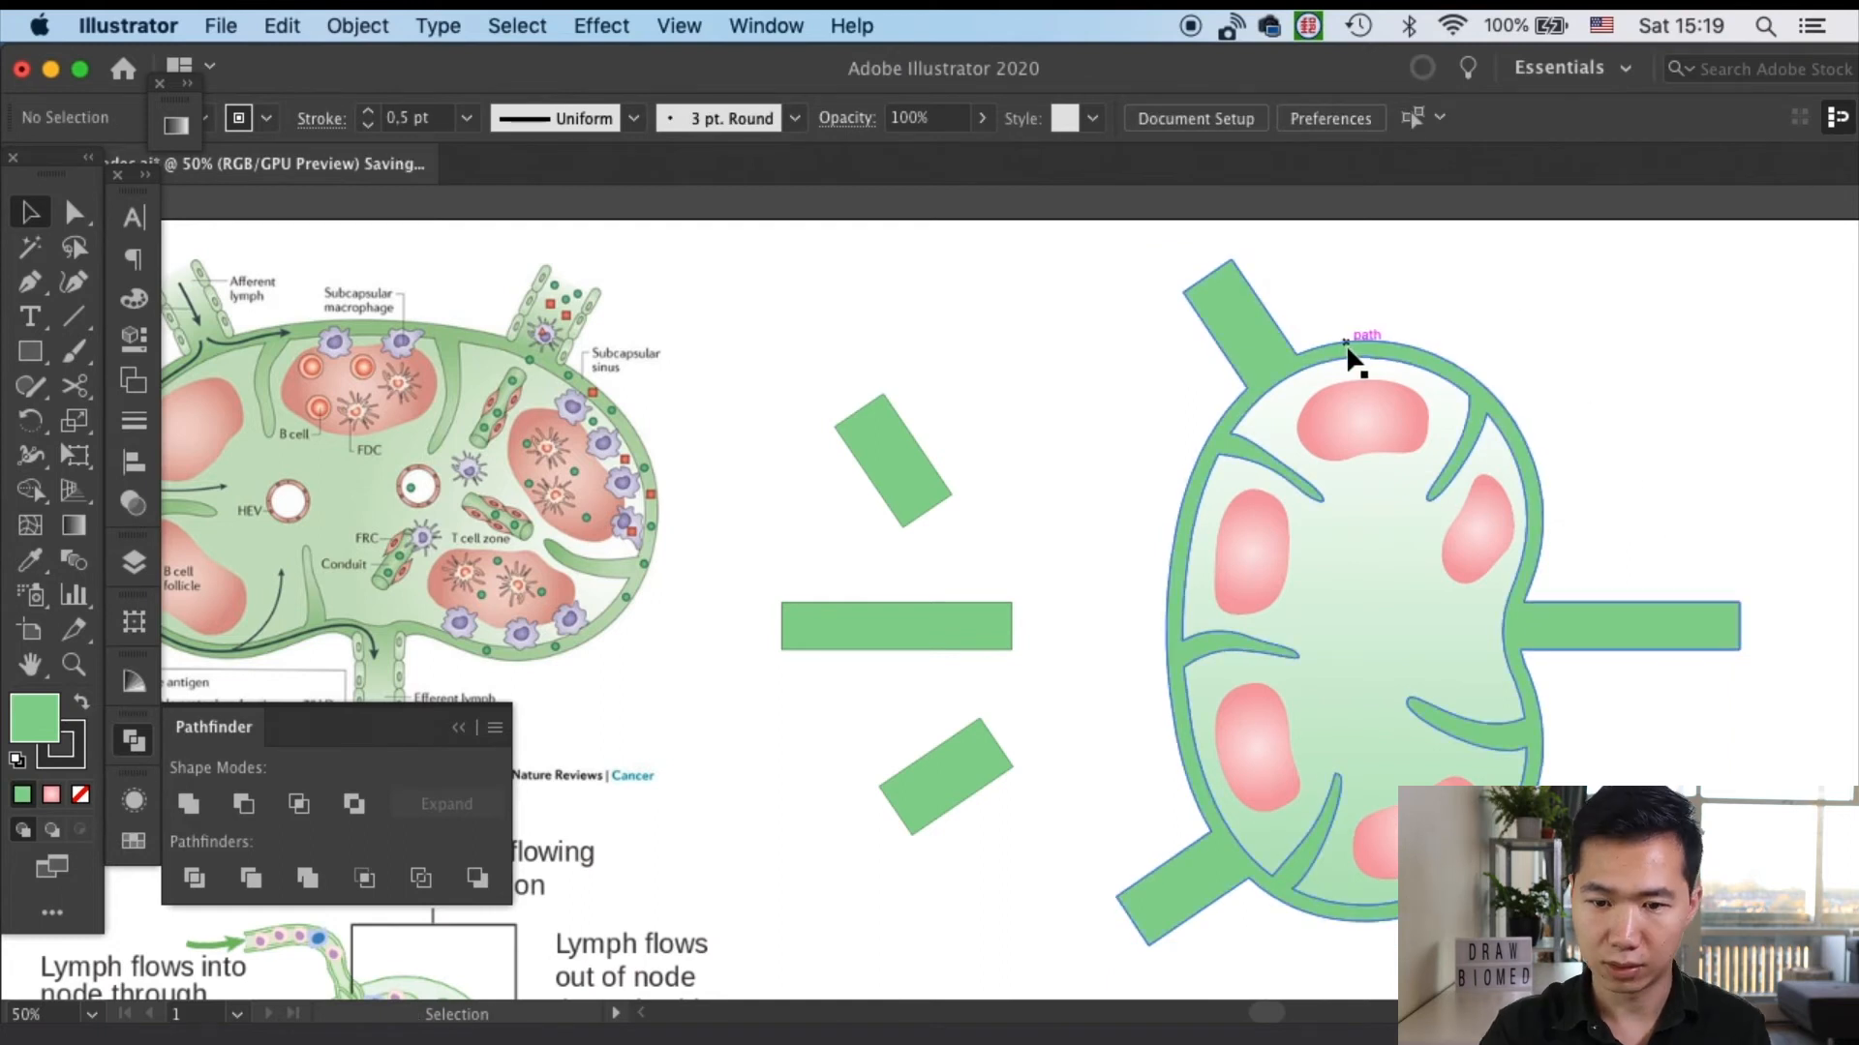
Give the merged vessels a linear gradient with a white stop so they fade out at their ends
click(1351, 356)
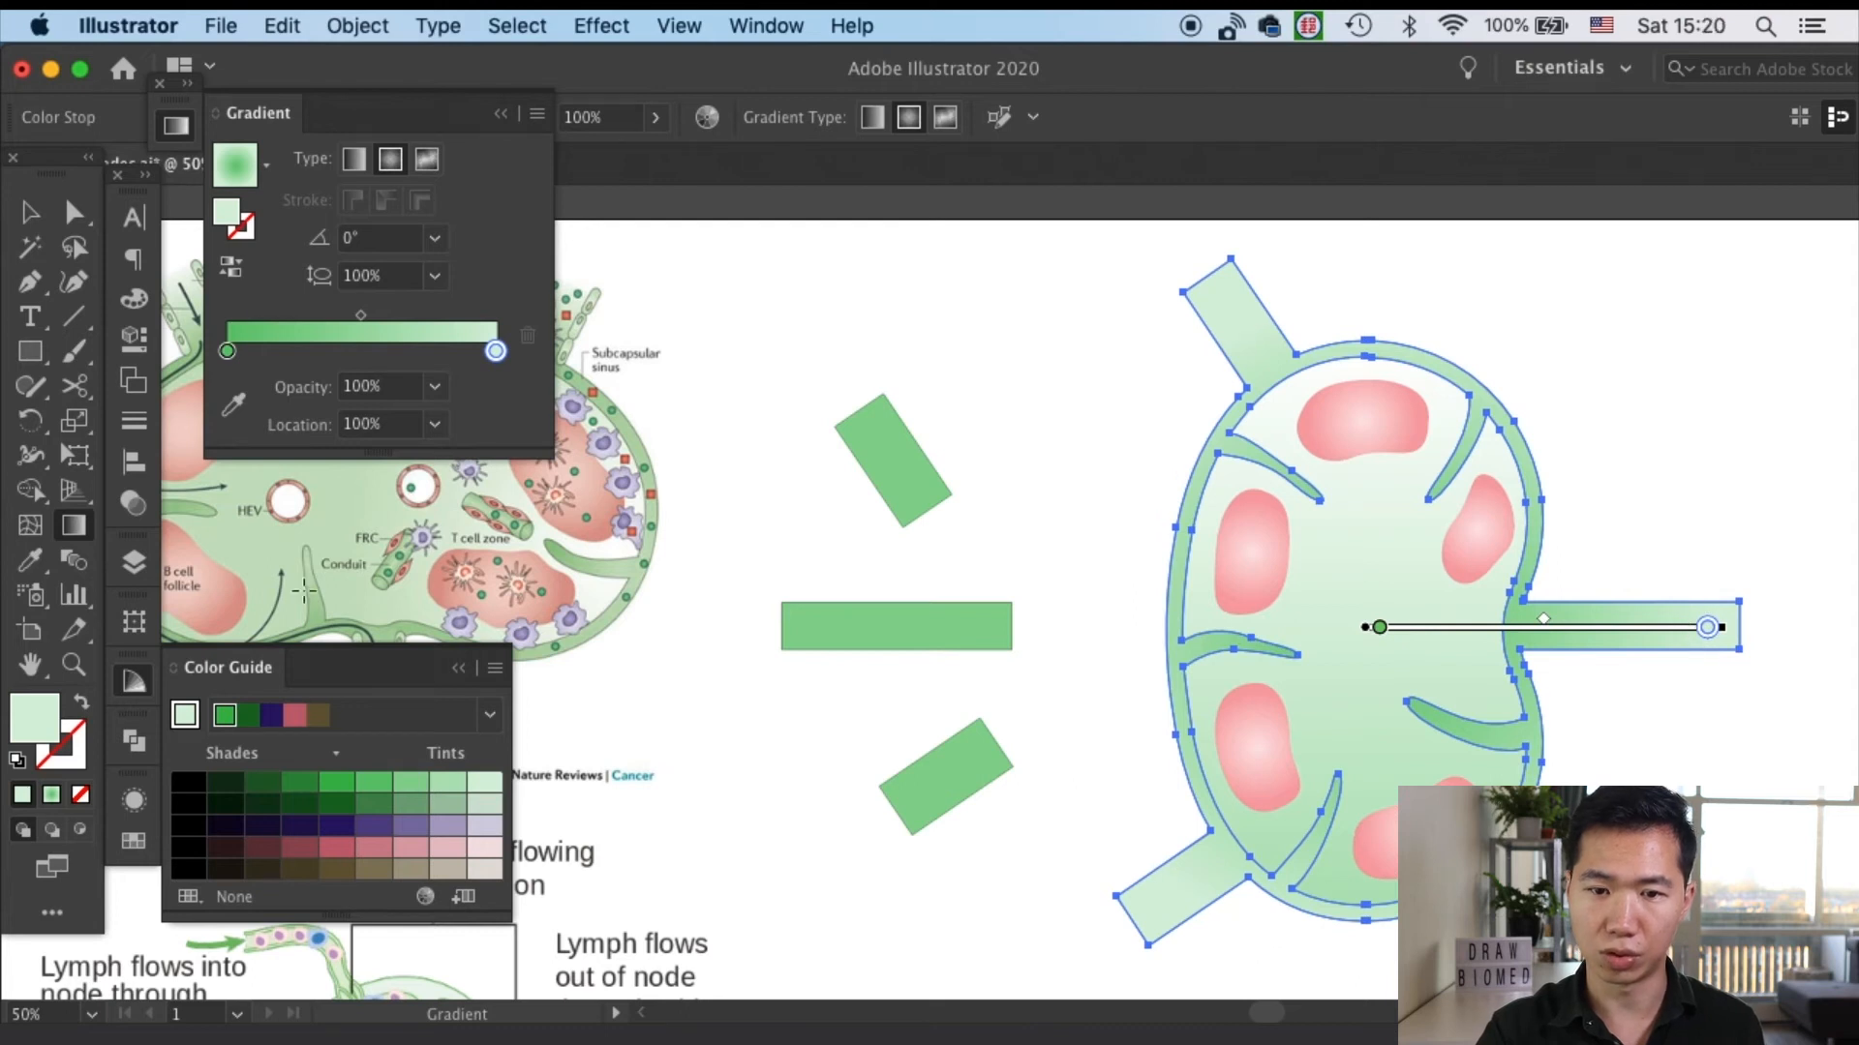
drag(493, 350, 463, 351)
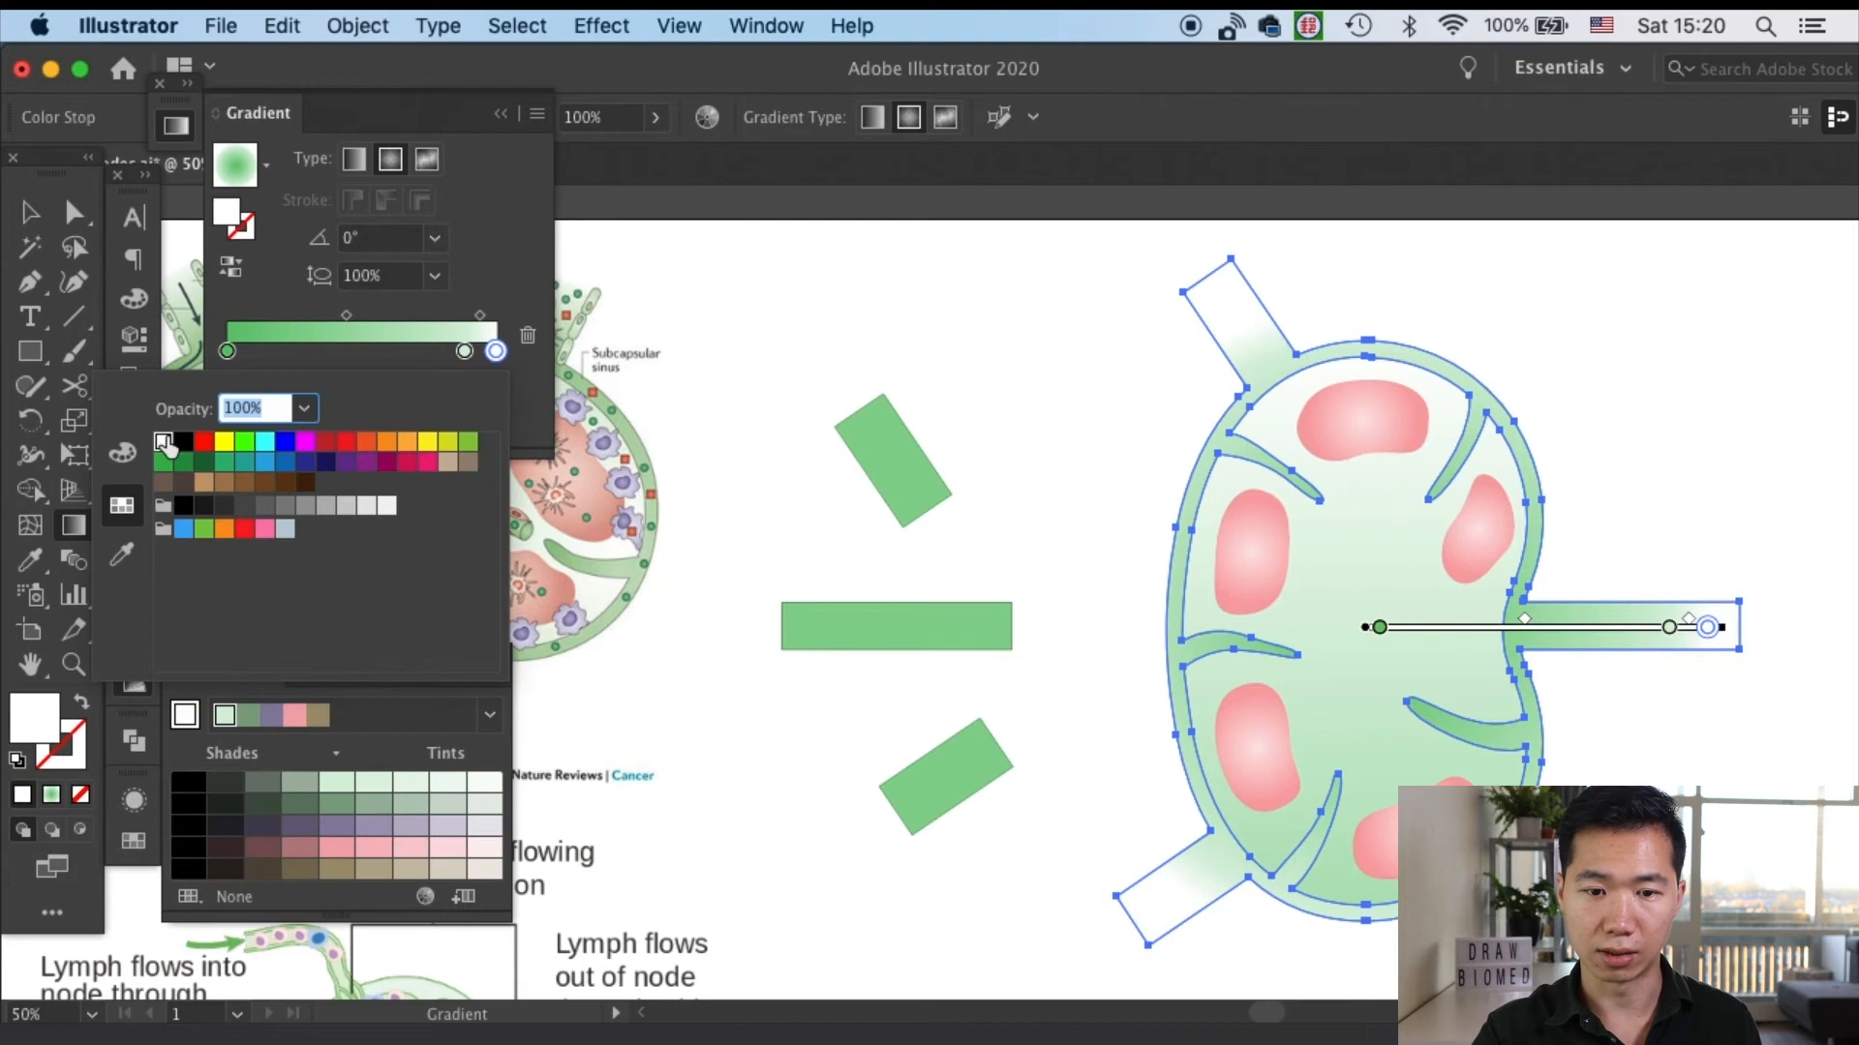
mouse_move(465, 353)
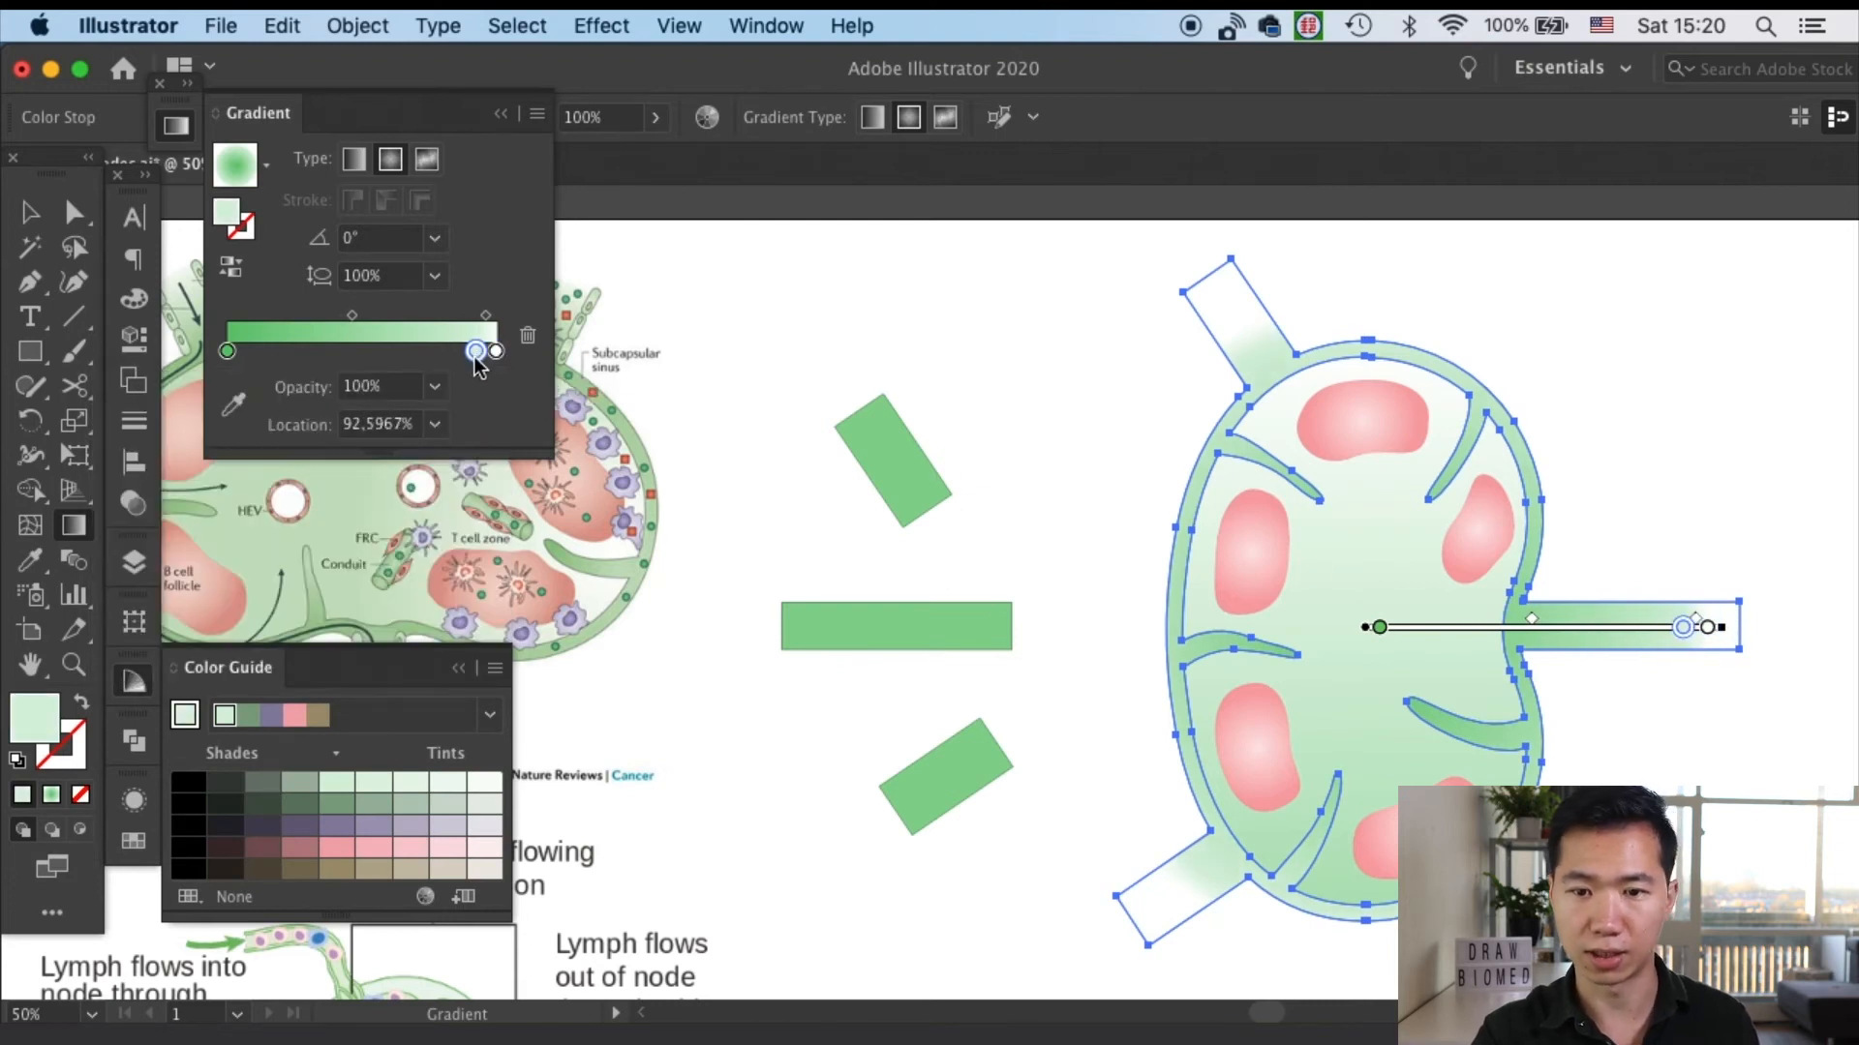
drag(1683, 625, 1704, 625)
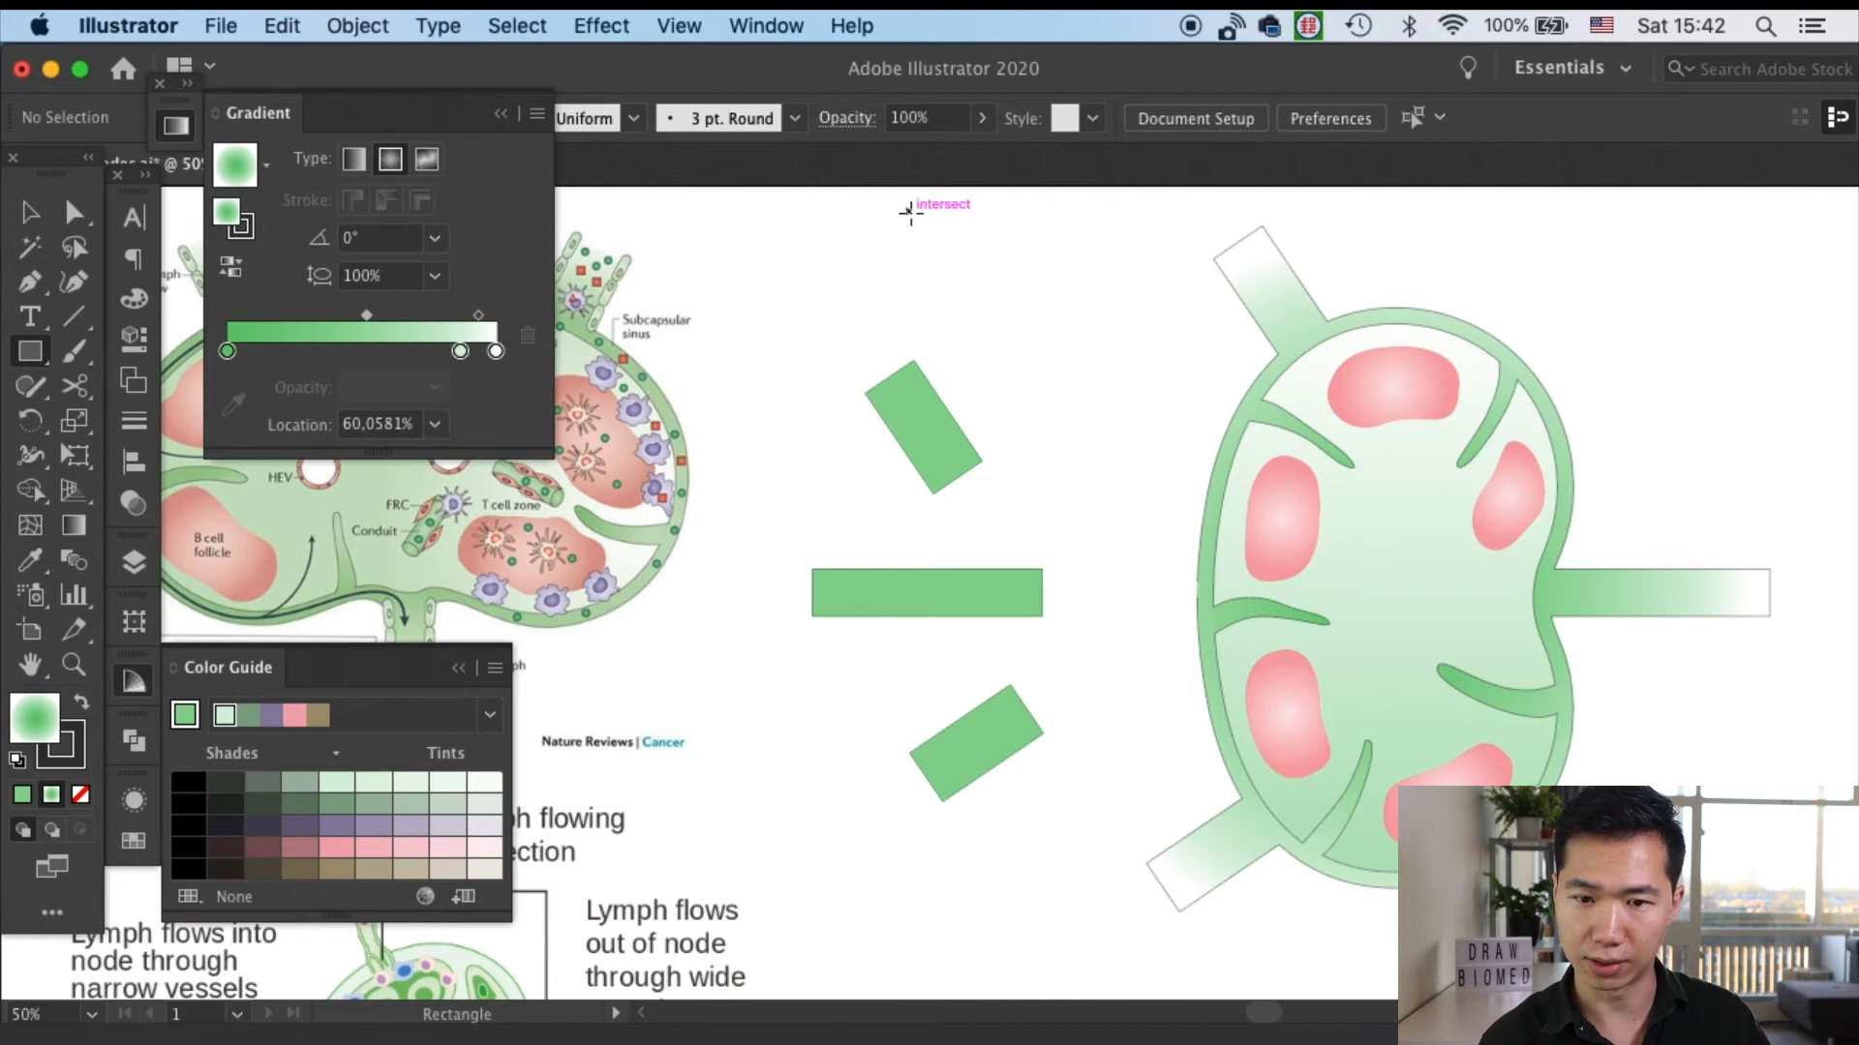
Draw a small gradient-filled rectangle and round it into a narrow capsule cell
drag(910, 213, 954, 317)
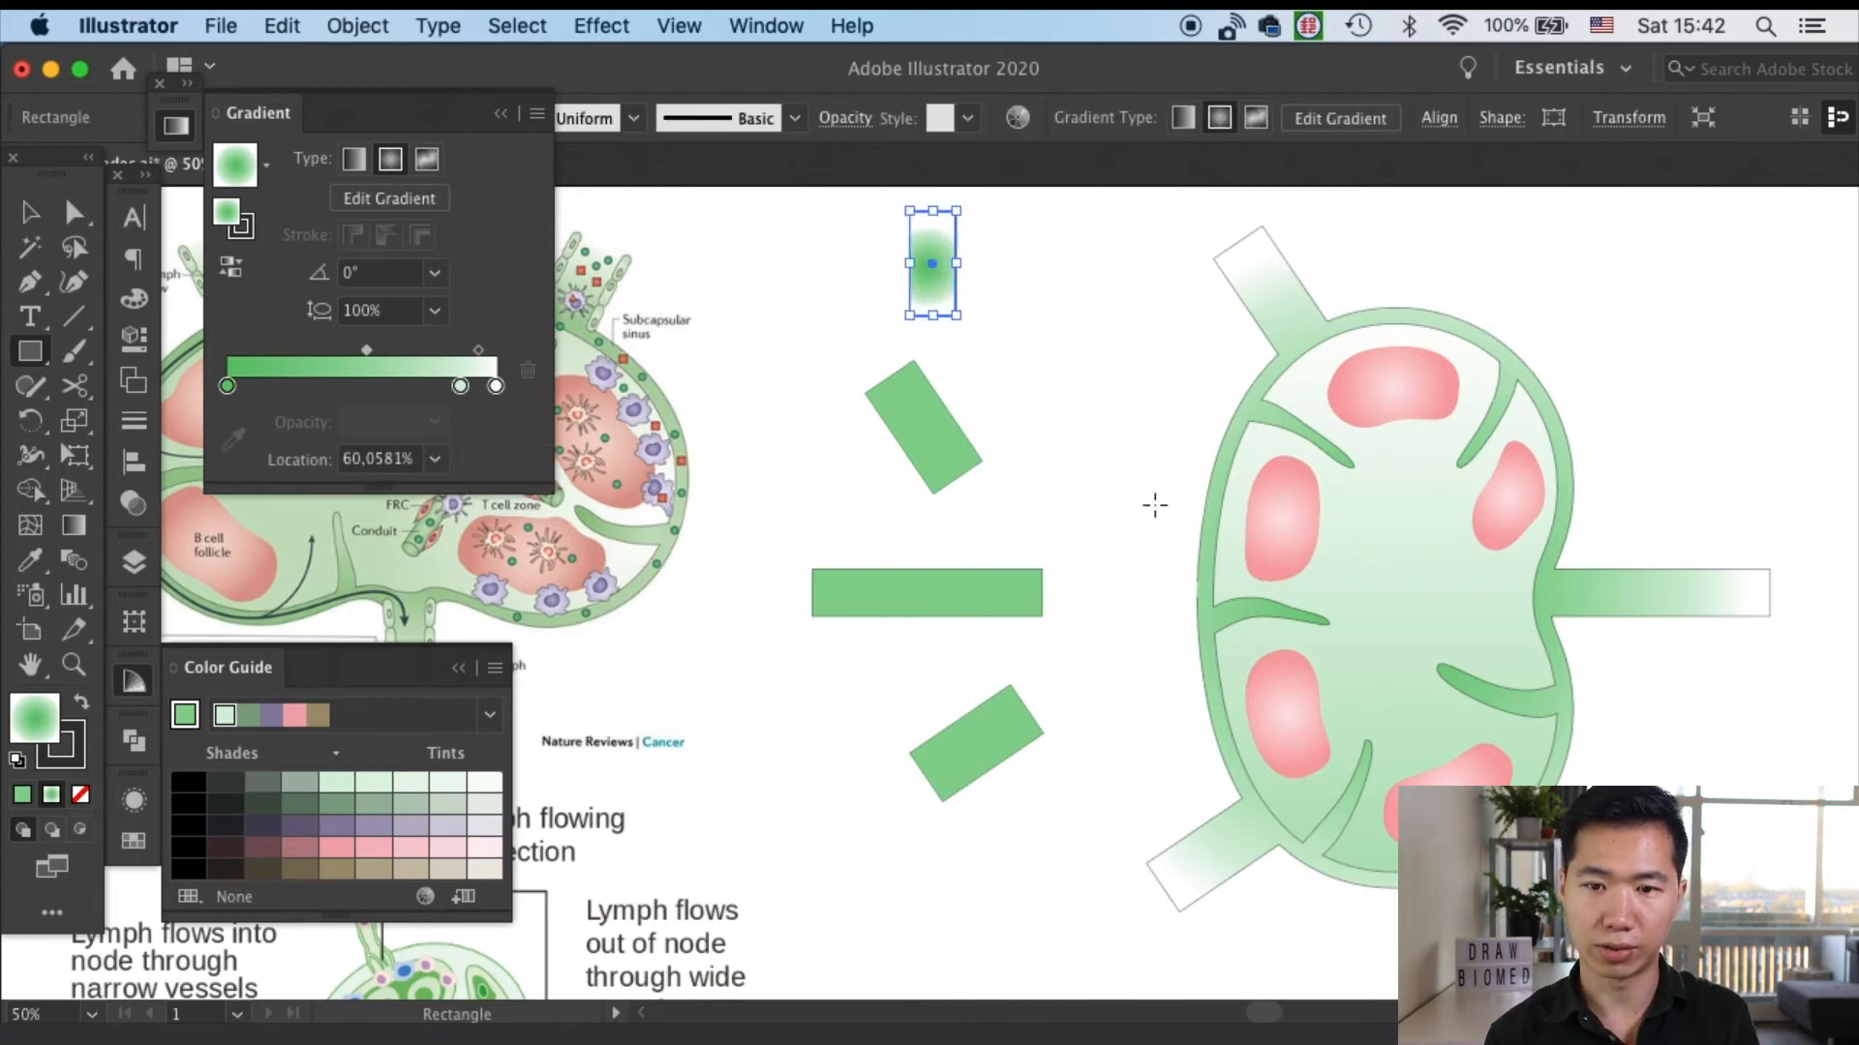
mouse_move(1055, 416)
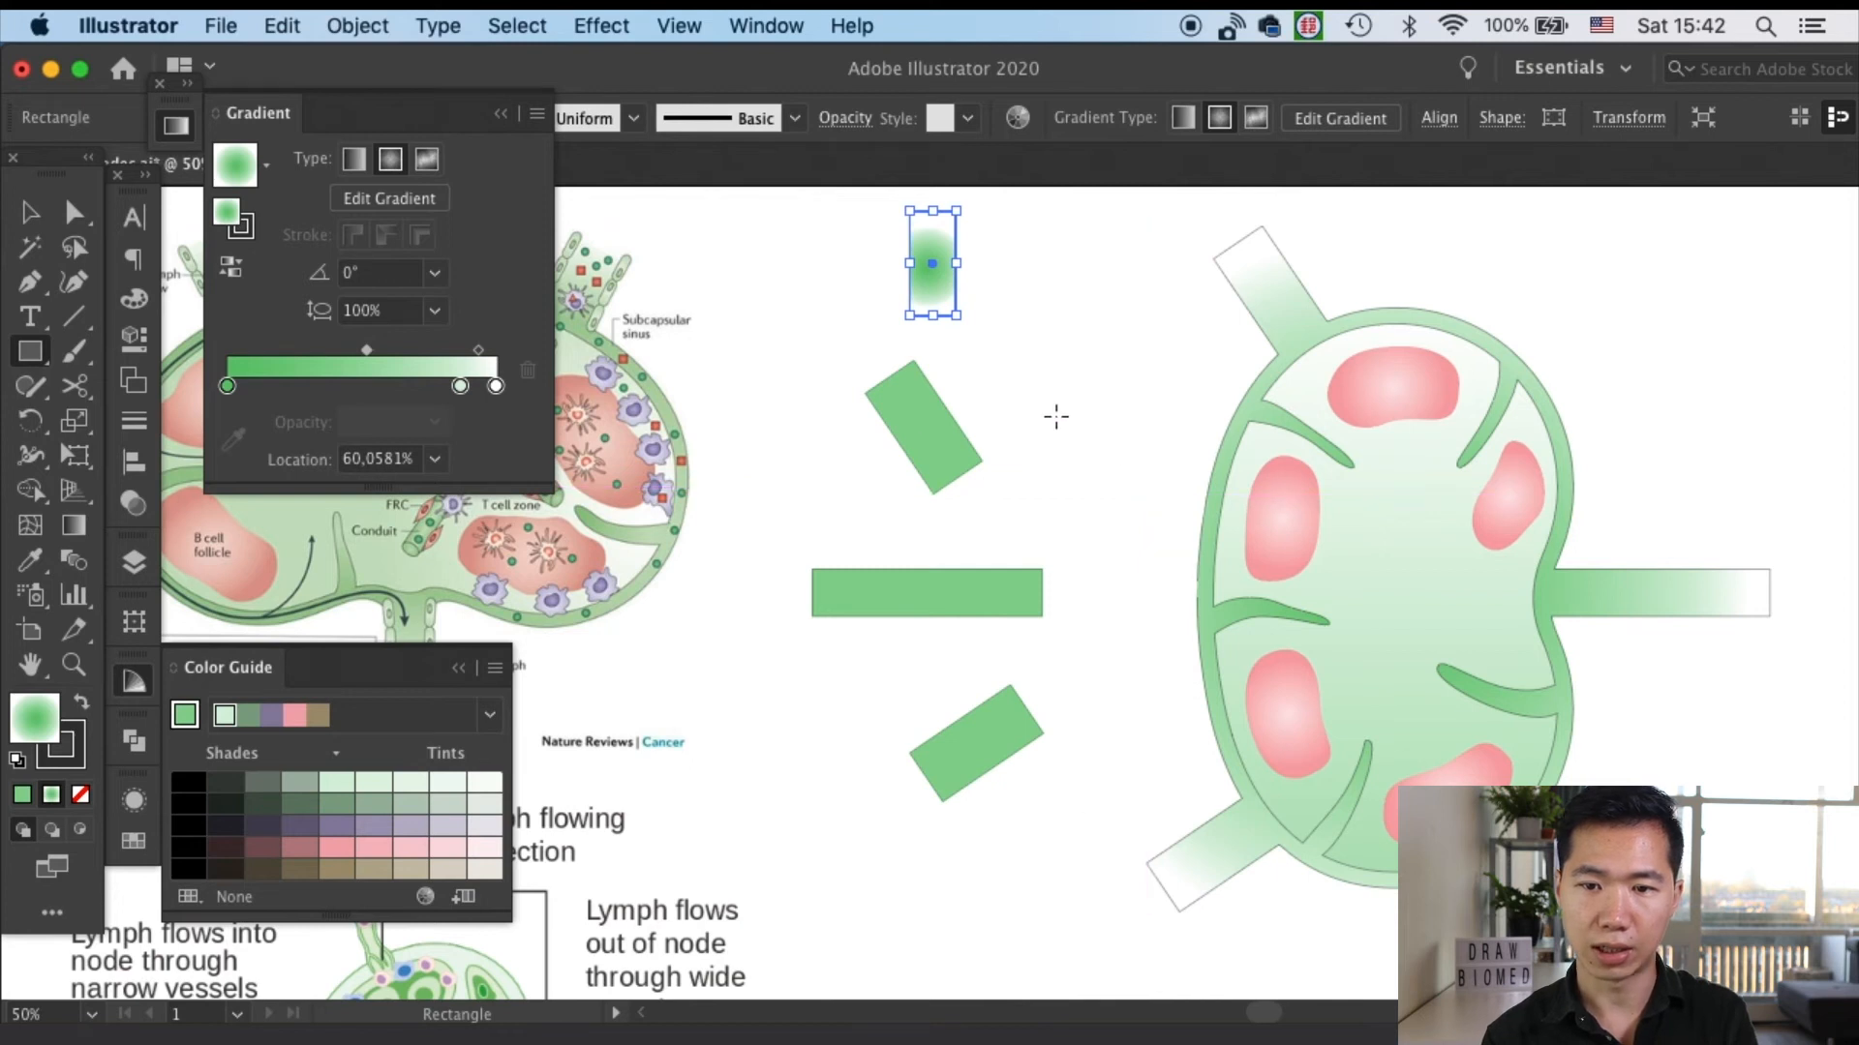
drag(1086, 389, 1086, 806)
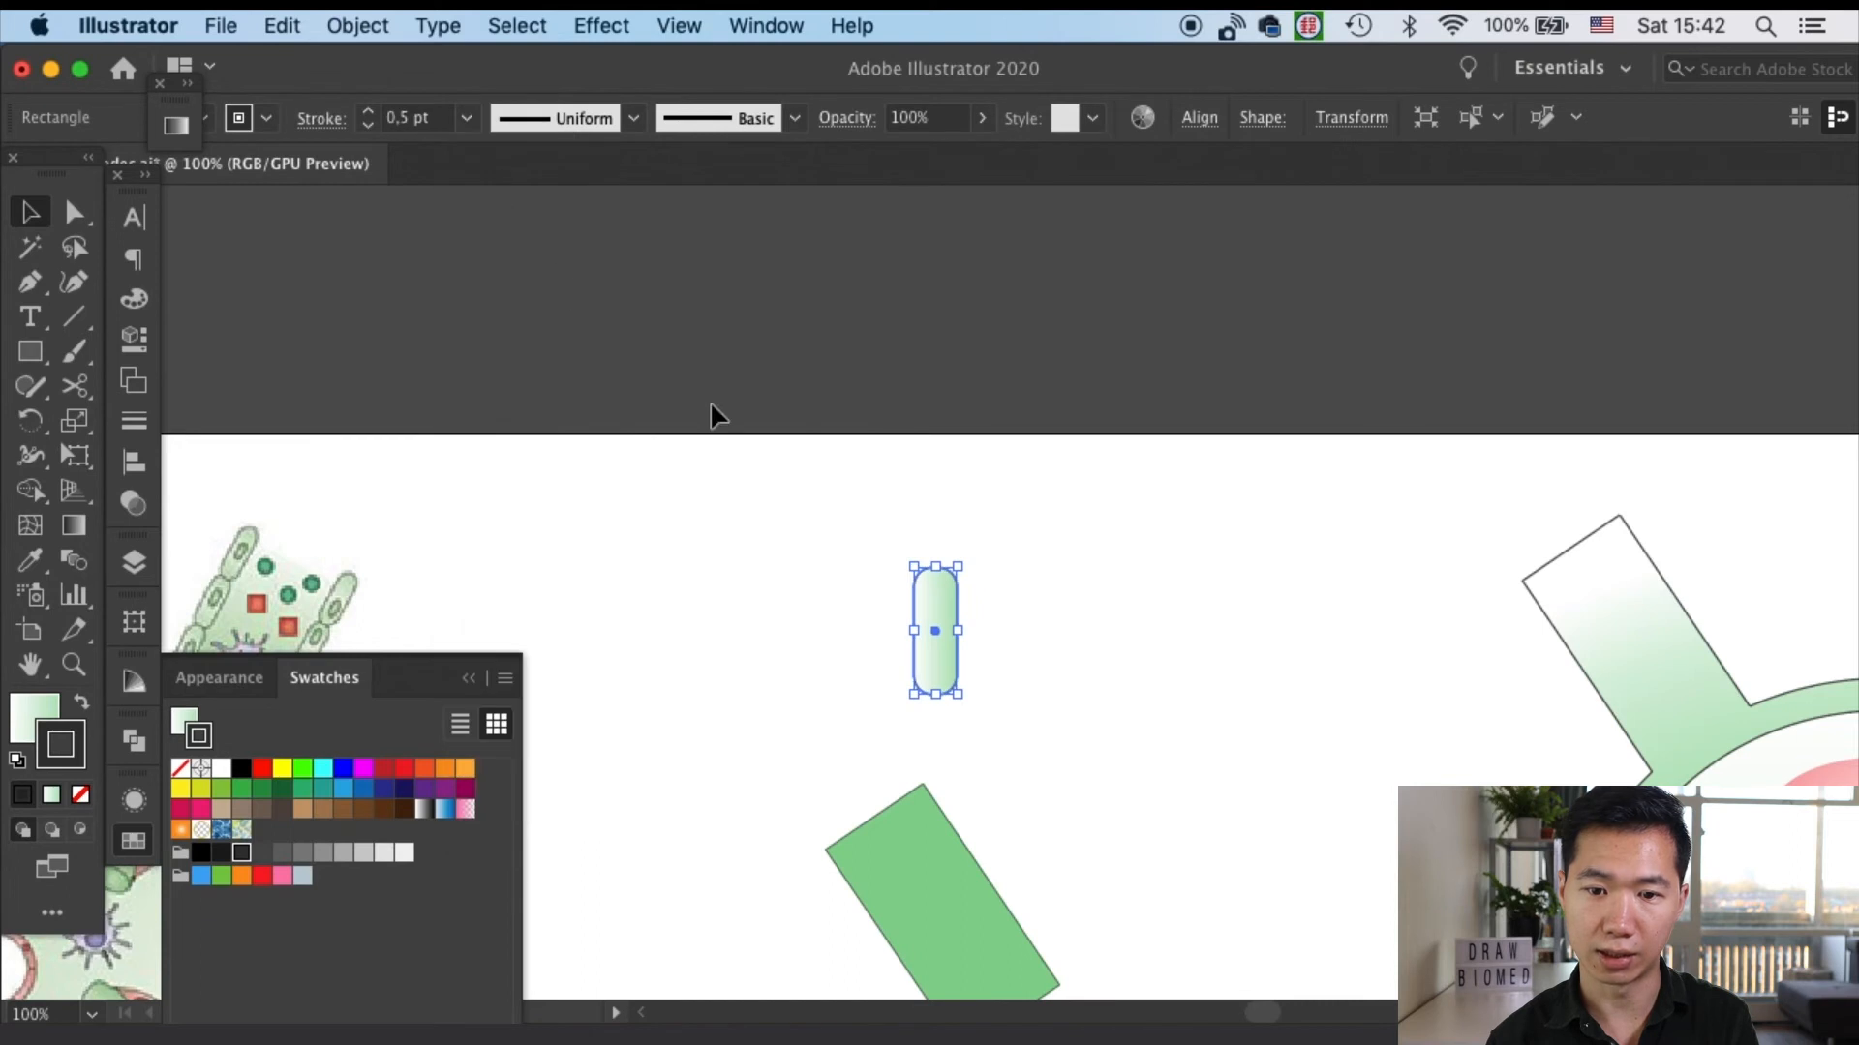
mouse_move(264, 631)
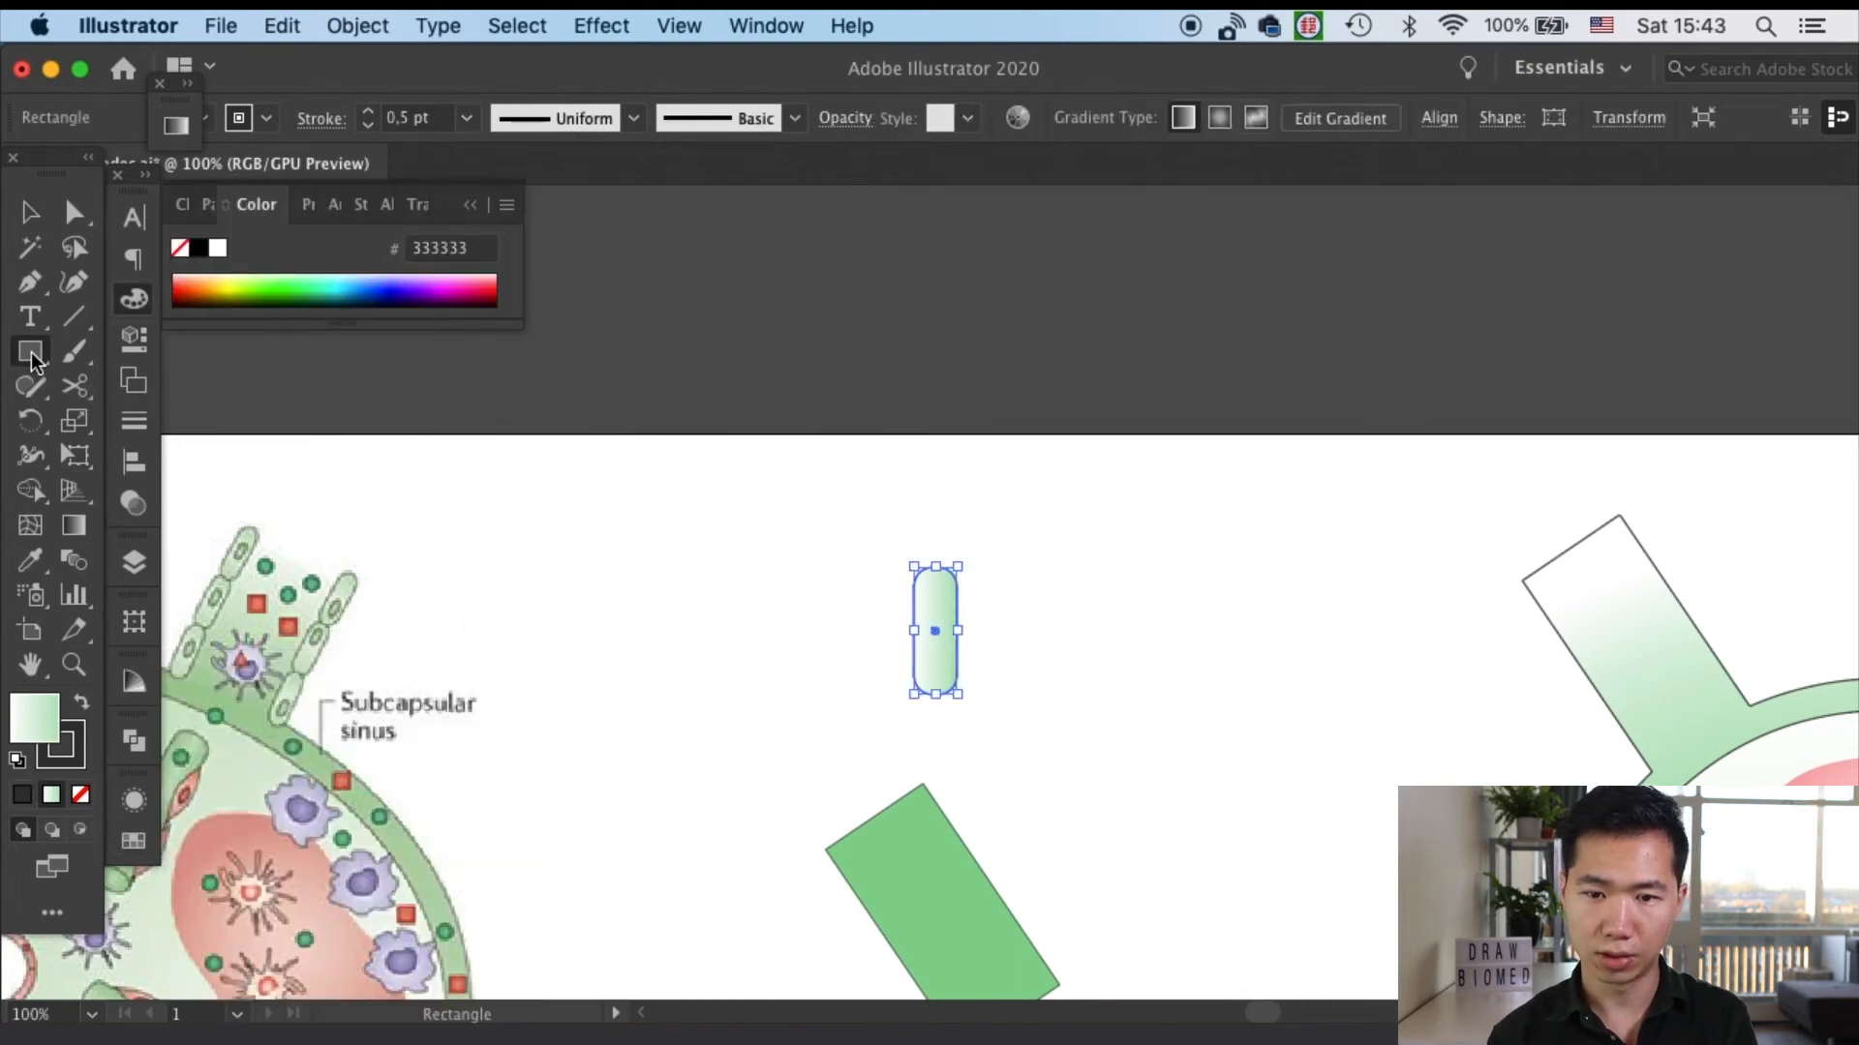
Draw an ellipse nucleus inside the capsule with a radial gradient ending in darker green, then scale the cell down
click(30, 350)
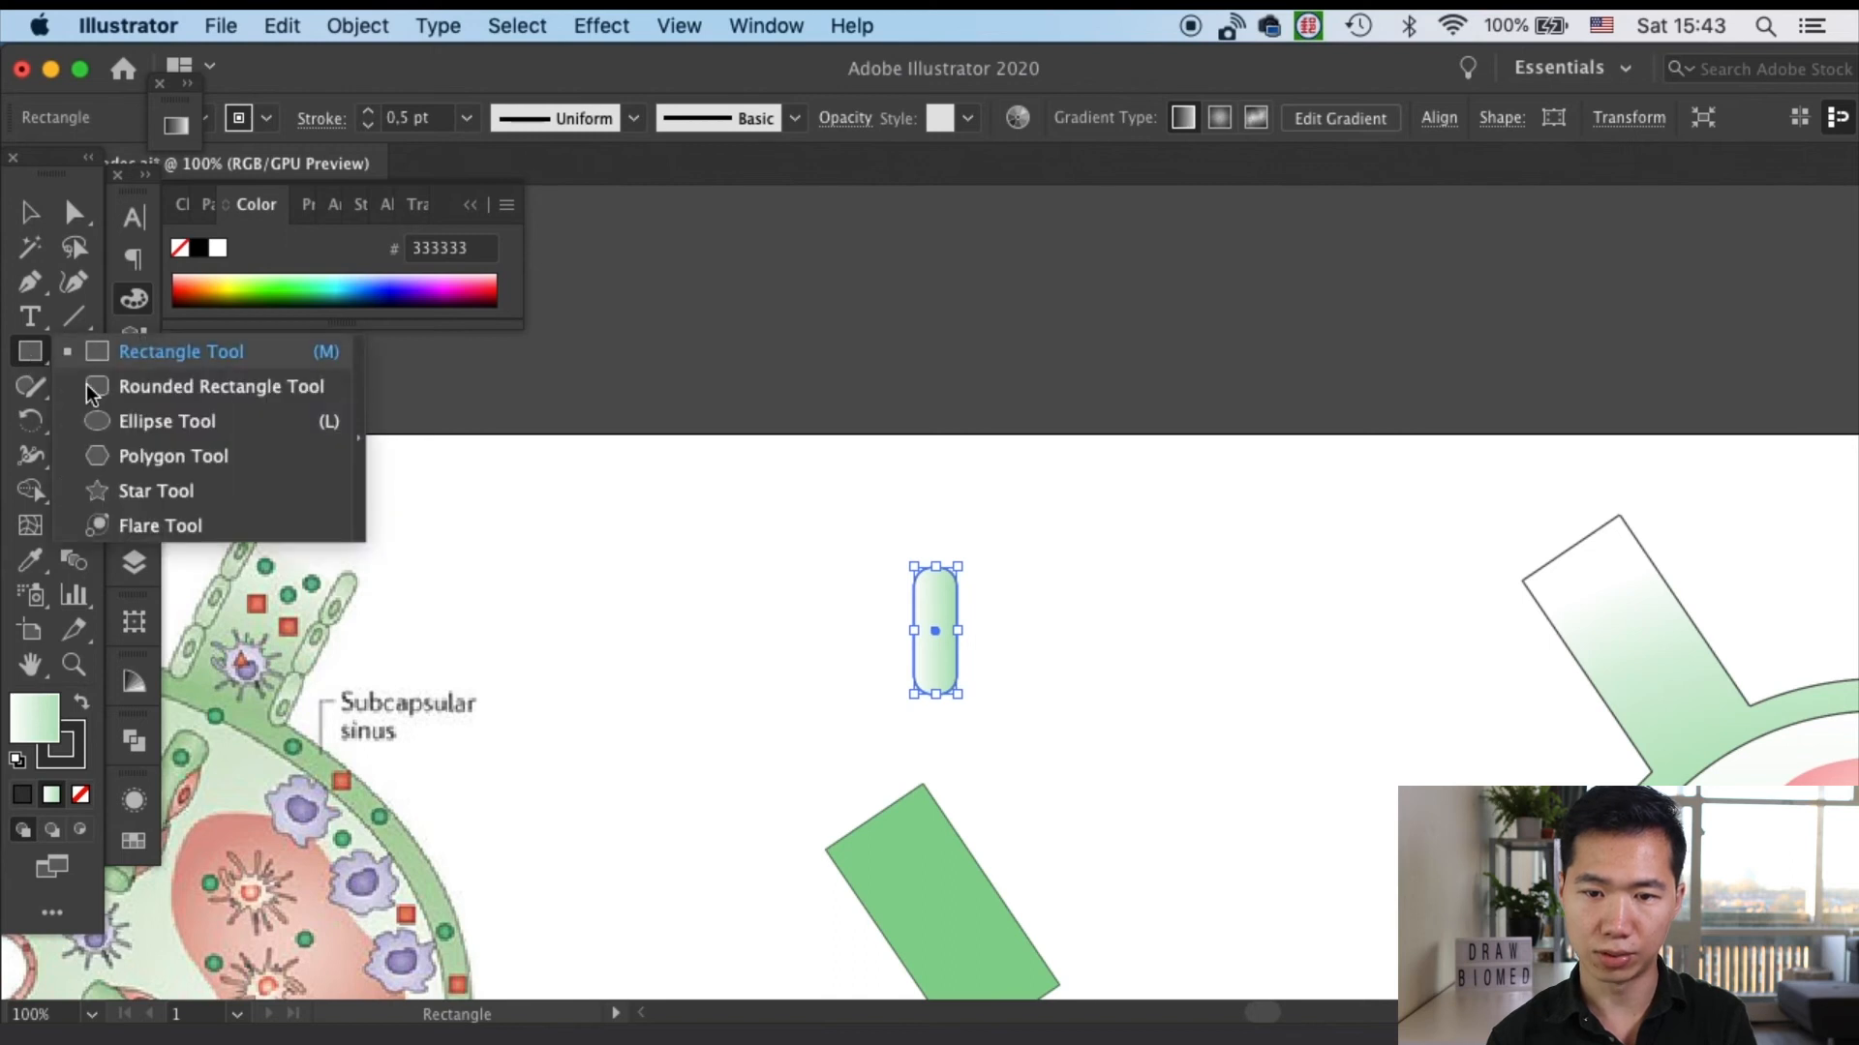
click(167, 420)
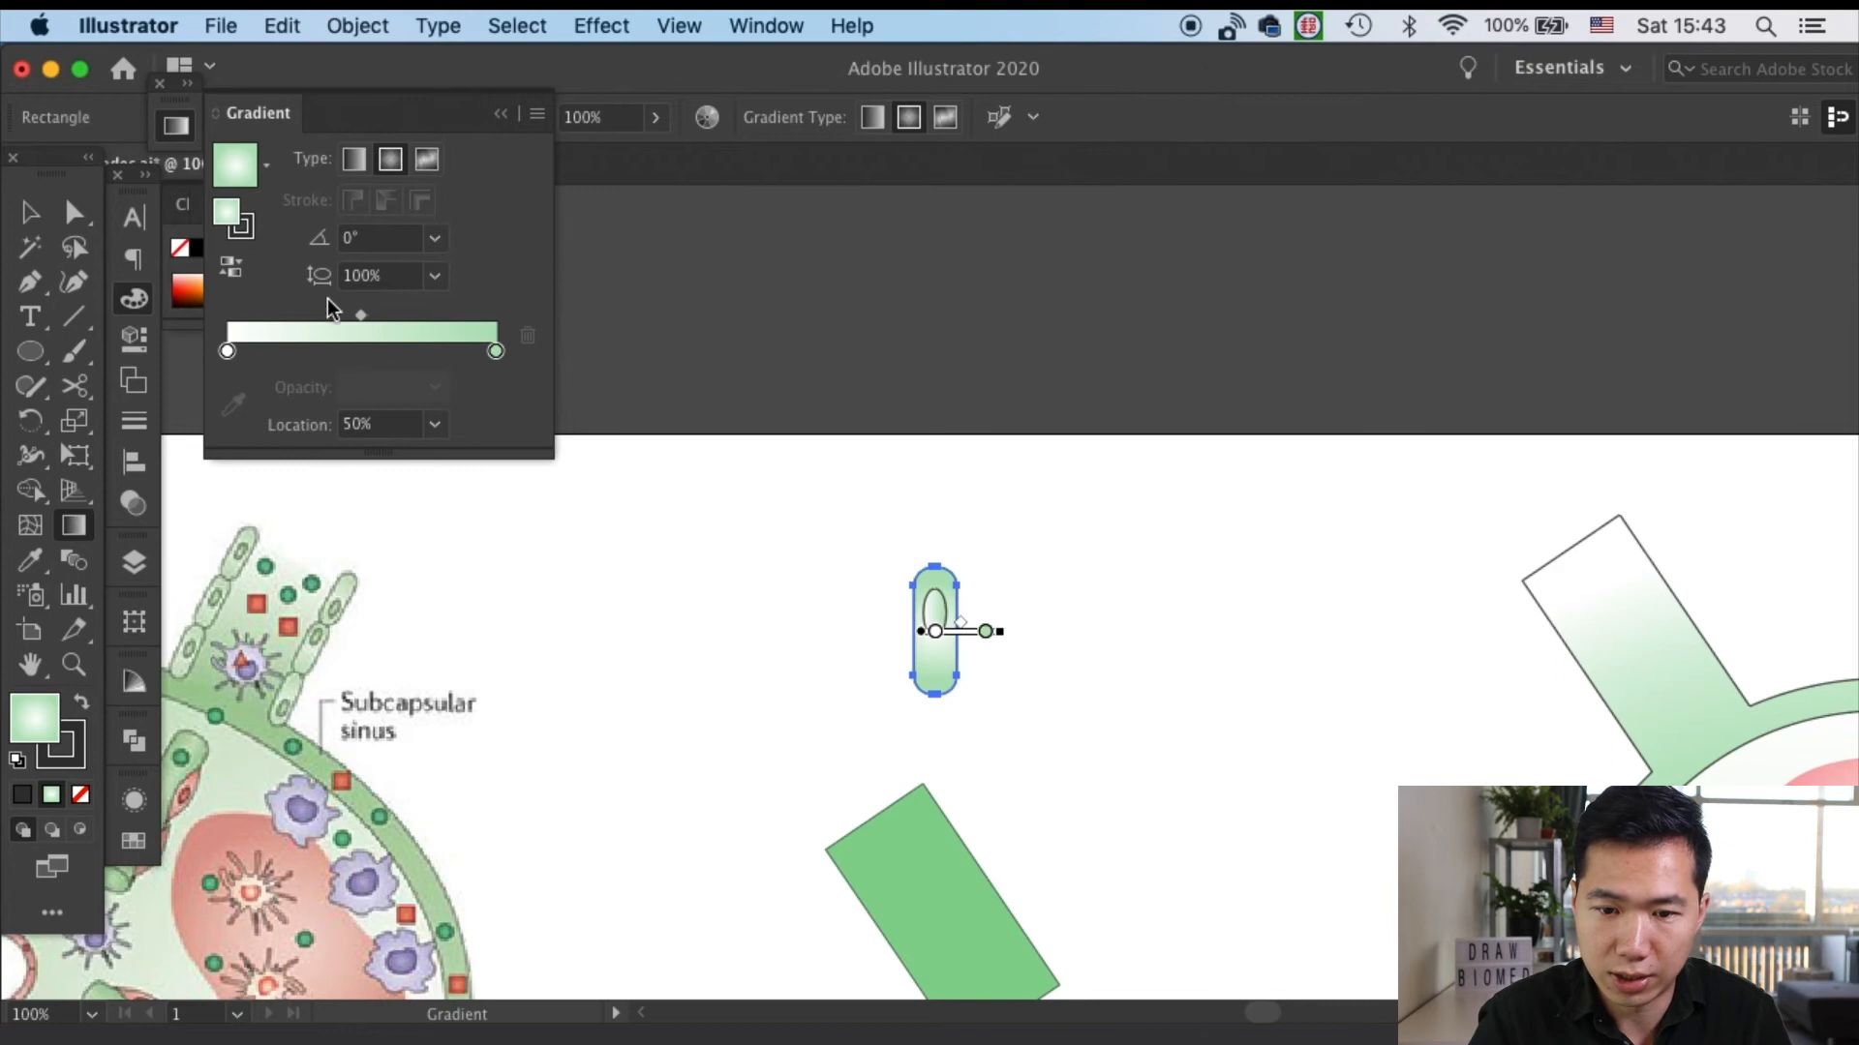
click(31, 211)
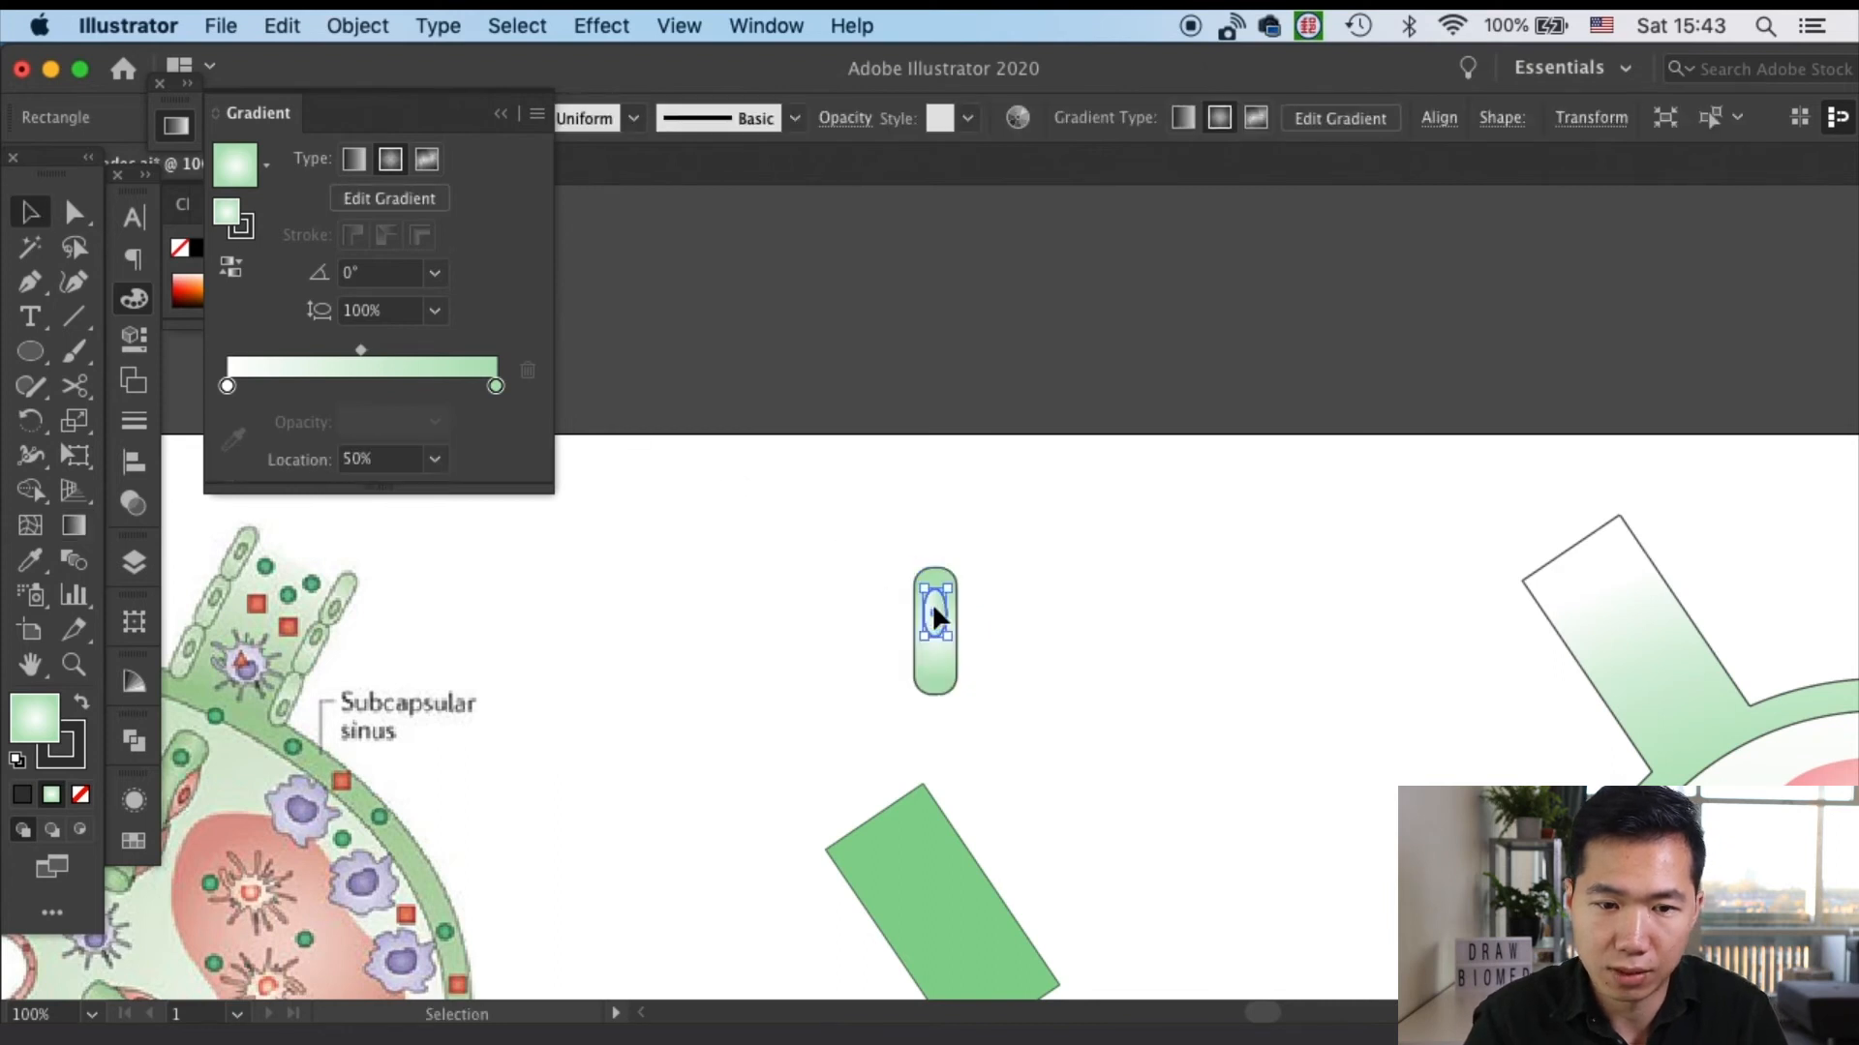
click(352, 157)
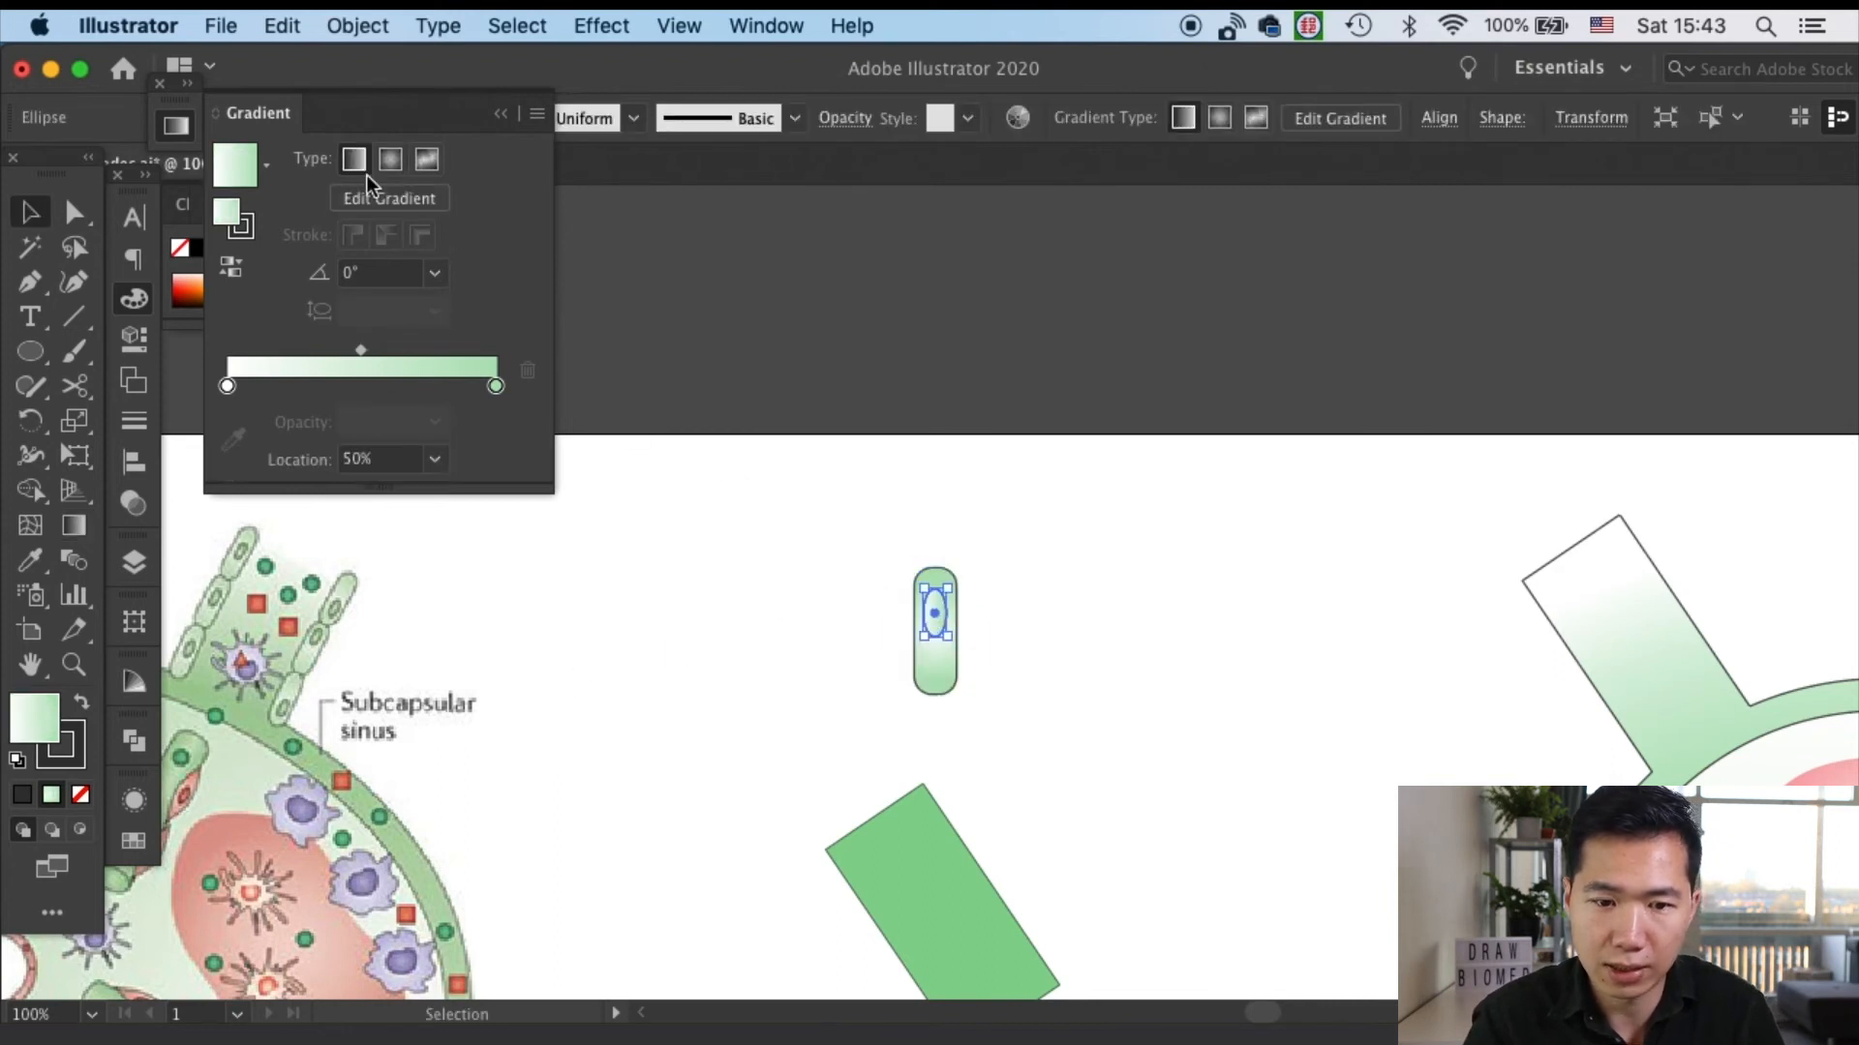
click(389, 159)
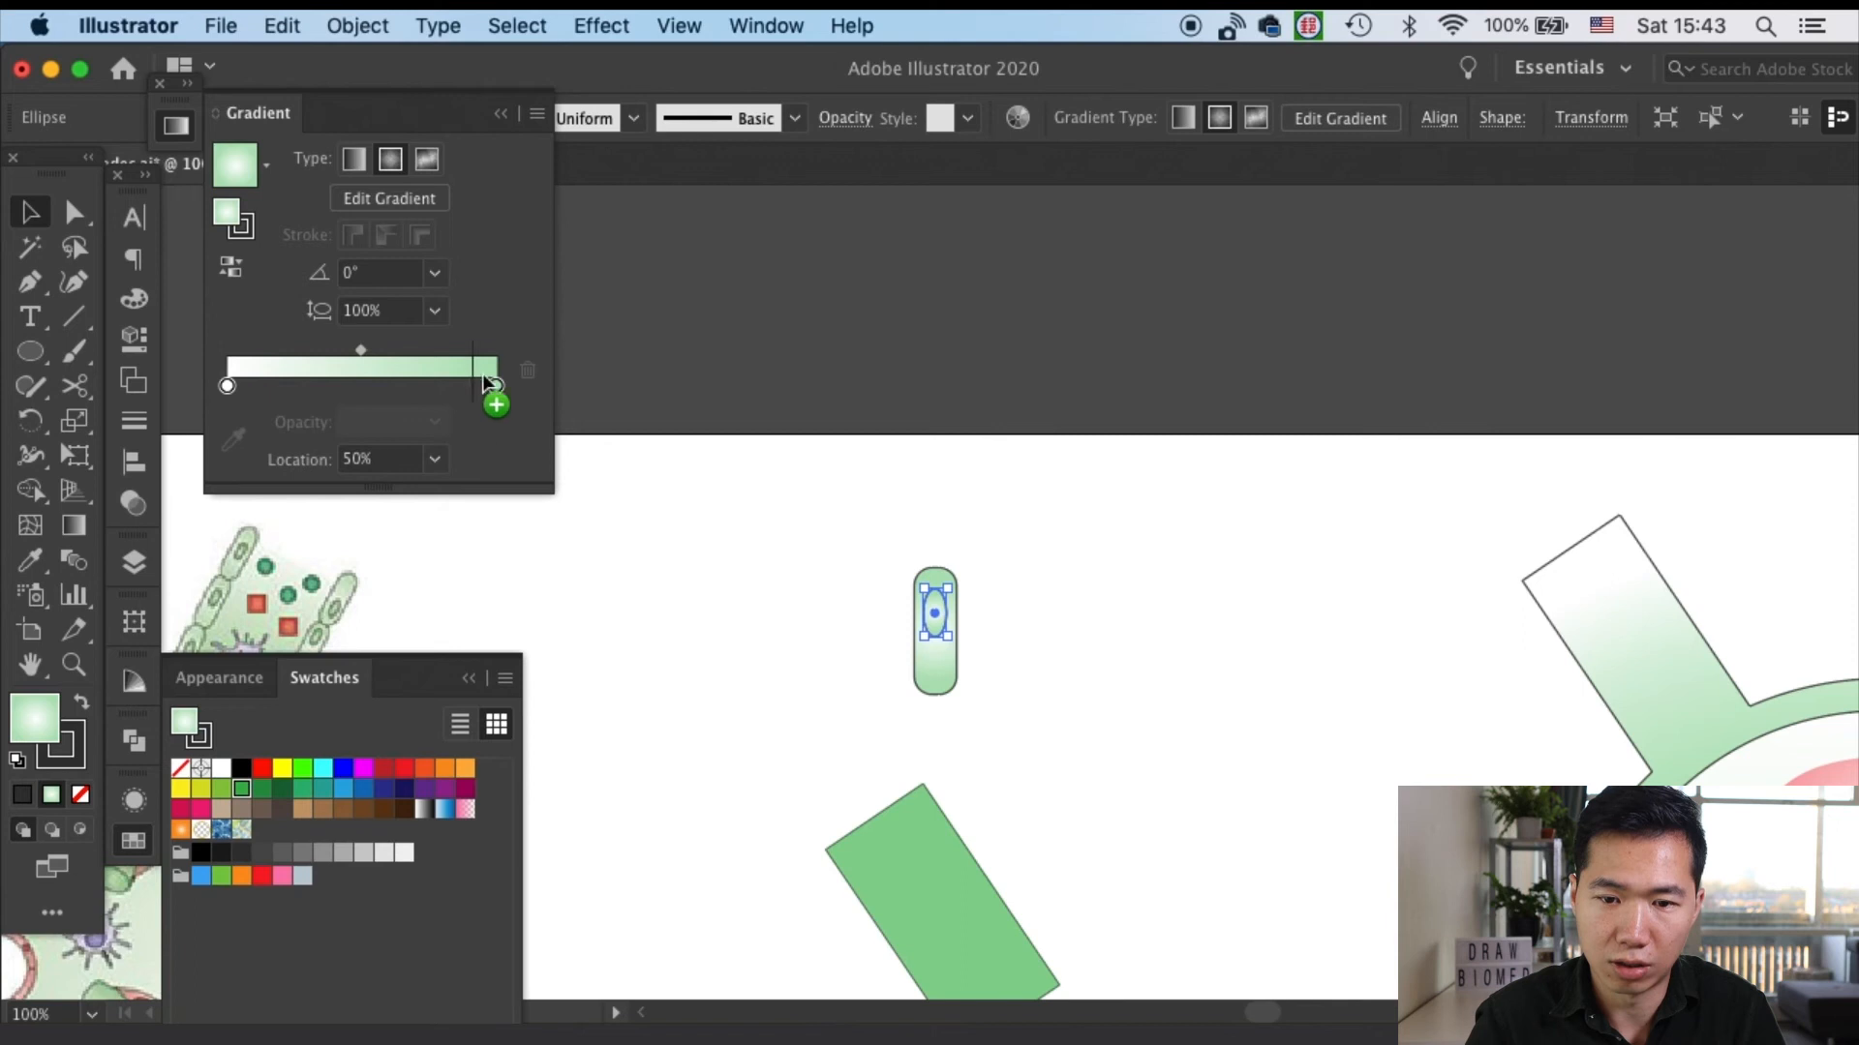
click(489, 386)
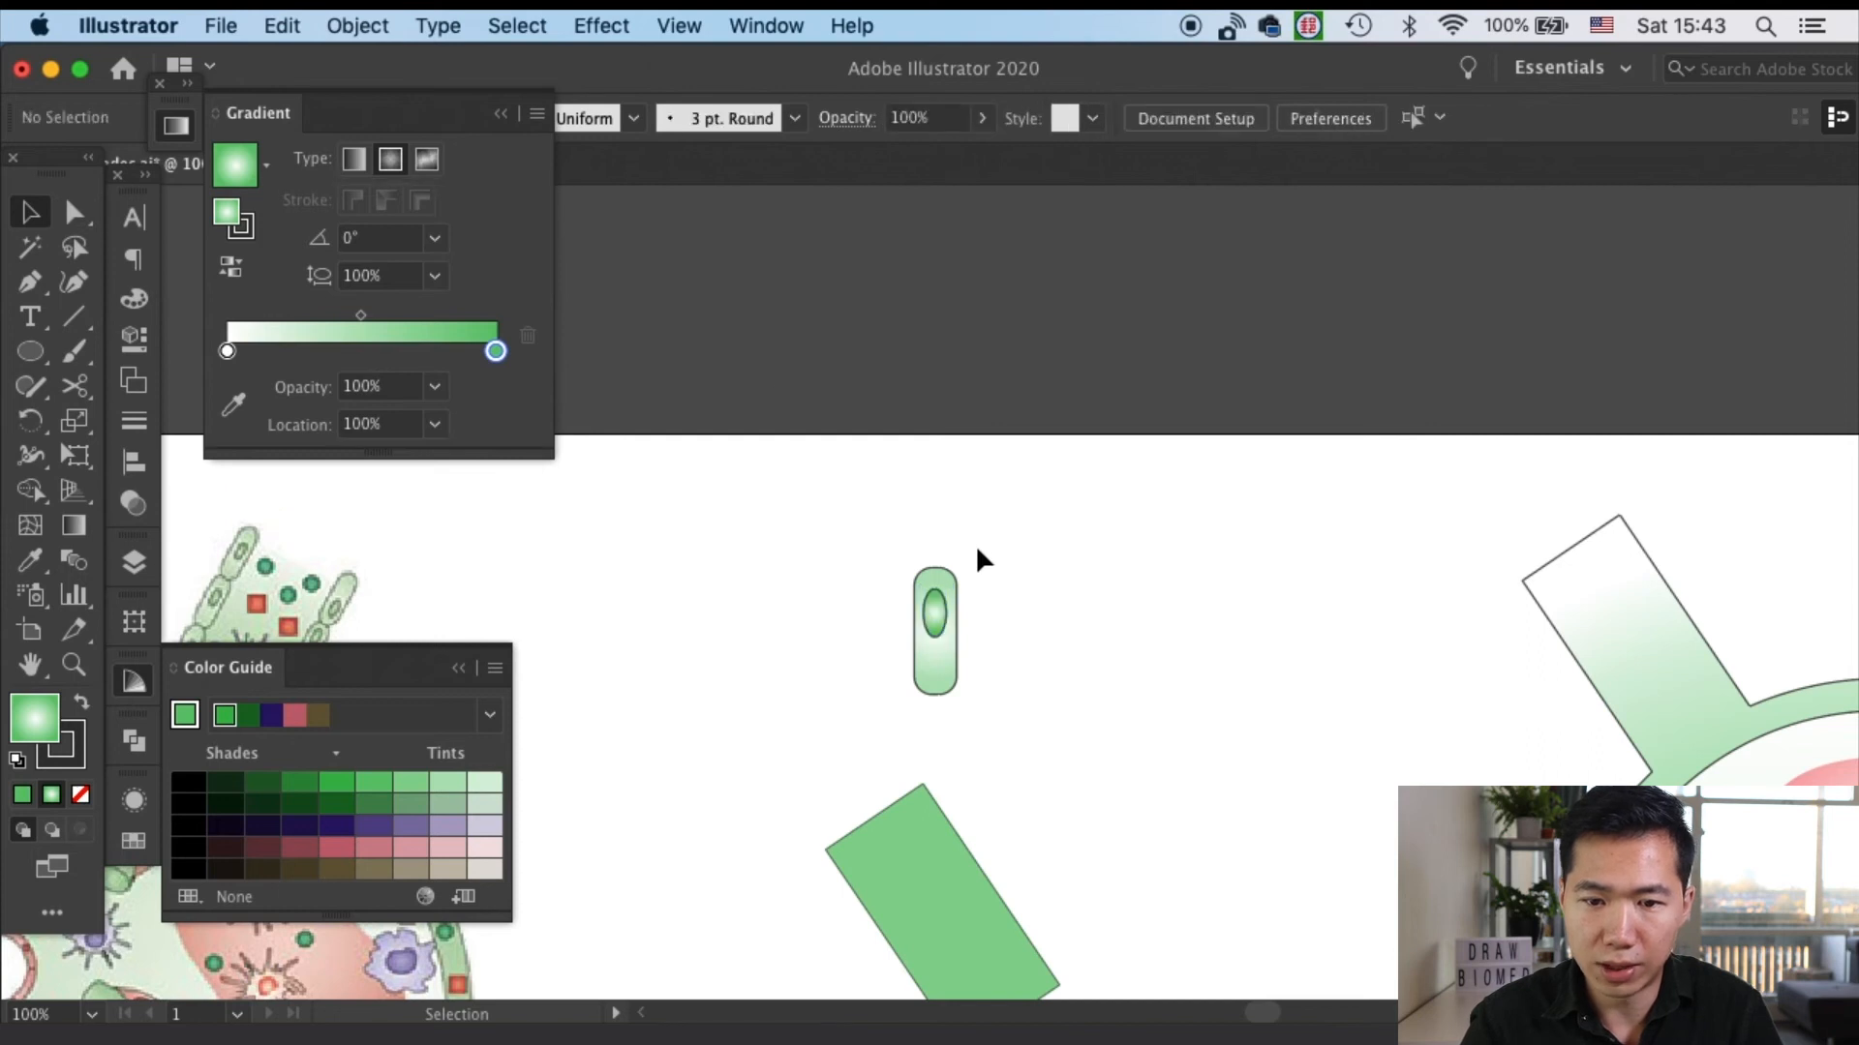
click(933, 631)
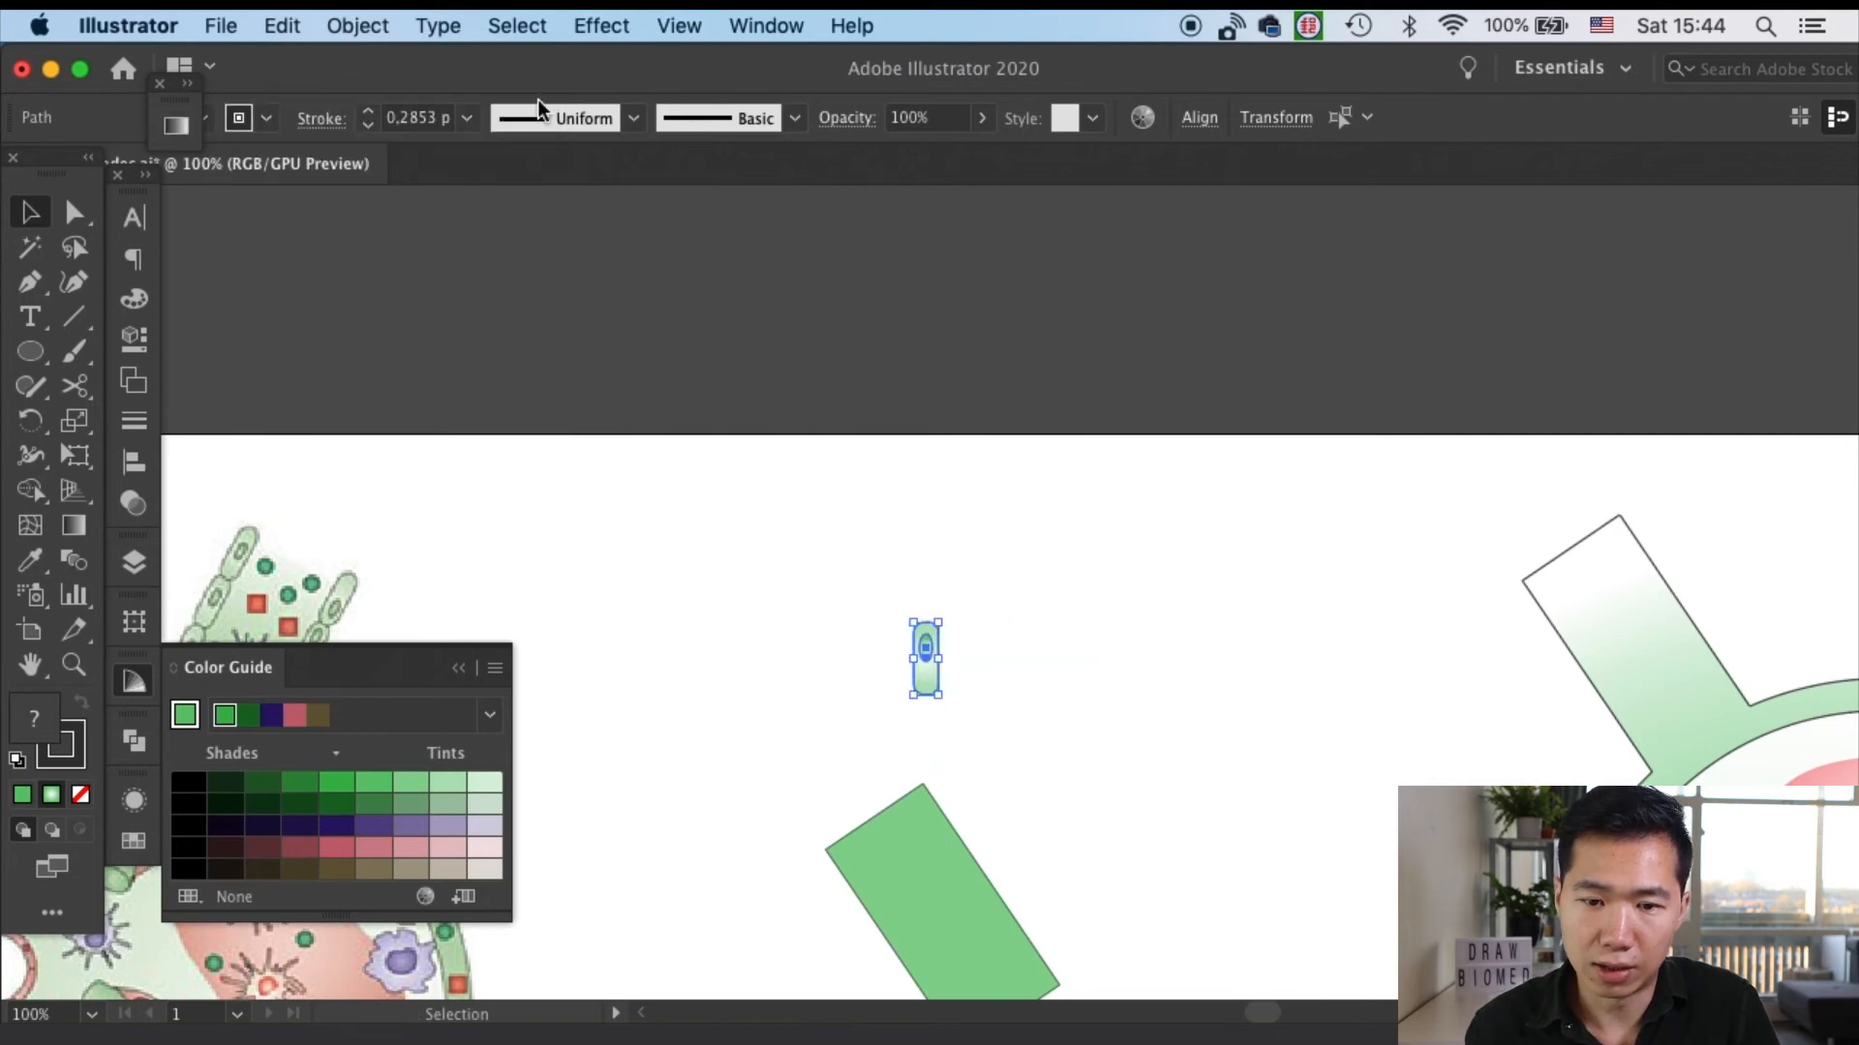
Set the cell's stroke to 0.5 pt and place it beside the upper vessel
click(464, 118)
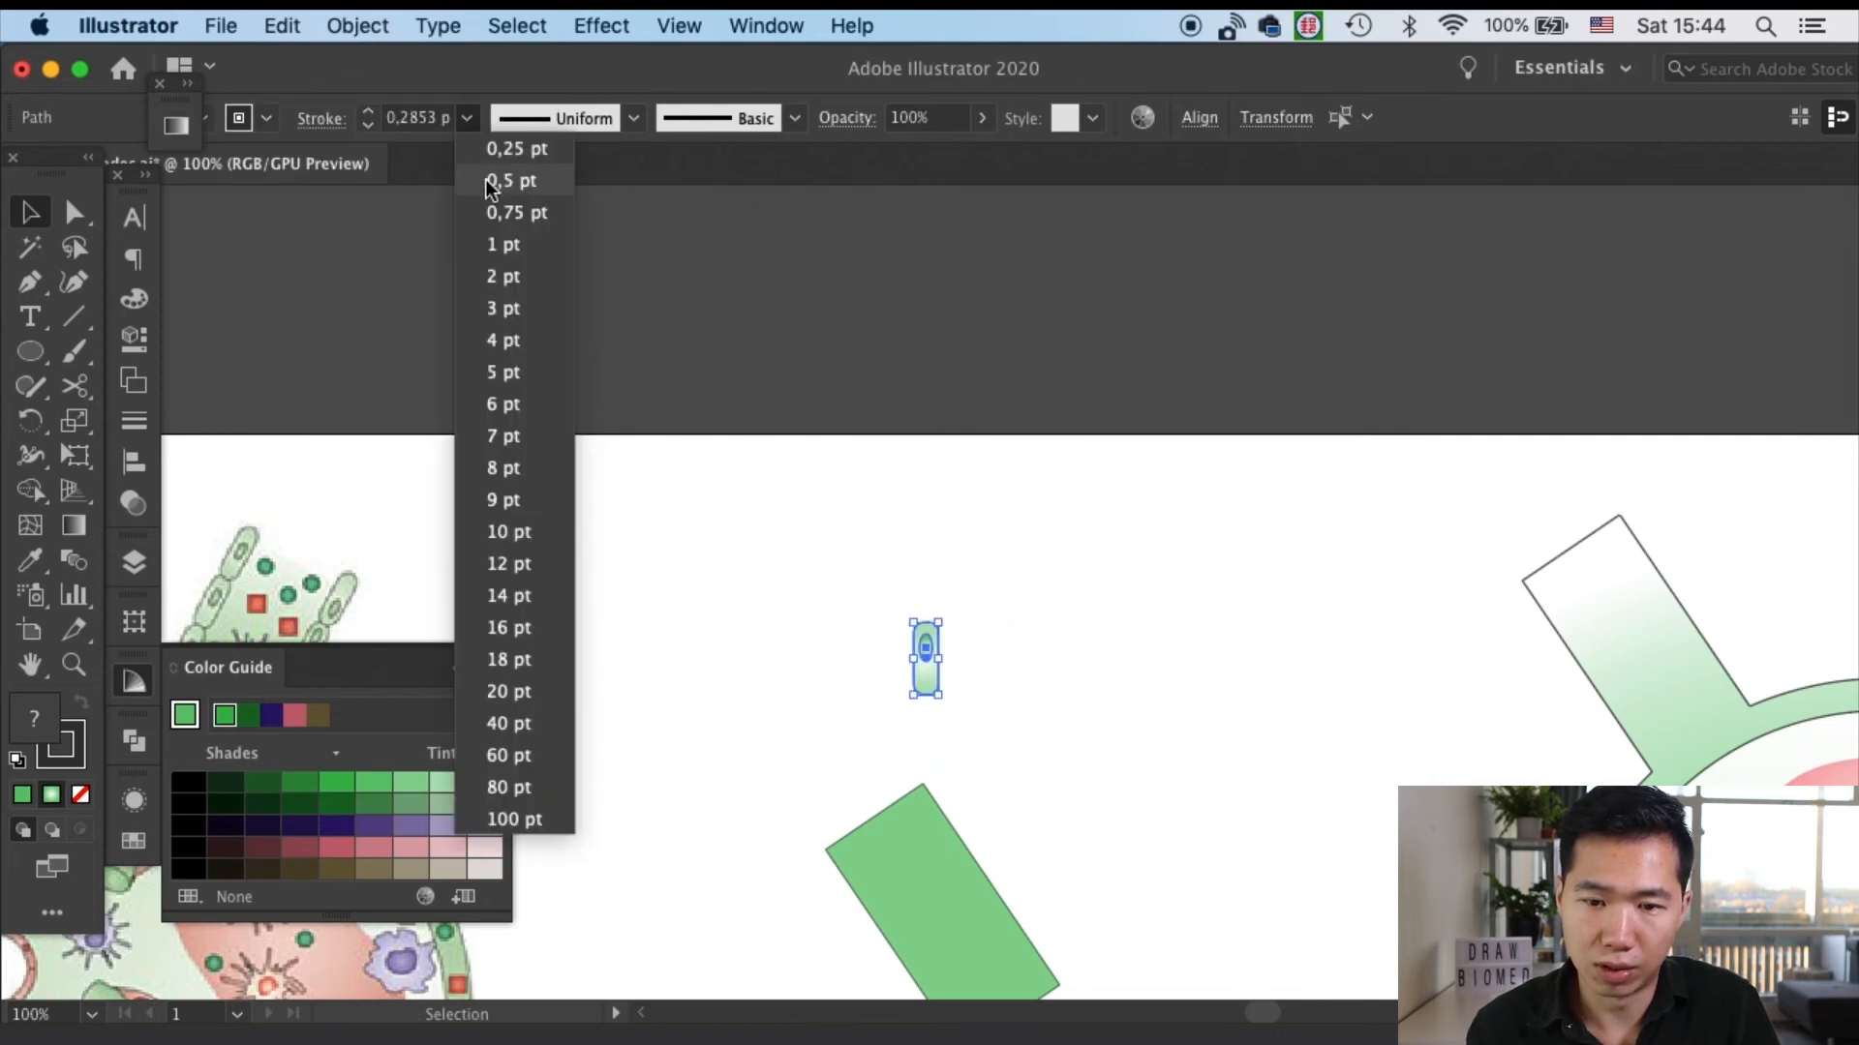
click(511, 180)
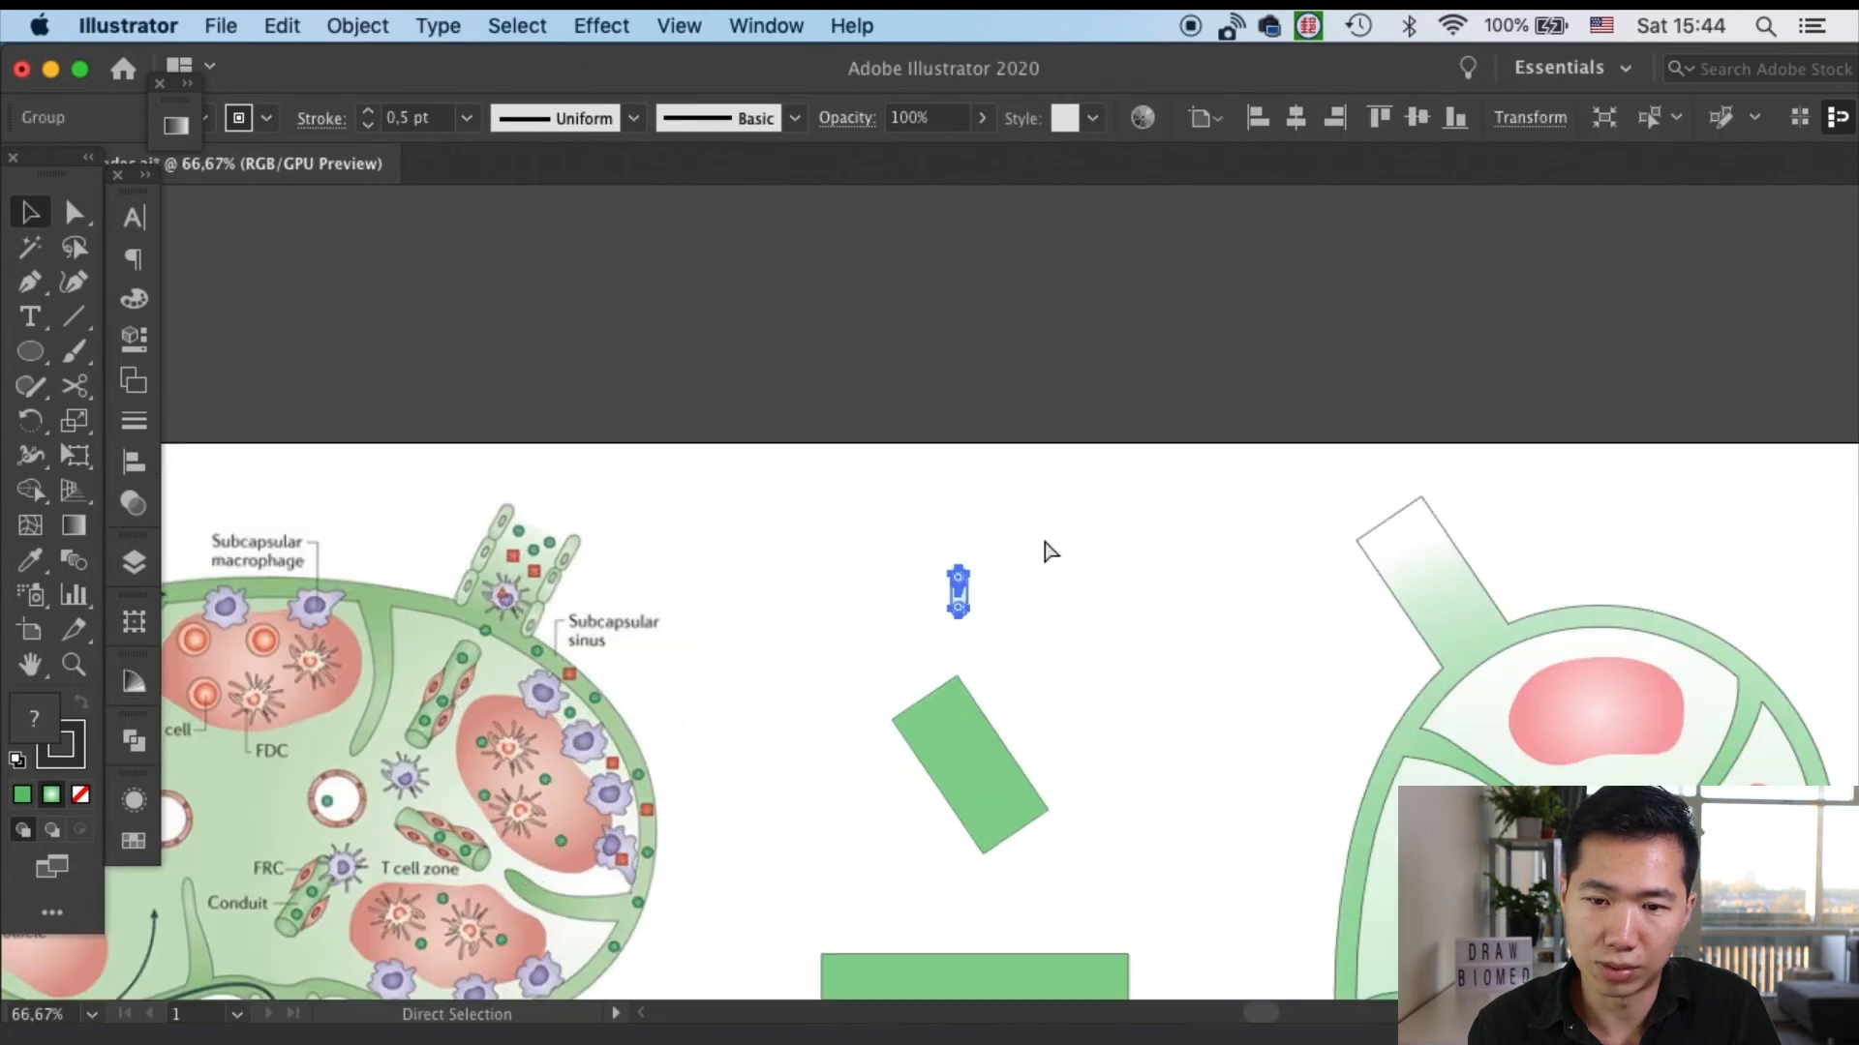
drag(960, 593, 1355, 573)
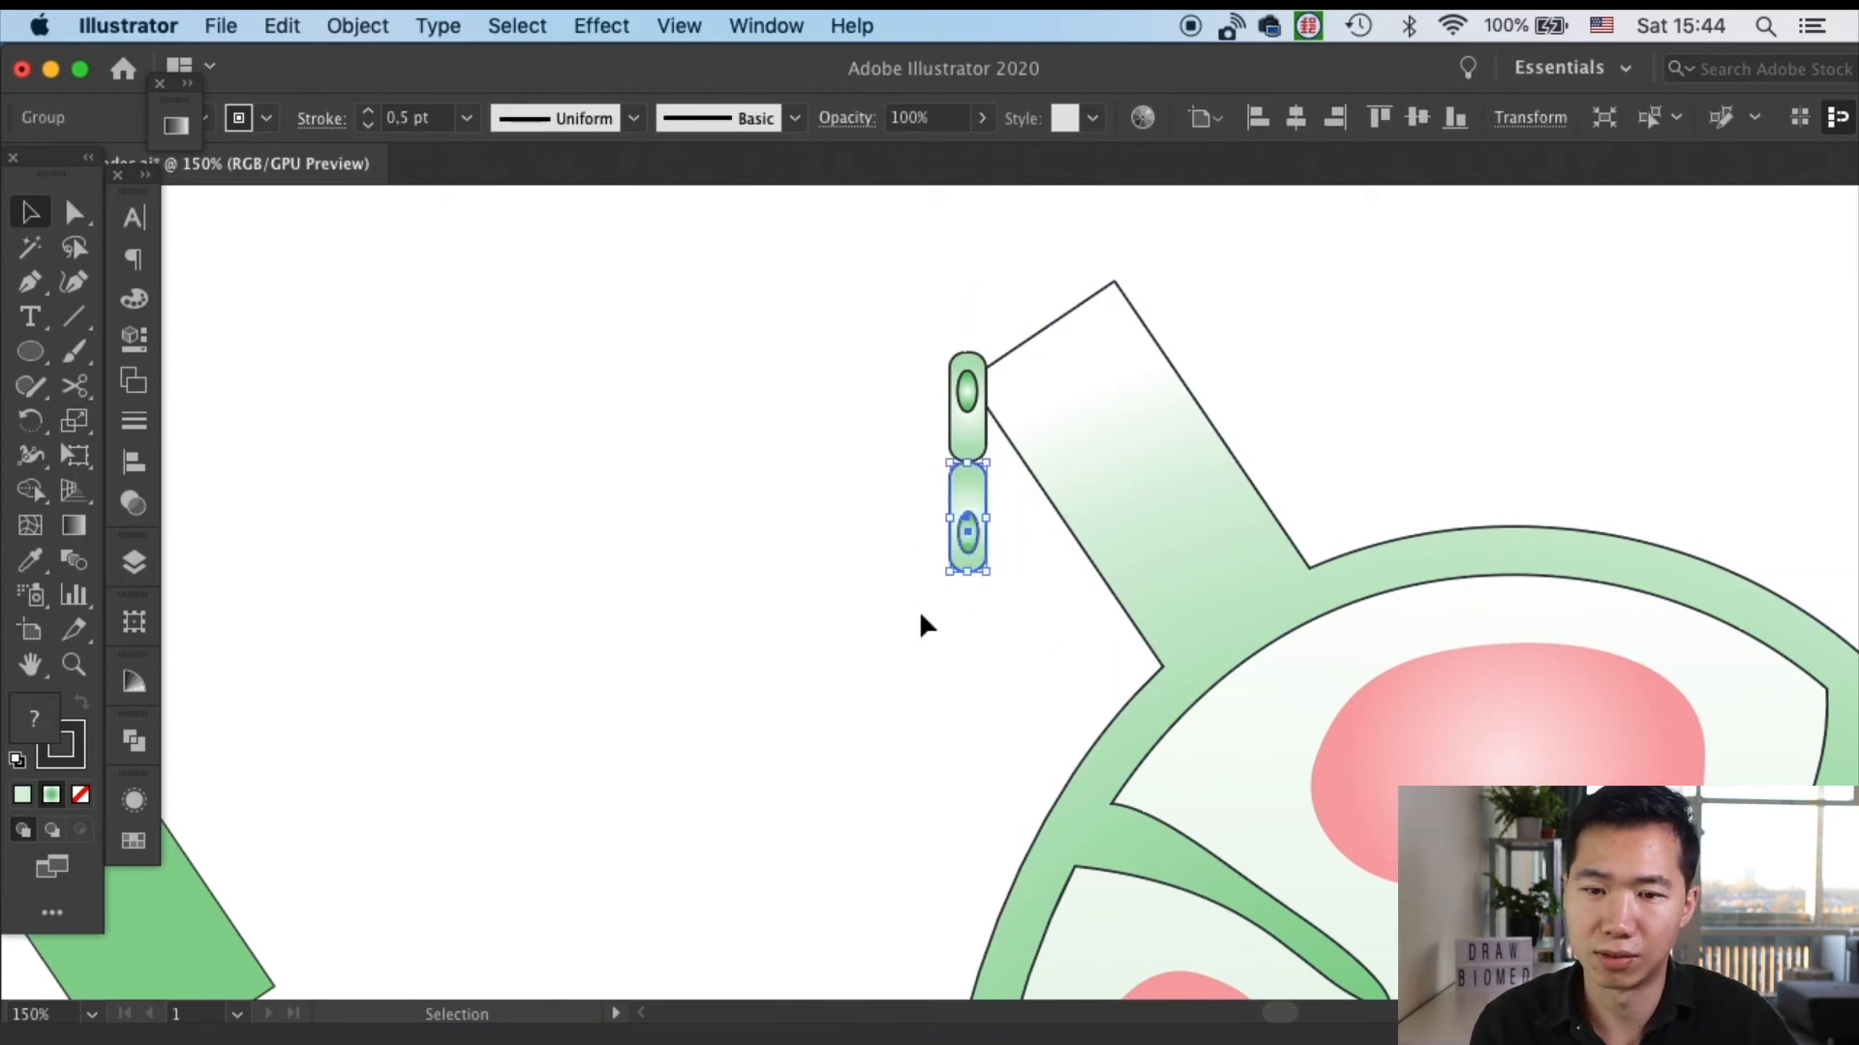
Alt-drag duplicate cells into a column of three and copy the columns along each vessel
drag(968, 520, 968, 658)
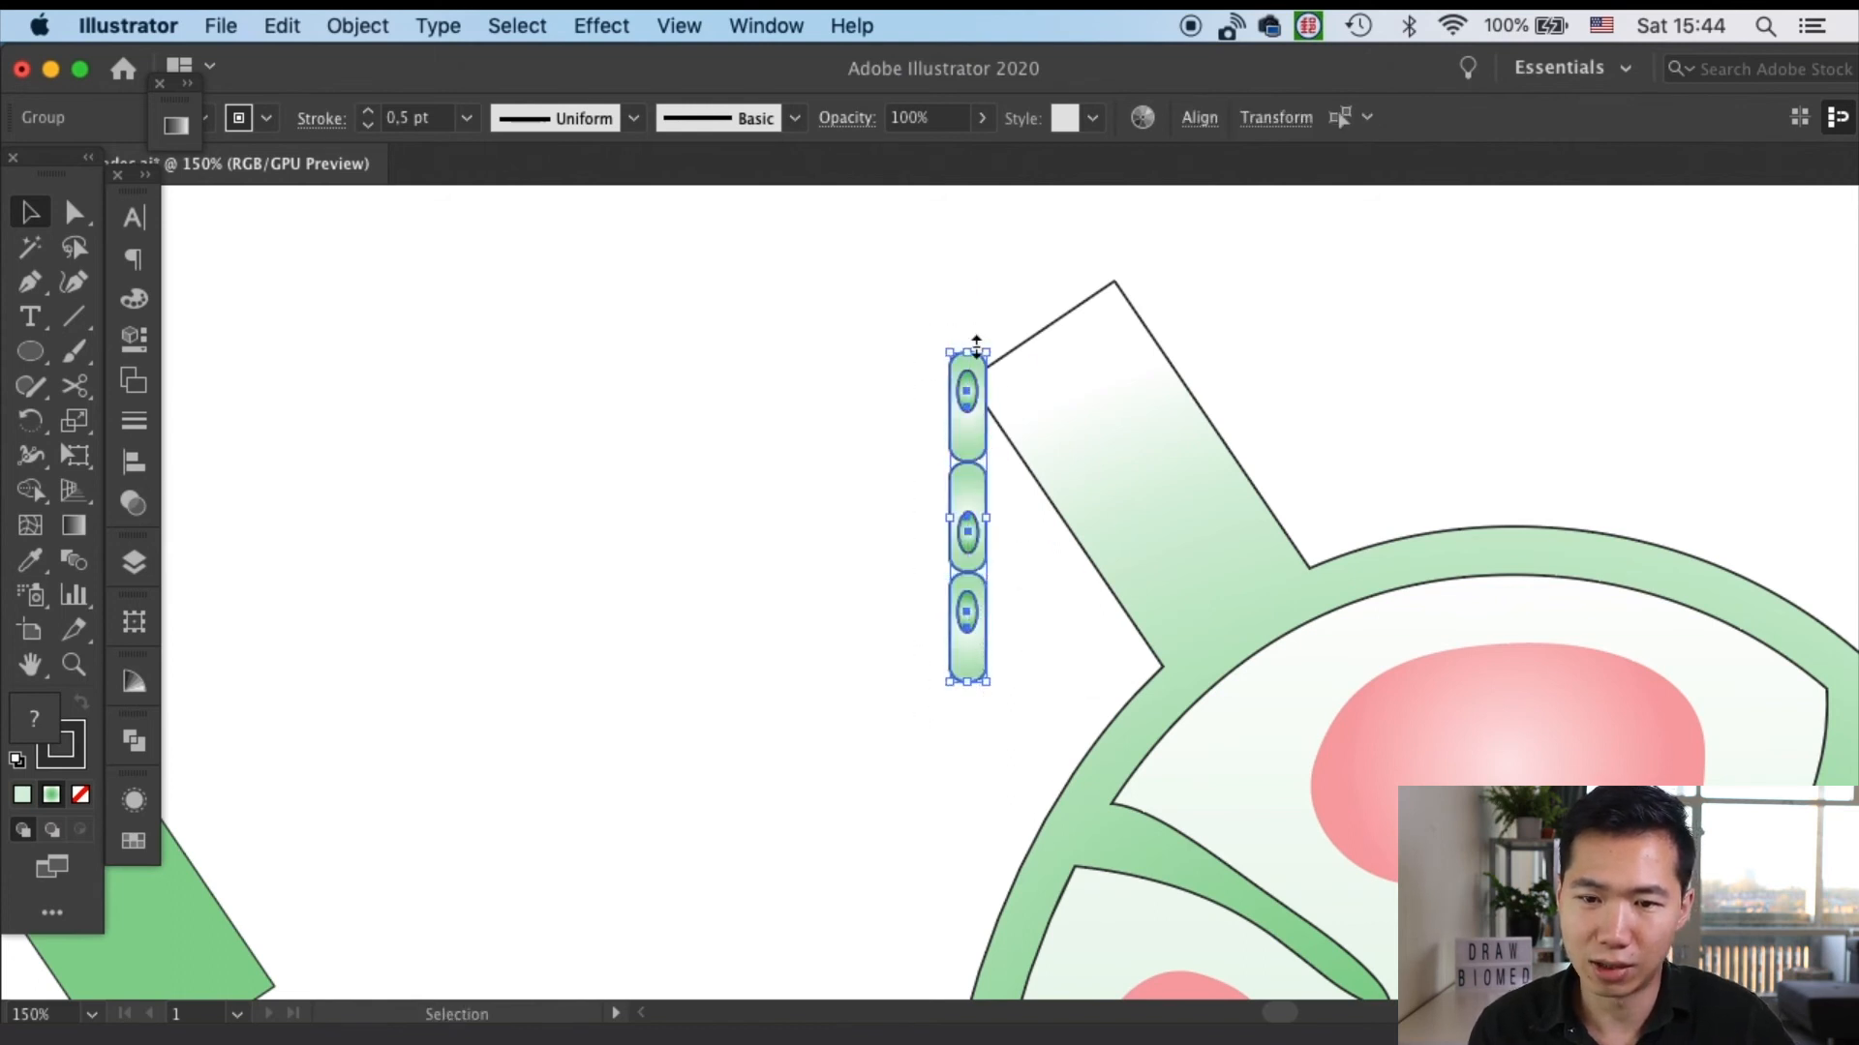
drag(966, 521, 705, 521)
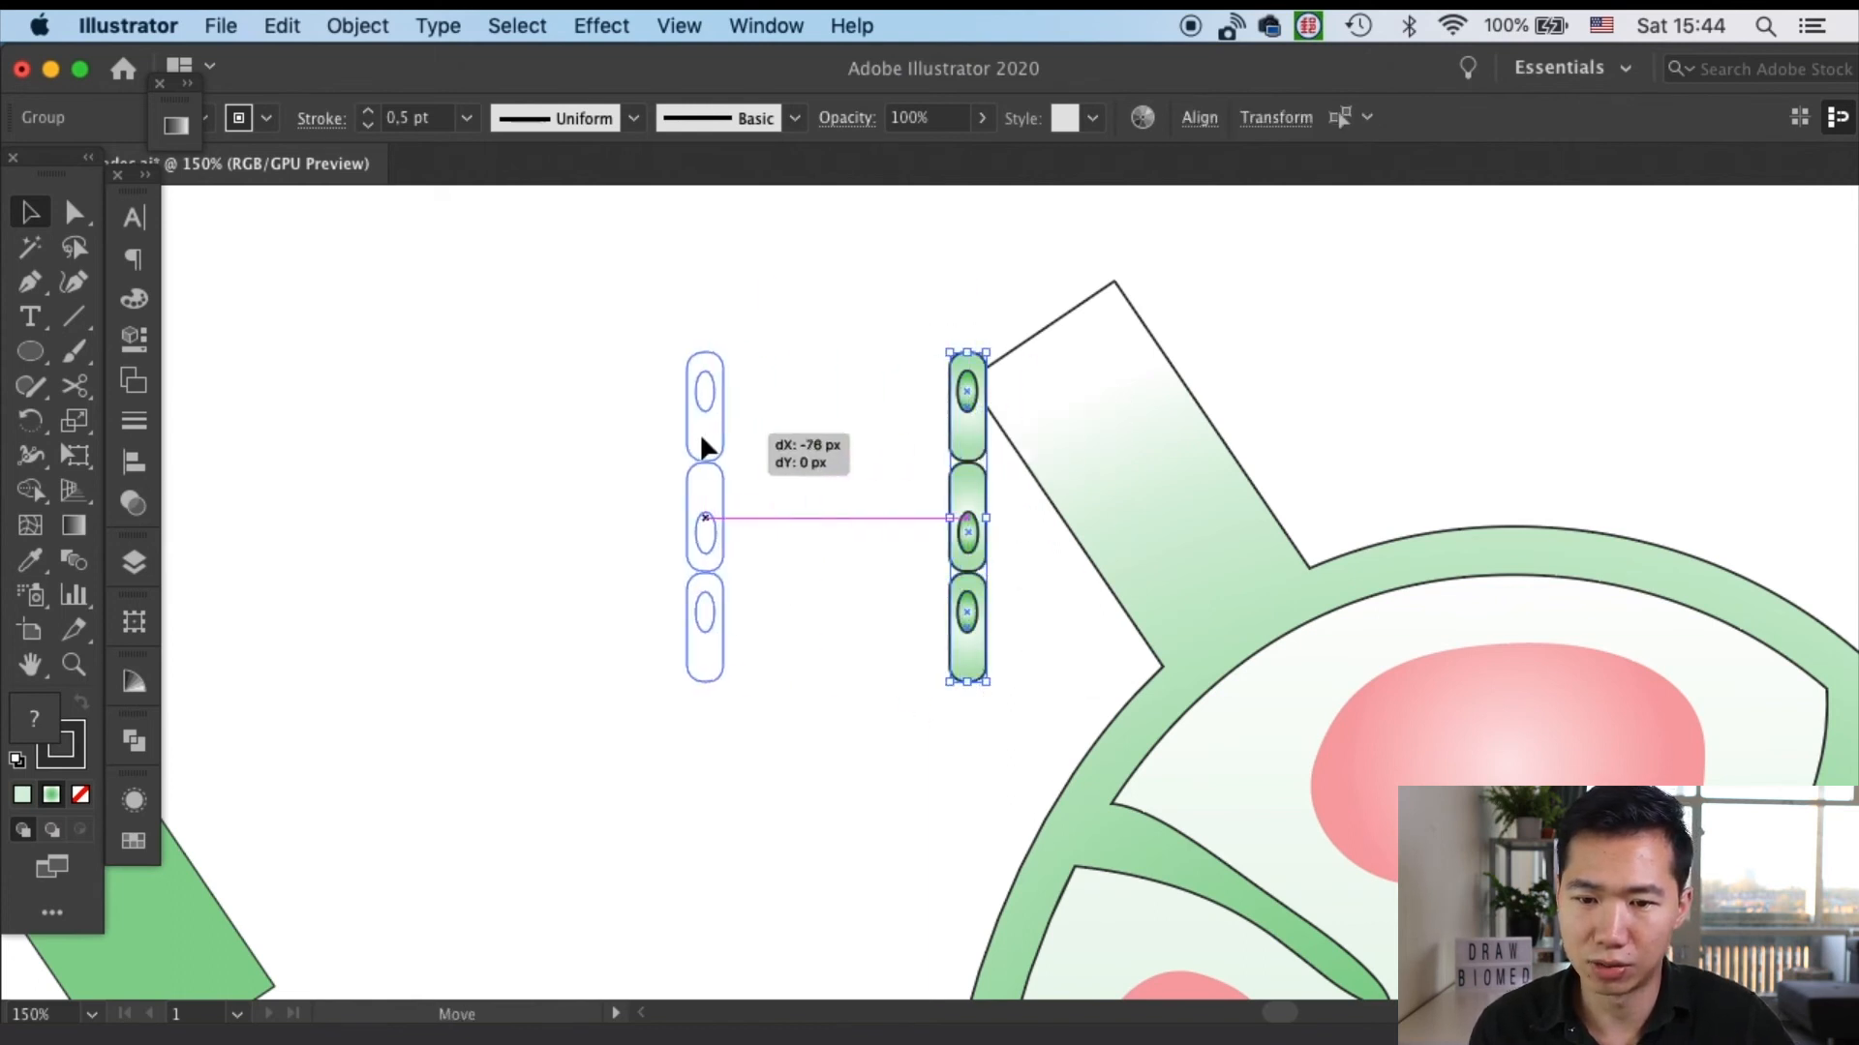
drag(966, 518, 1317, 407)
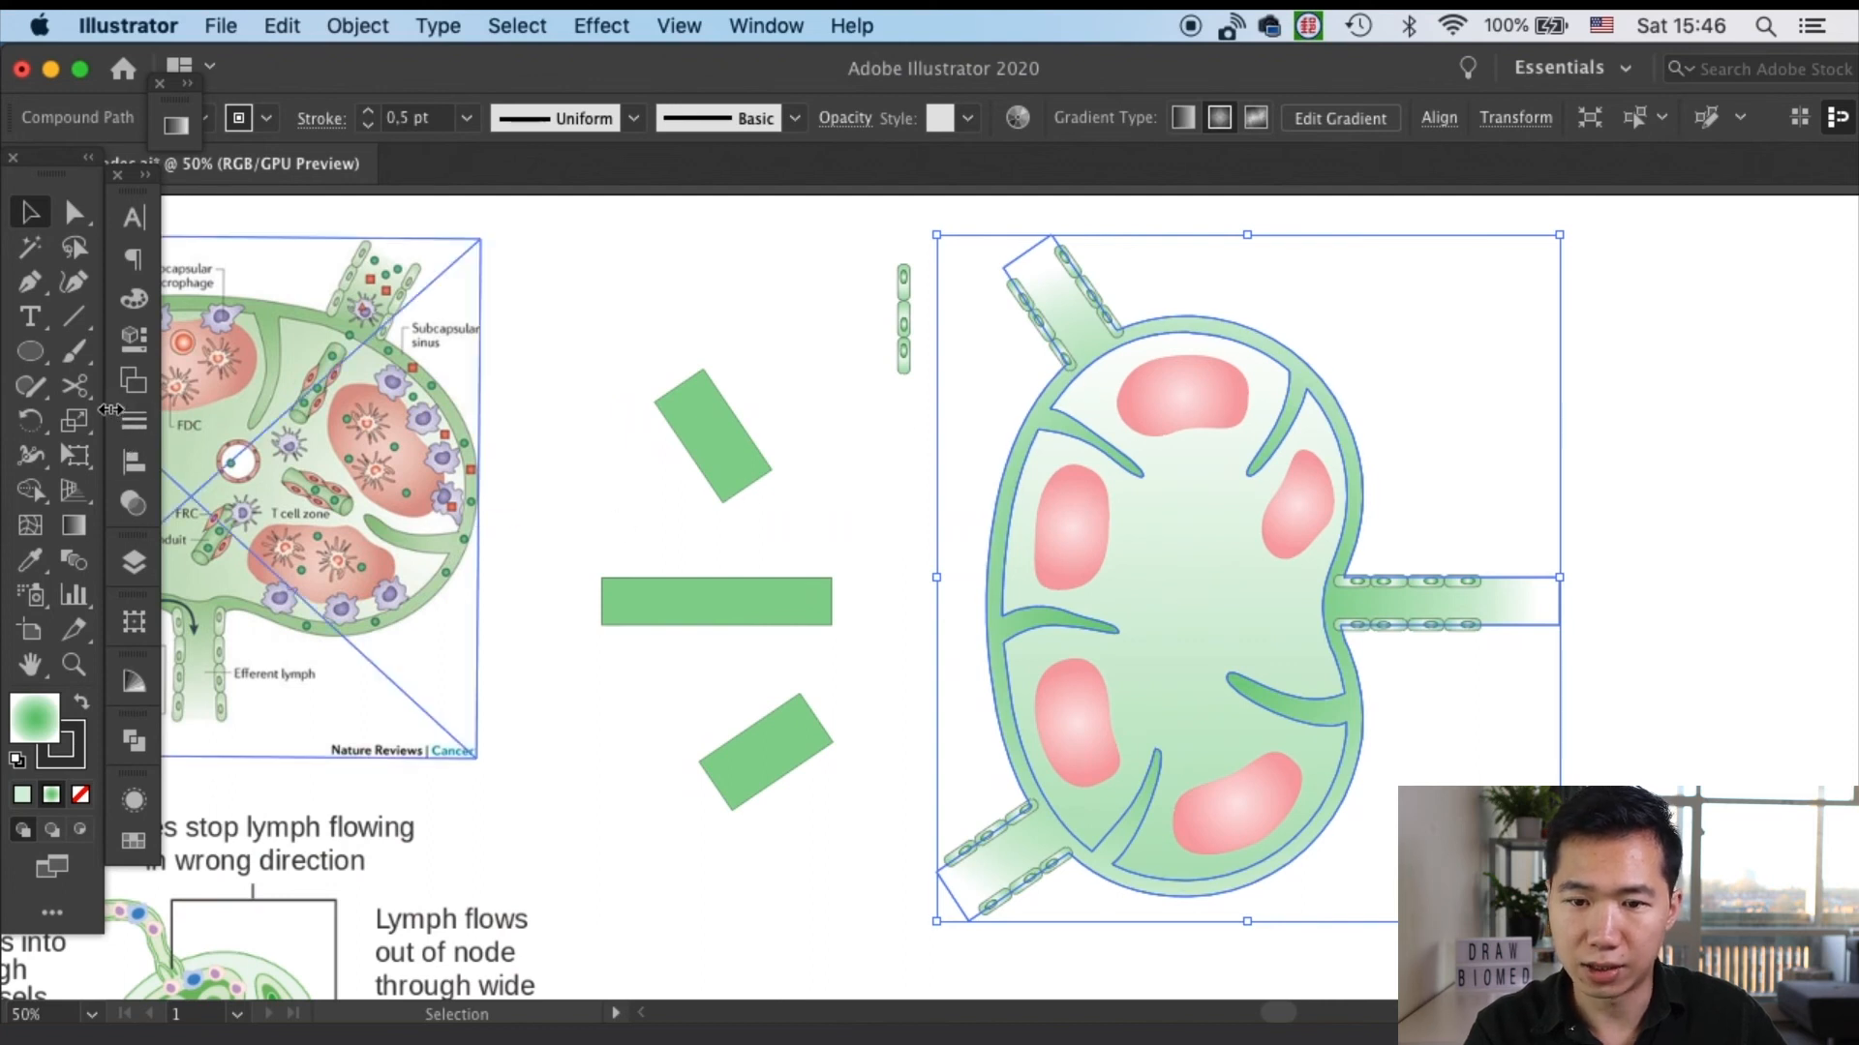
mouse_move(73, 526)
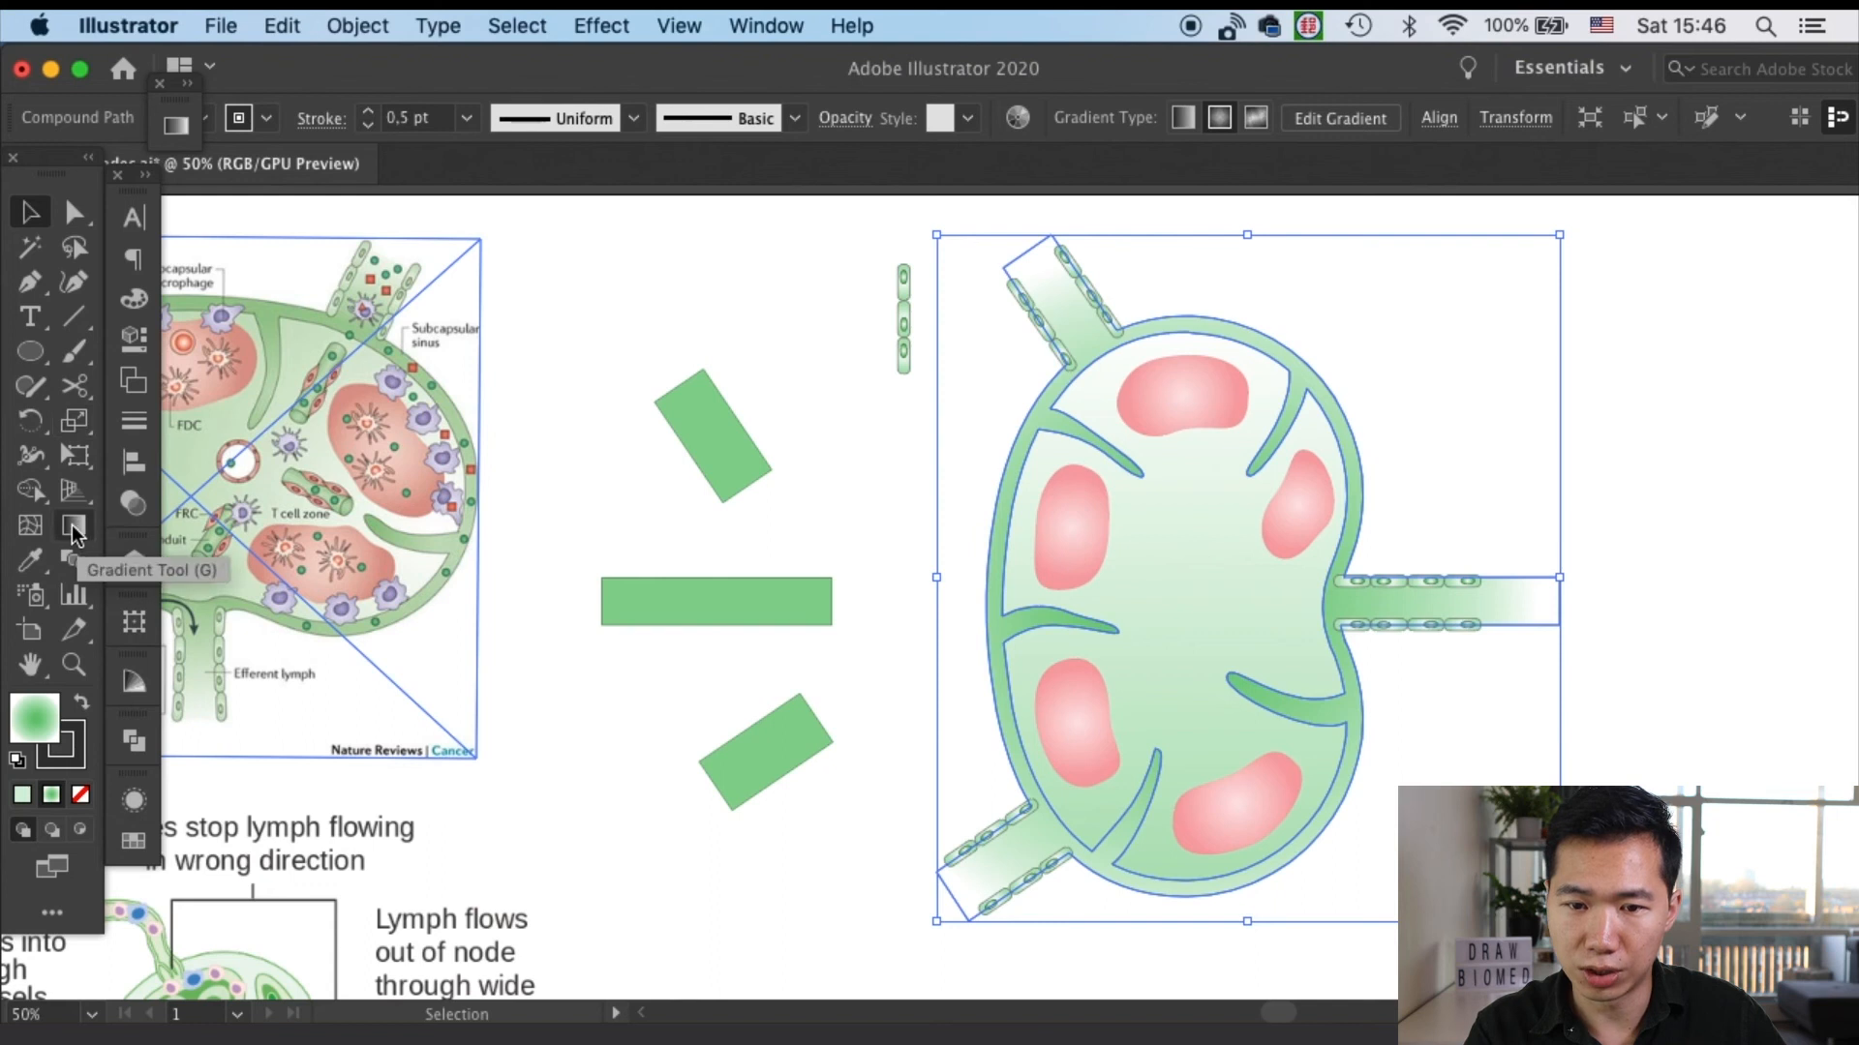
Draw a large ellipse around the node, pull its top toward the vessel ends, and select it with the artwork
click(74, 526)
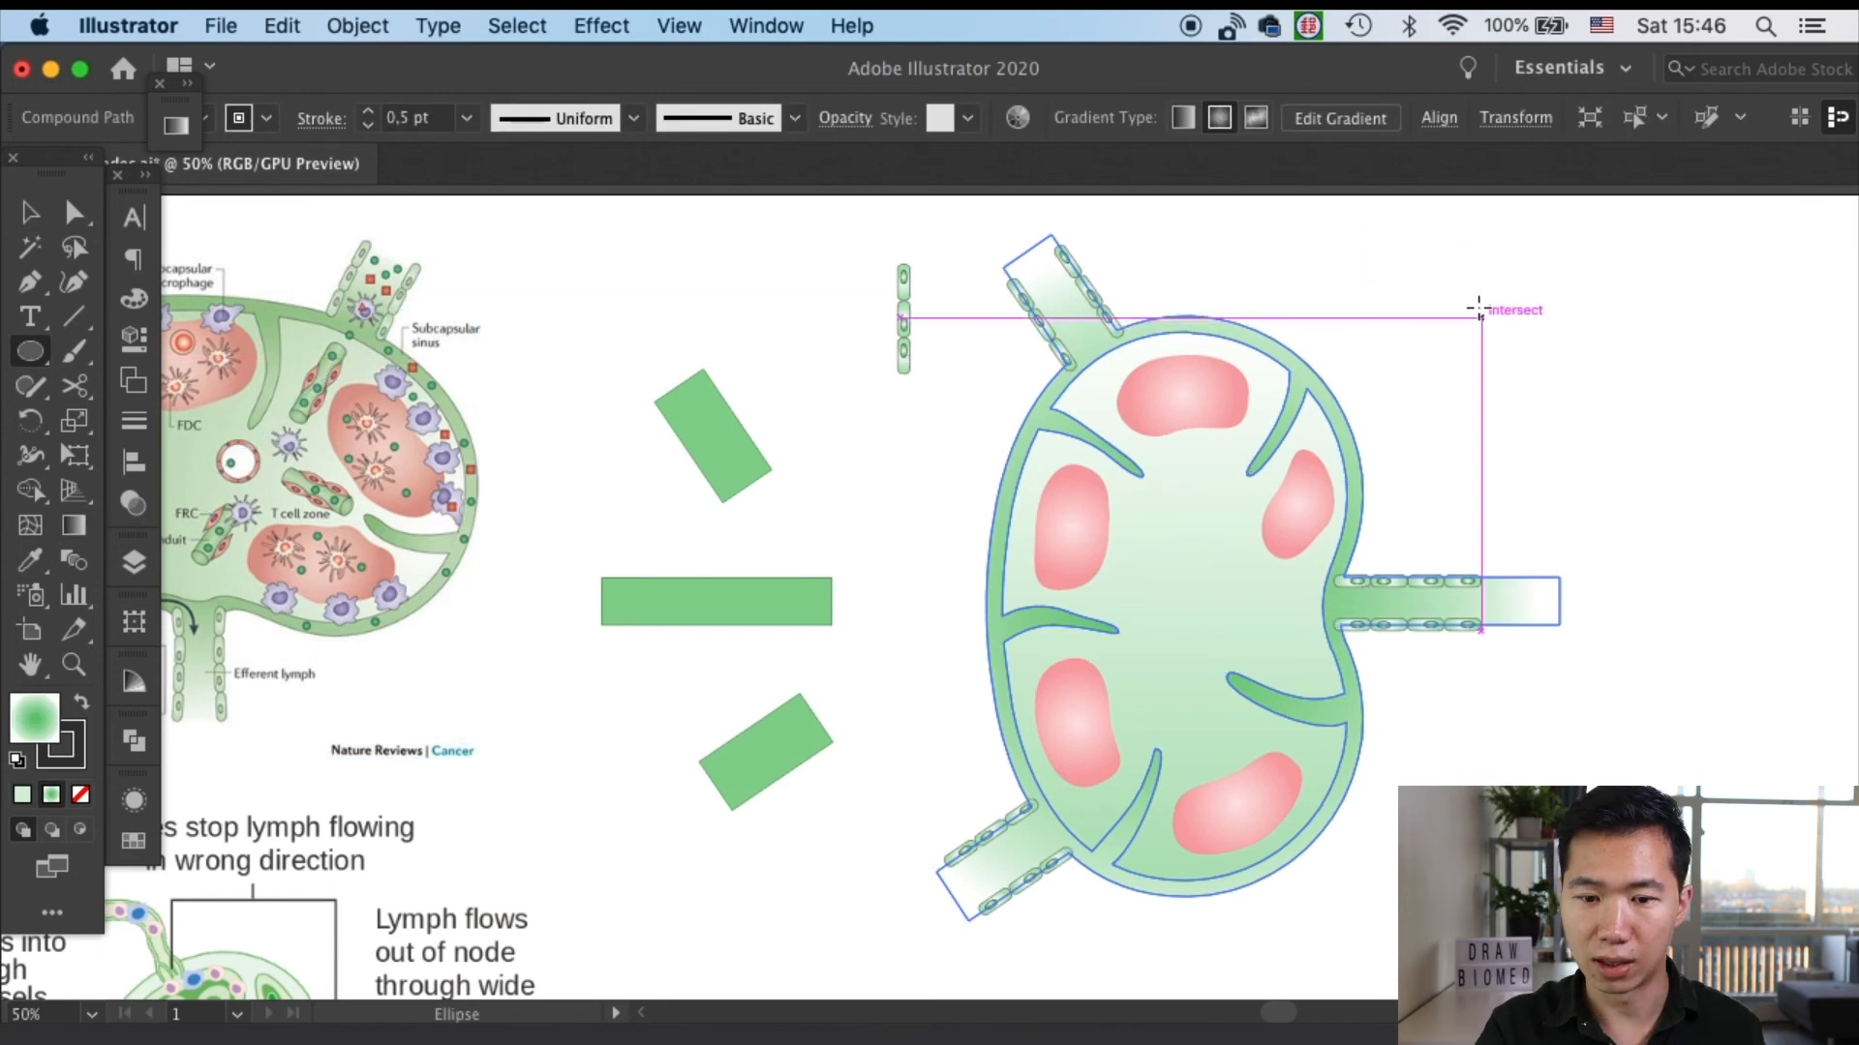
scroll(down, 3)
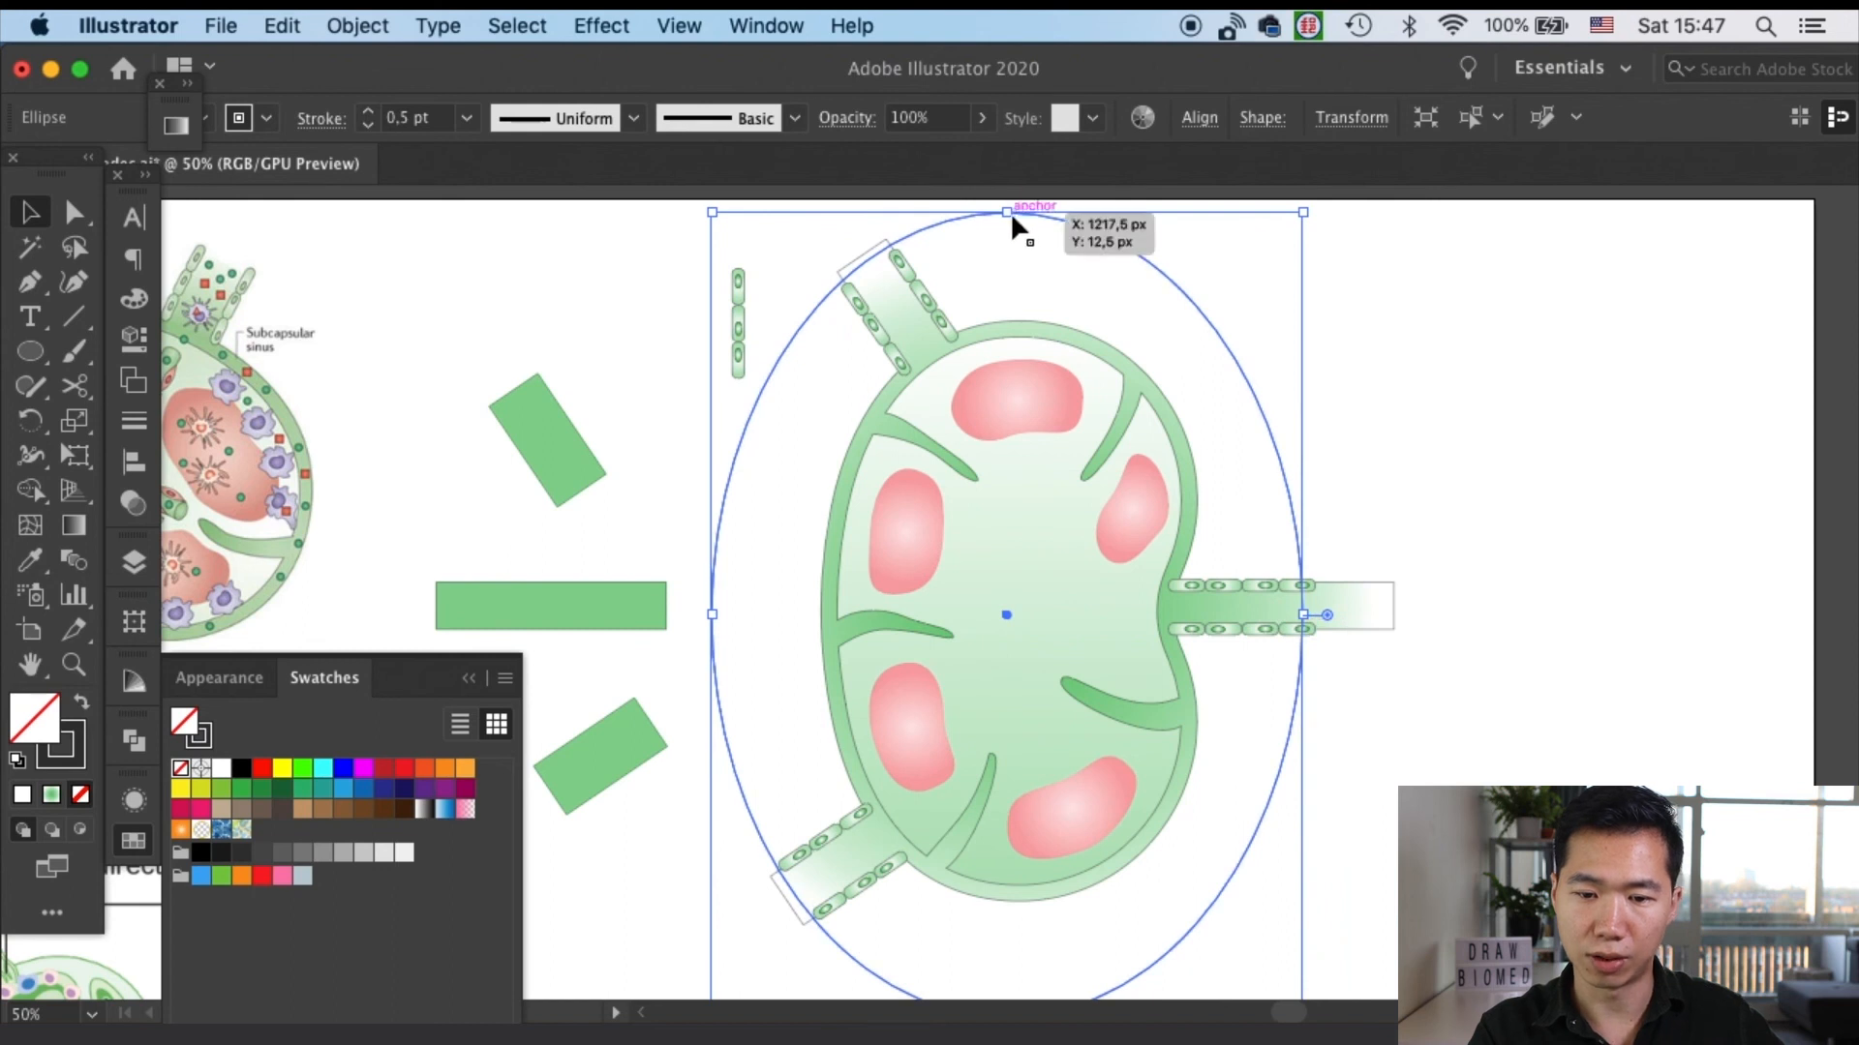
drag(1007, 213, 1007, 238)
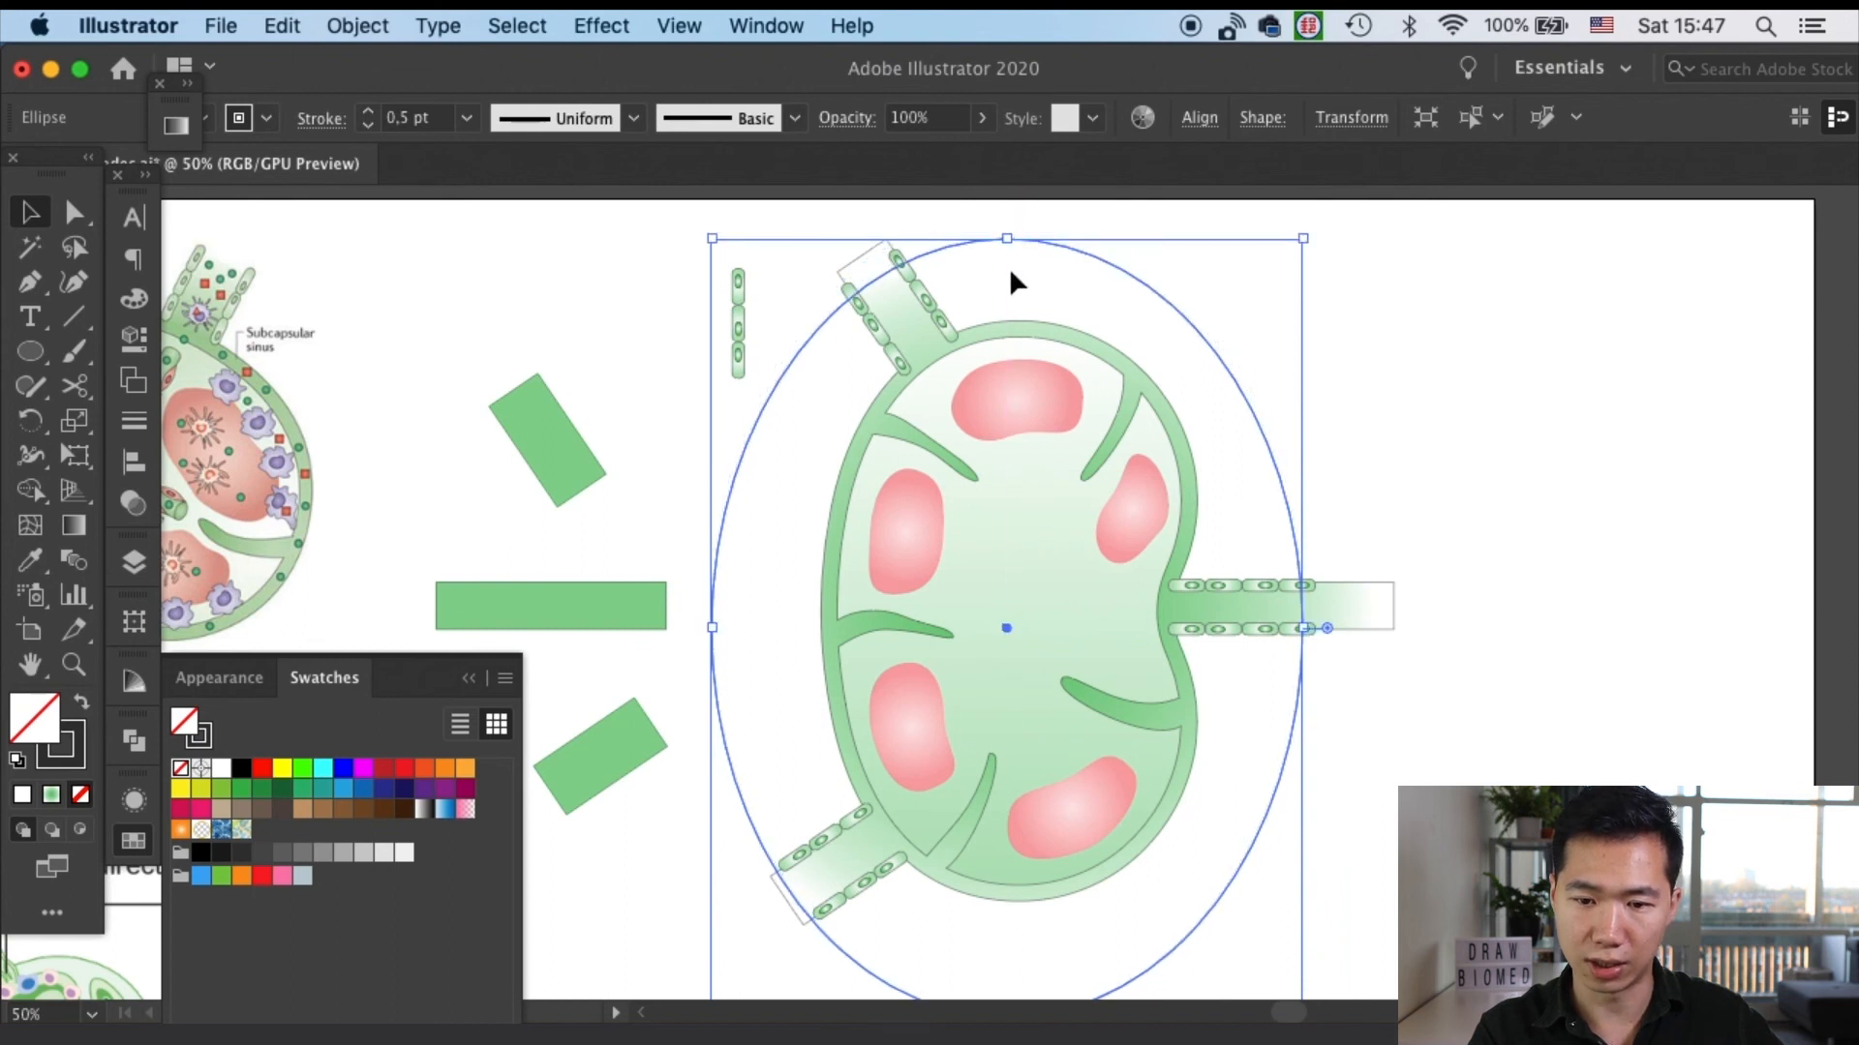
mouse_move(715, 627)
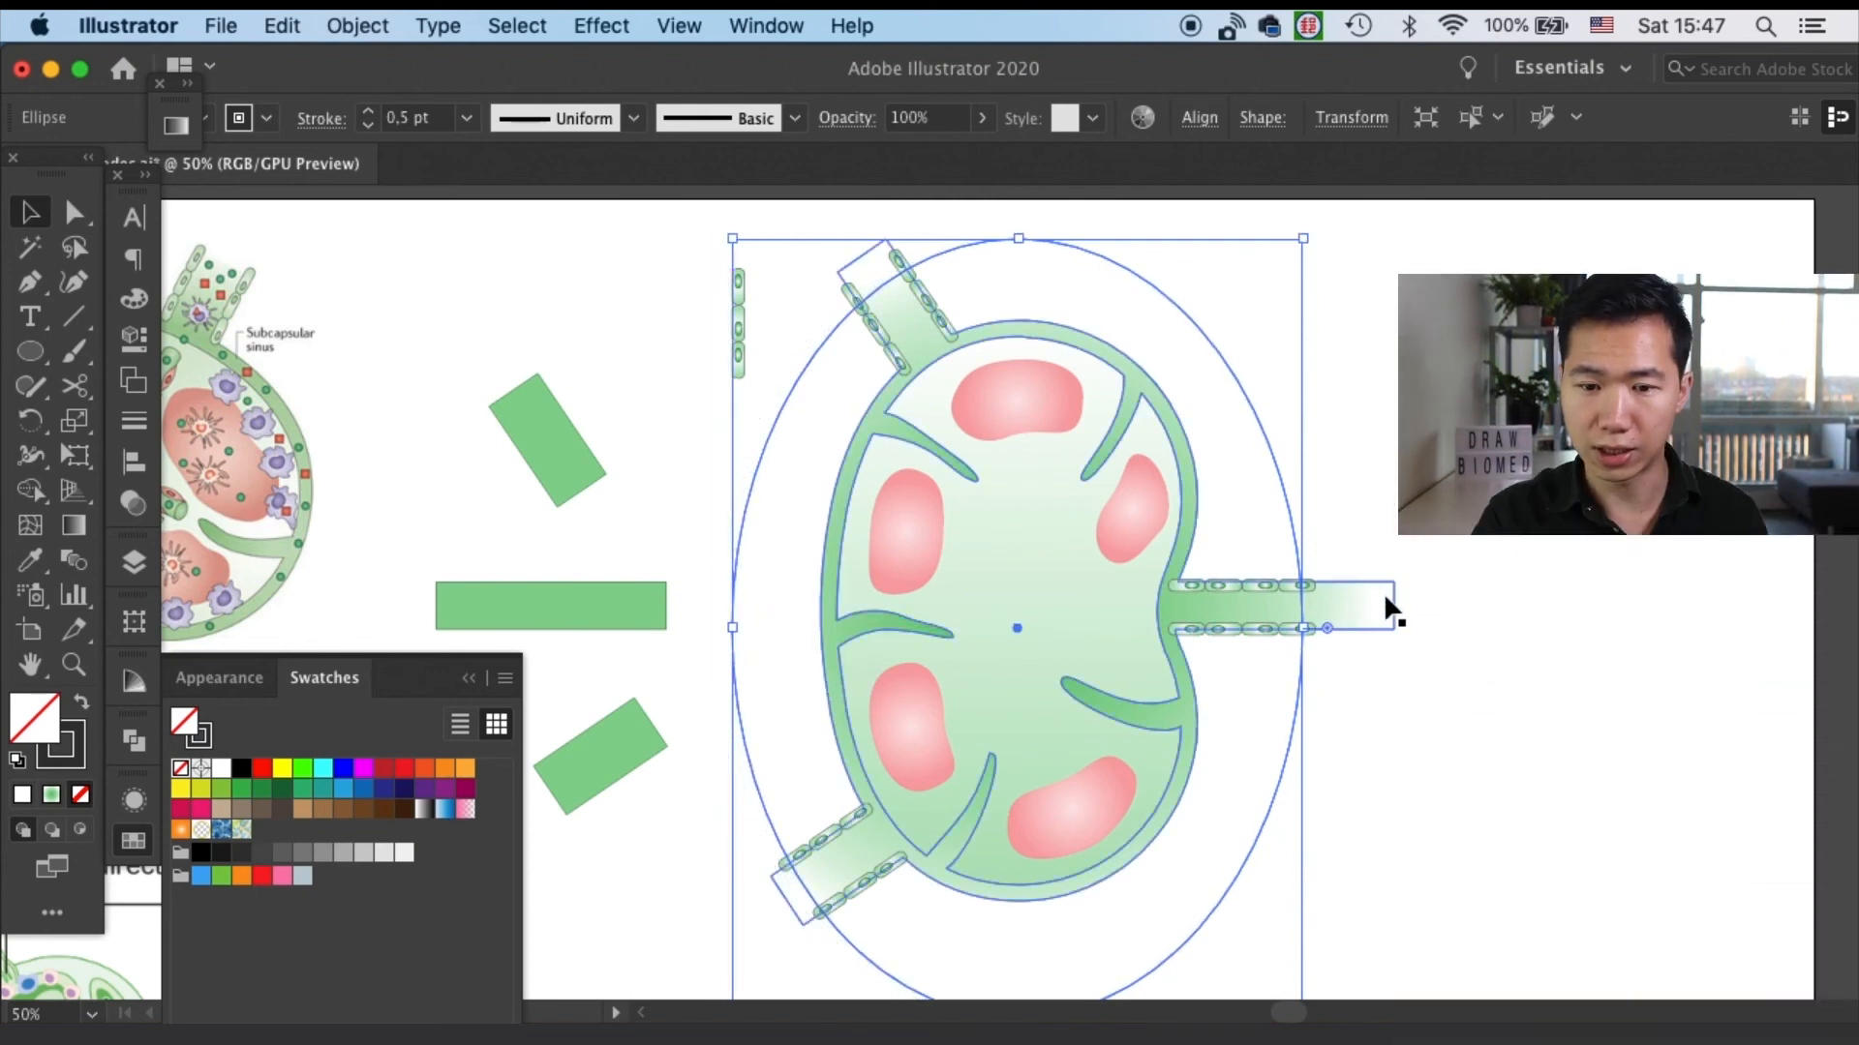
right_click(1386, 610)
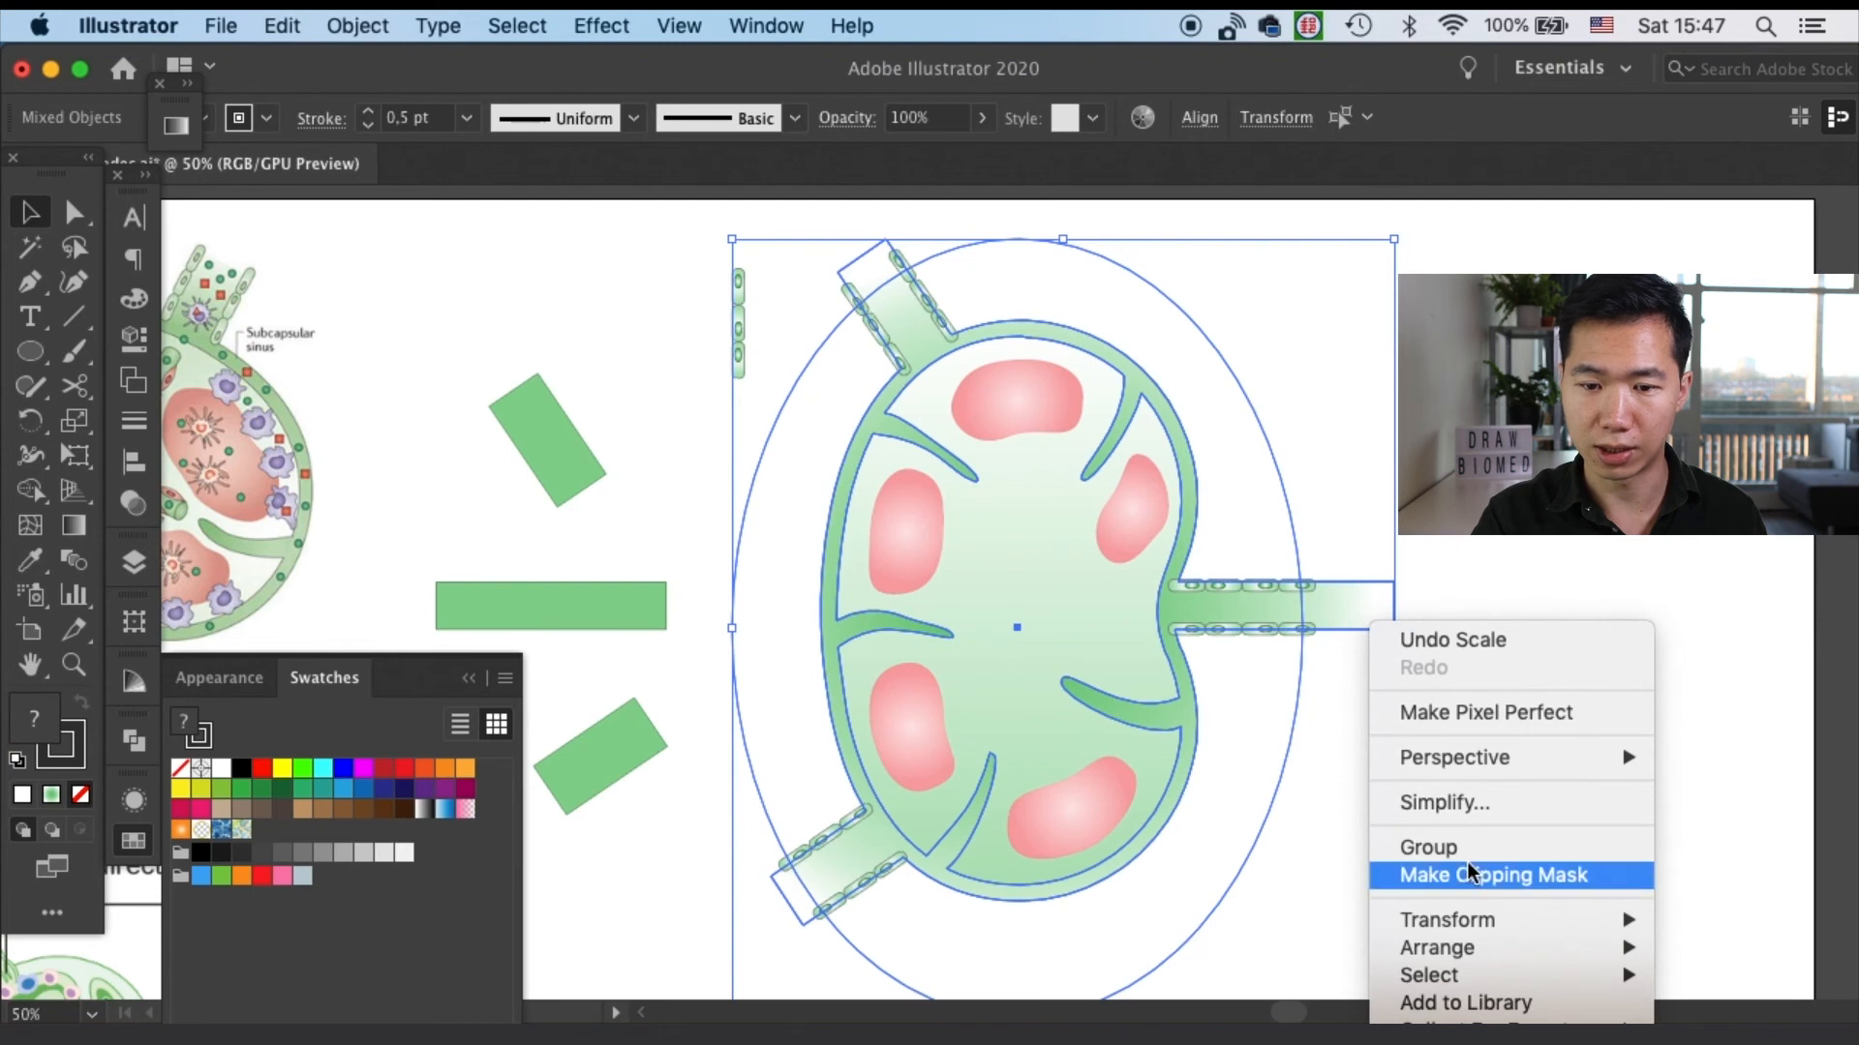
Make a clipping mask so the ellipse trims the vessel ends
click(1490, 875)
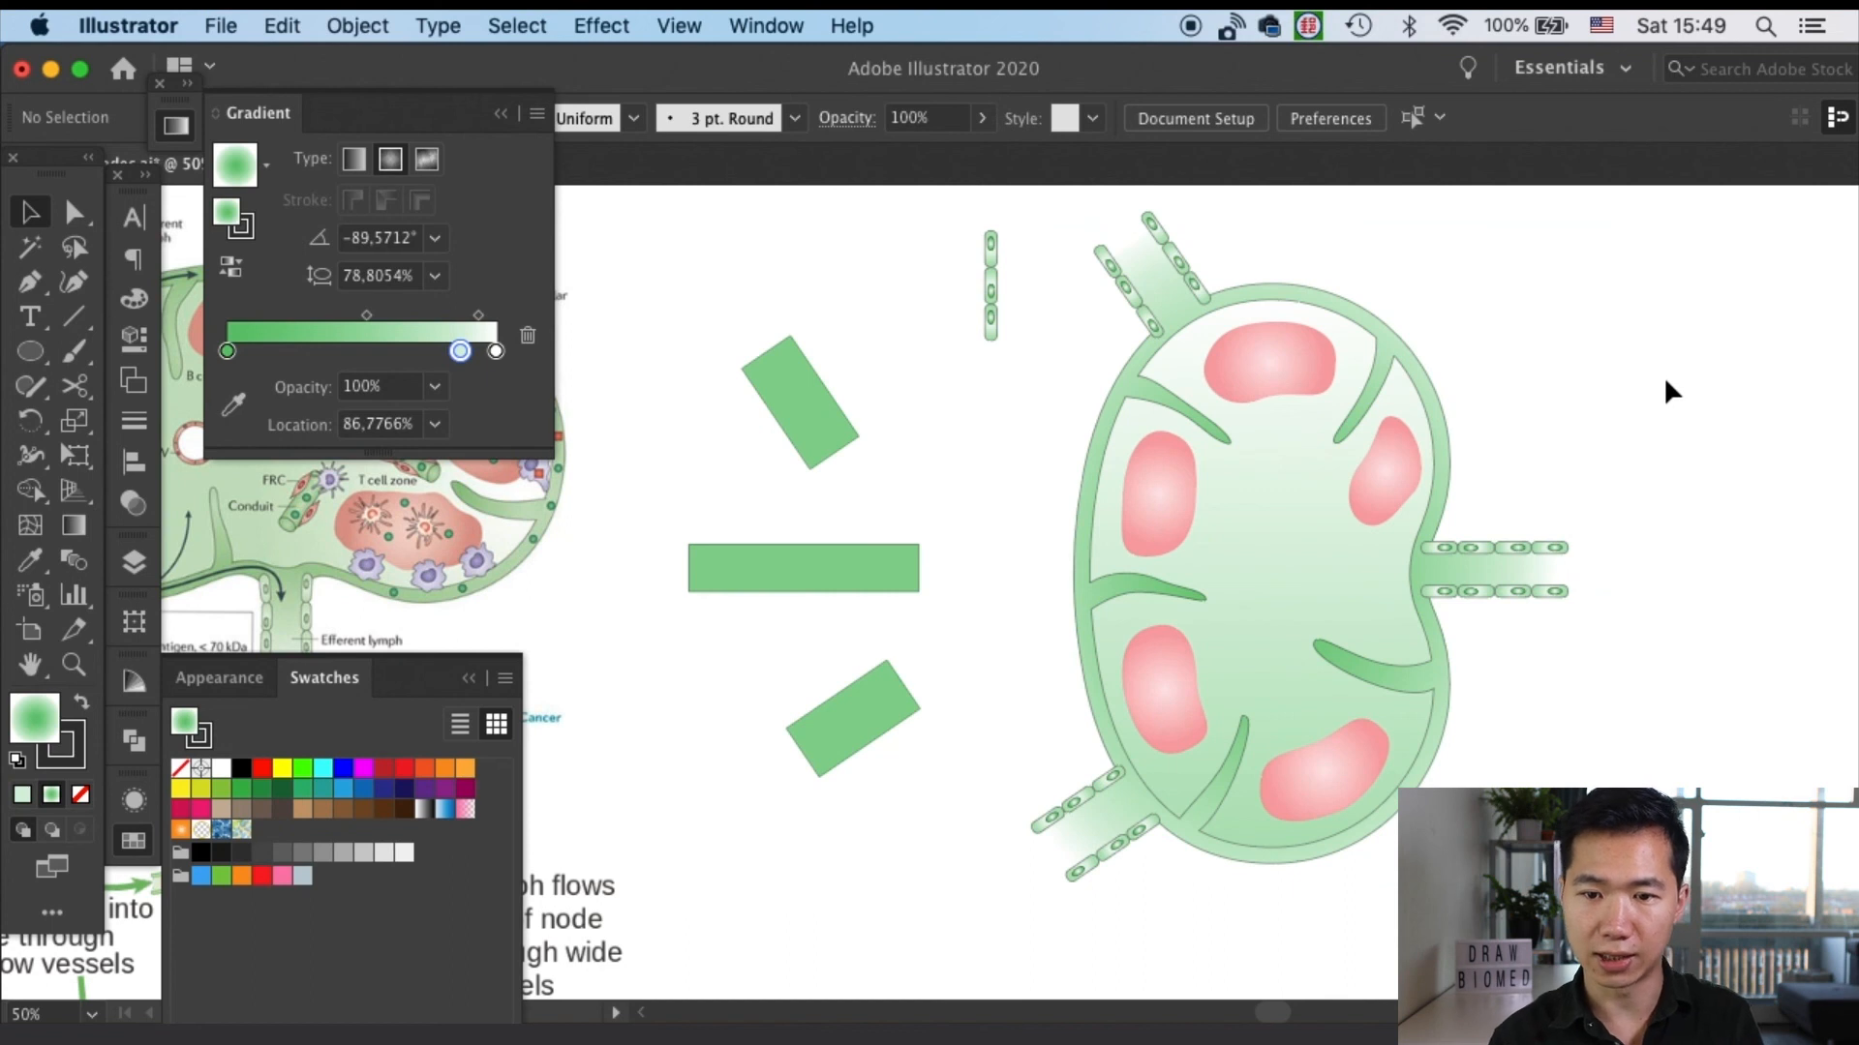
mouse_move(1657, 380)
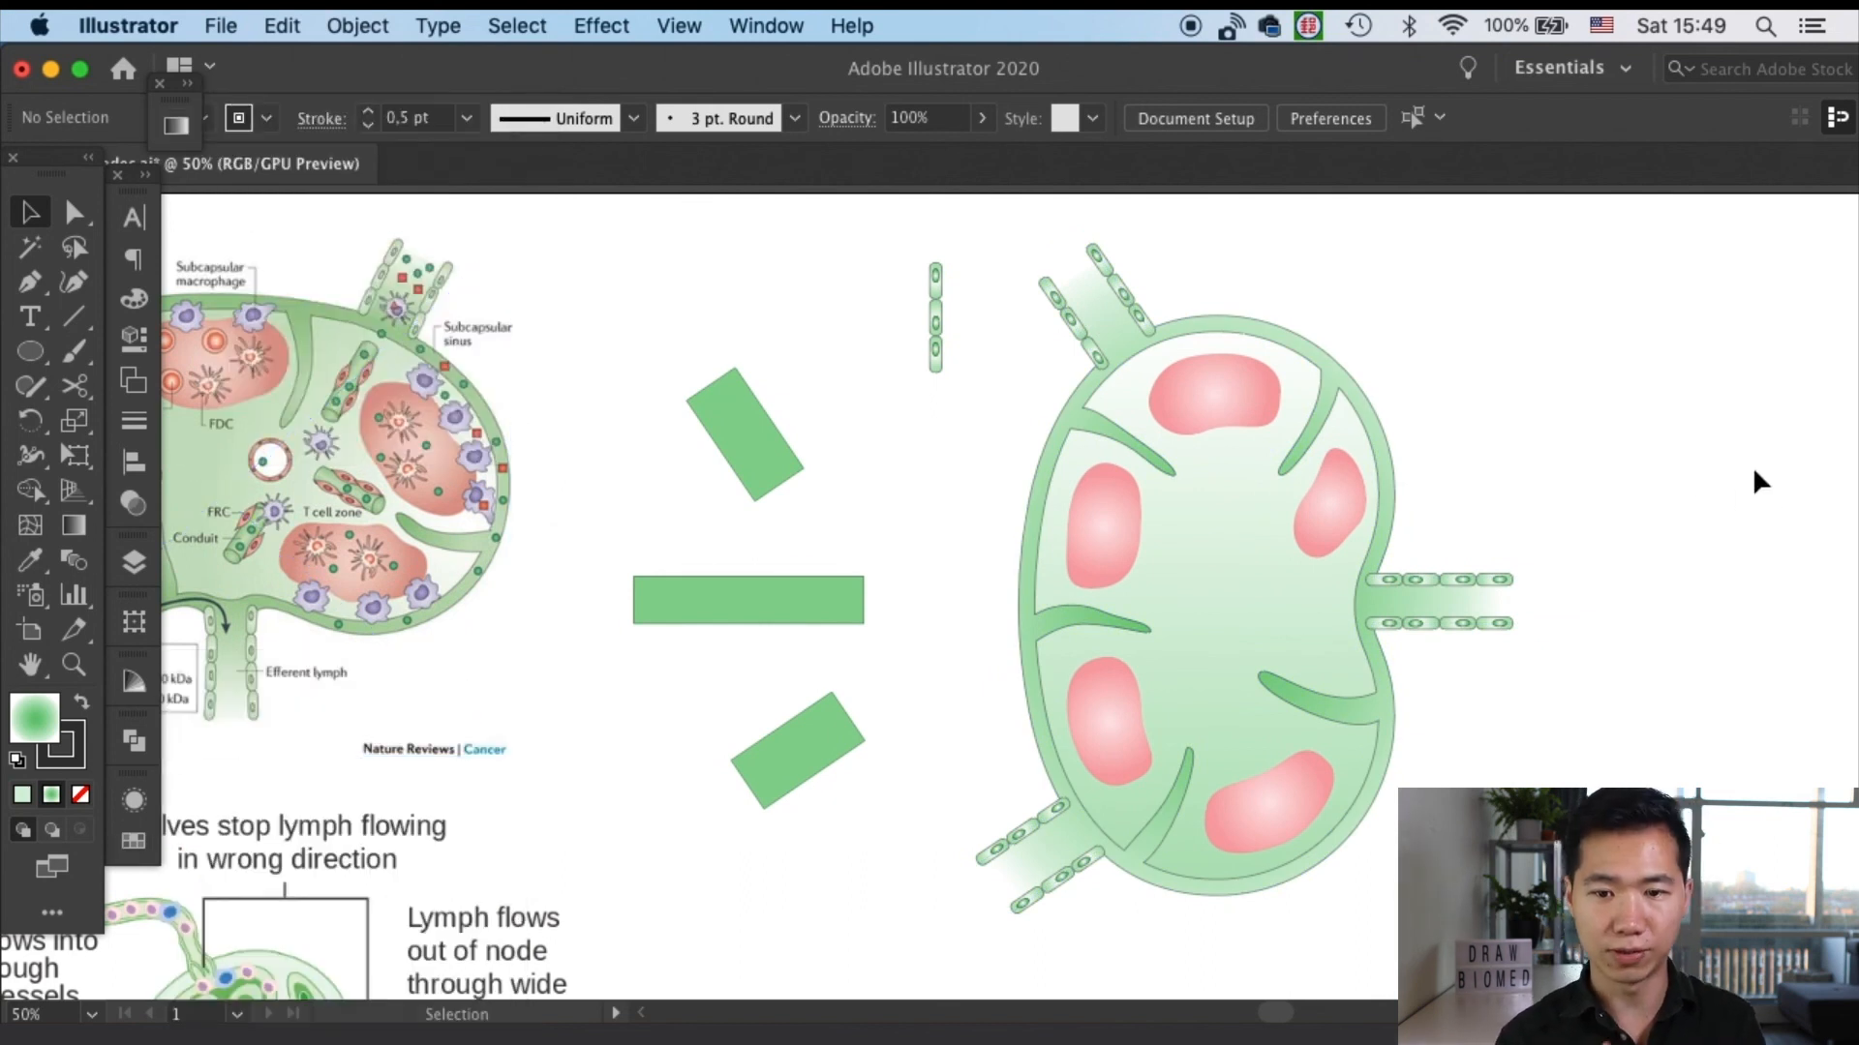
Save the lymph node document with Cmd+S
key(cmd+s)
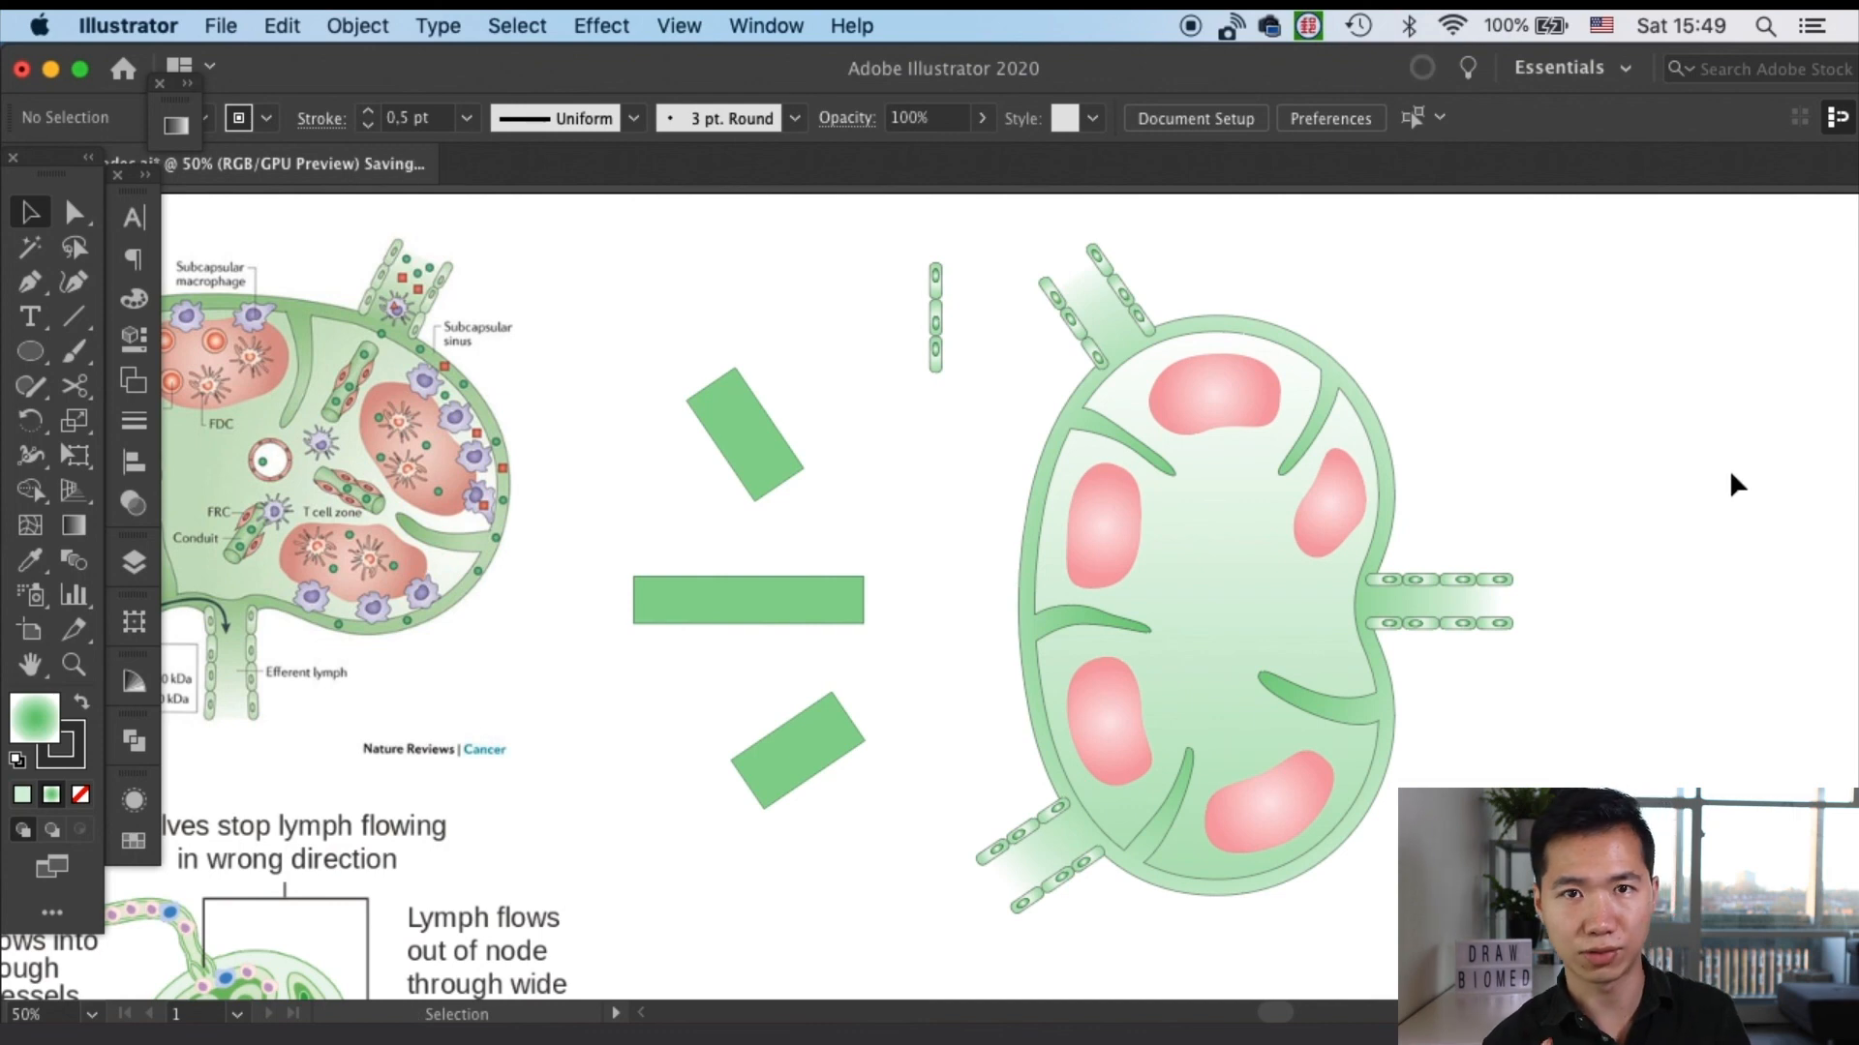